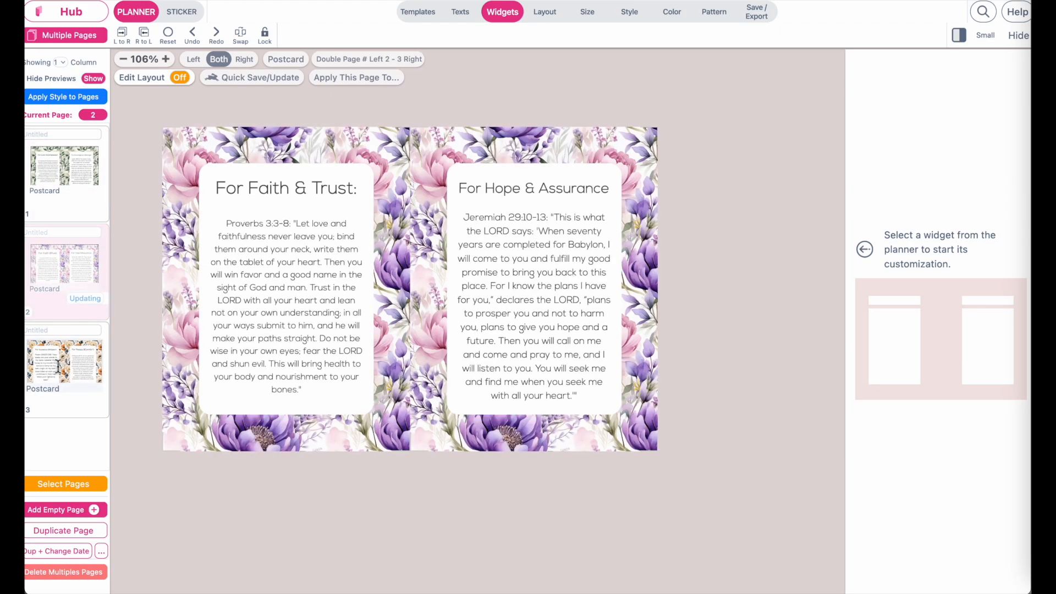
- View the third postcard page, then bring up the Hub navigation menu
click(64, 361)
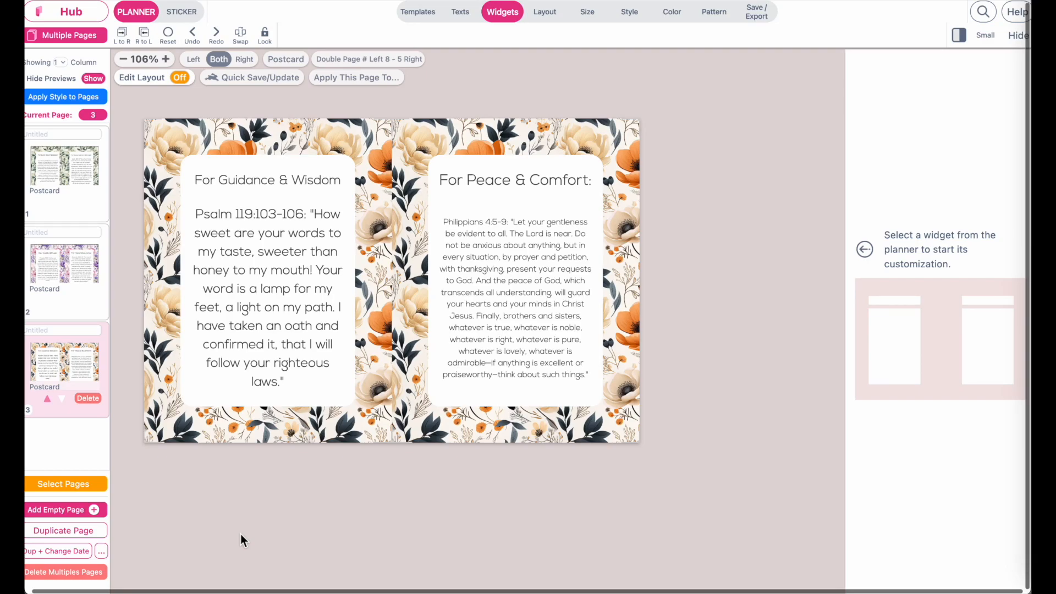
click(69, 11)
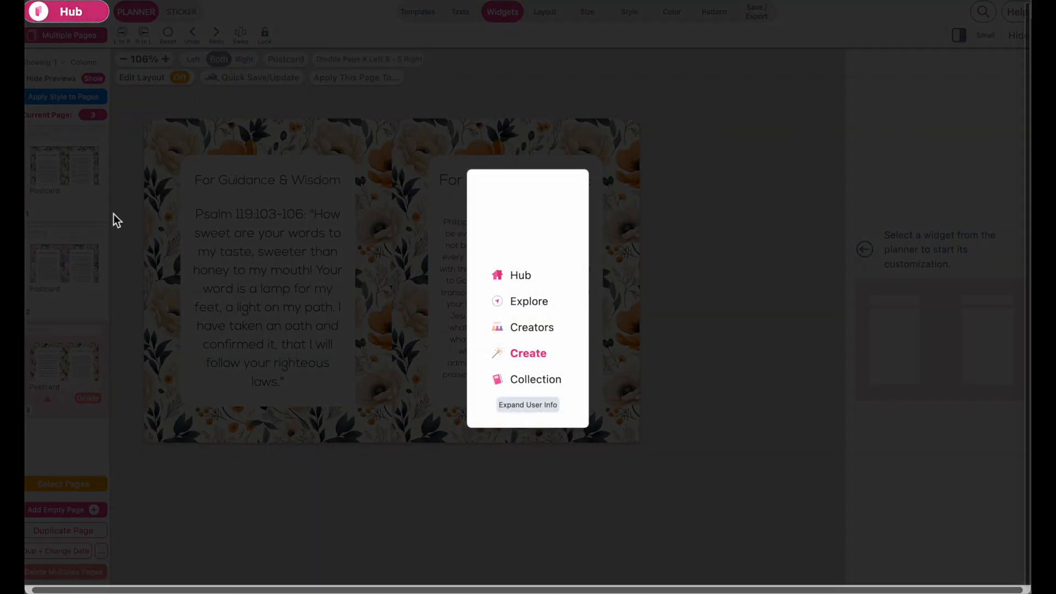
- Create a new planner and filter sizes by 'post' to pick the Postcard page size
click(520, 275)
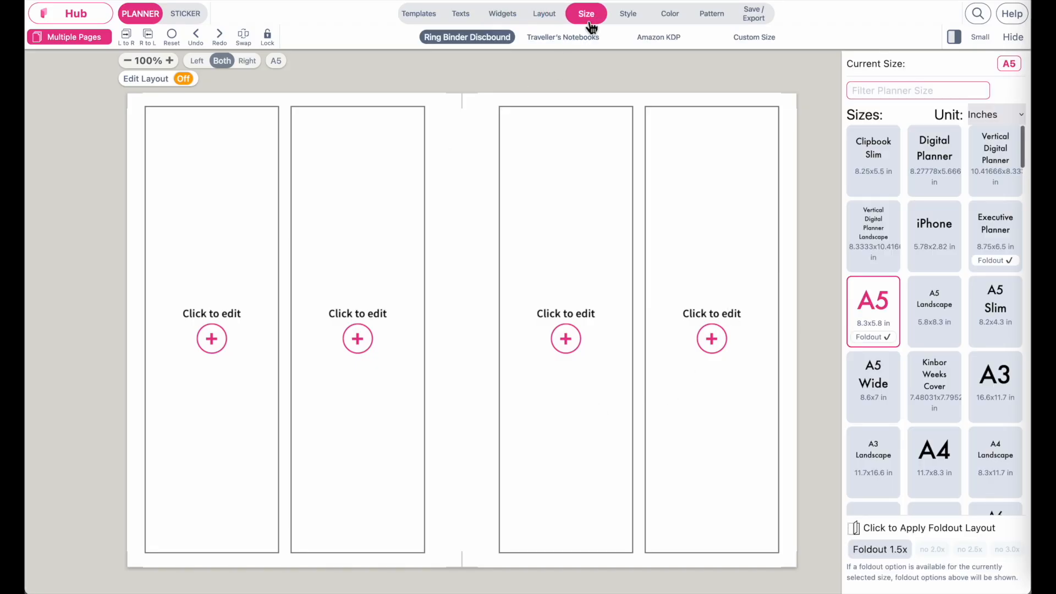
click(917, 91)
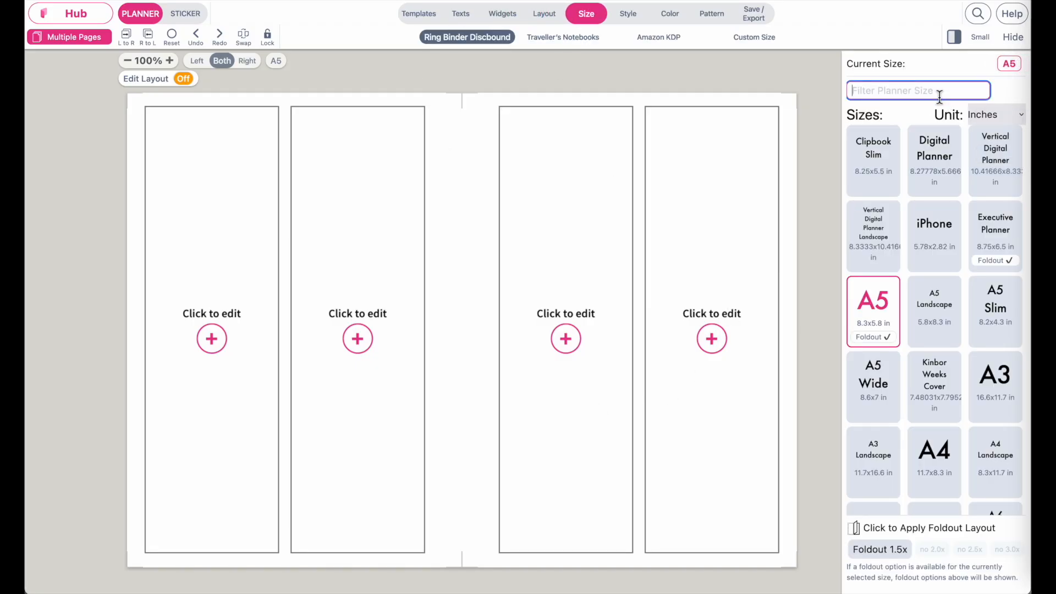
text(post)
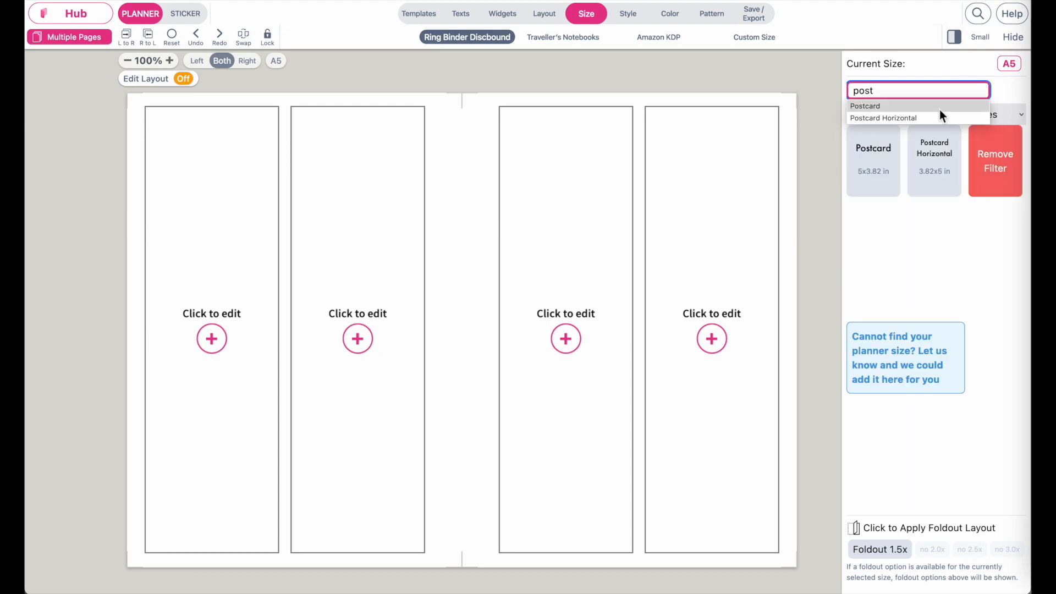
click(866, 106)
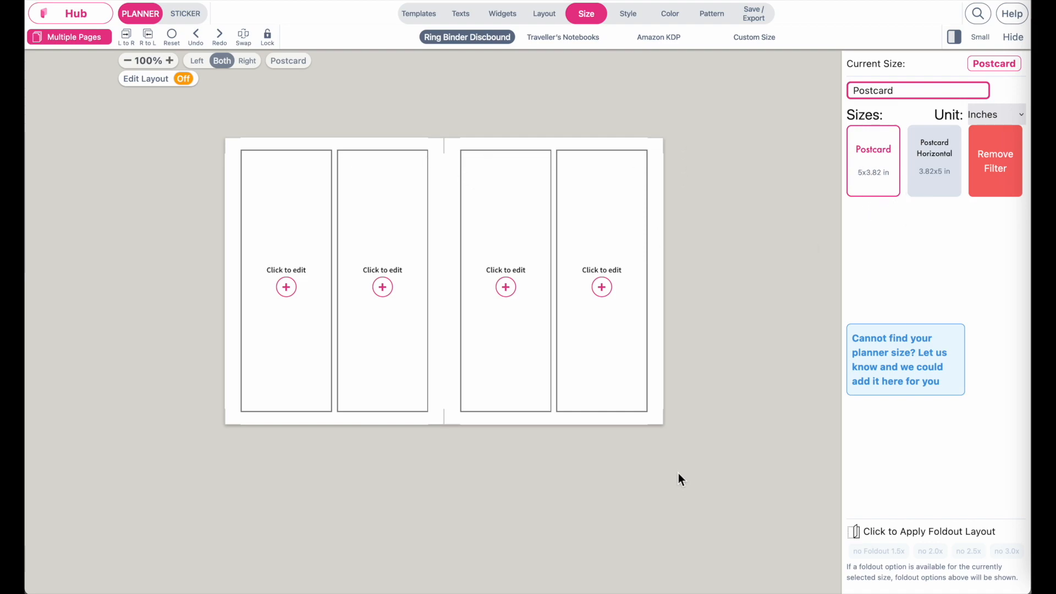
mouse_move(663, 71)
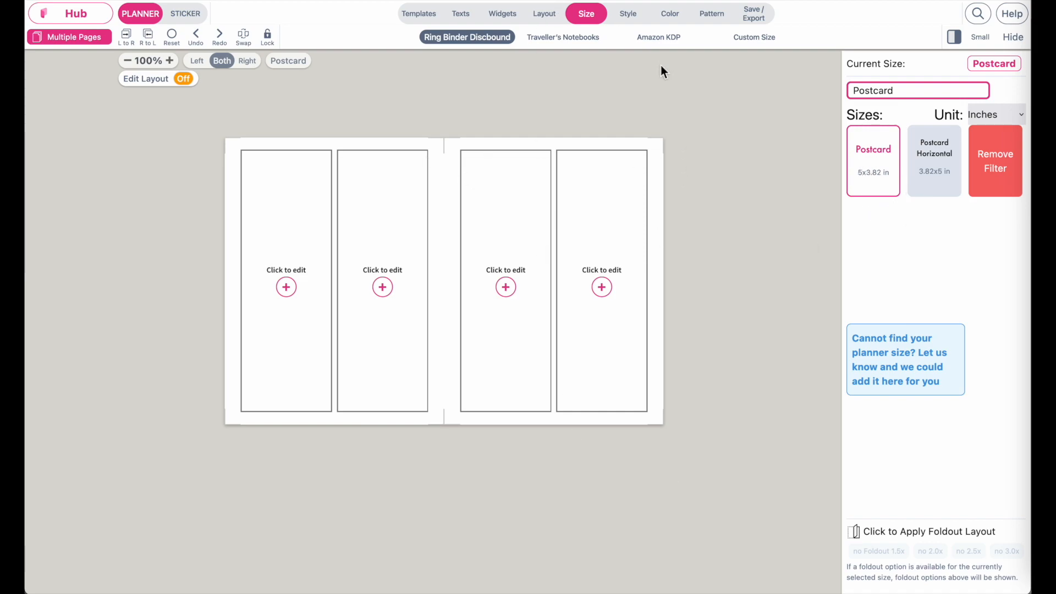
- Show the fixed-colour background patterns and set the placement style to FULL
click(711, 13)
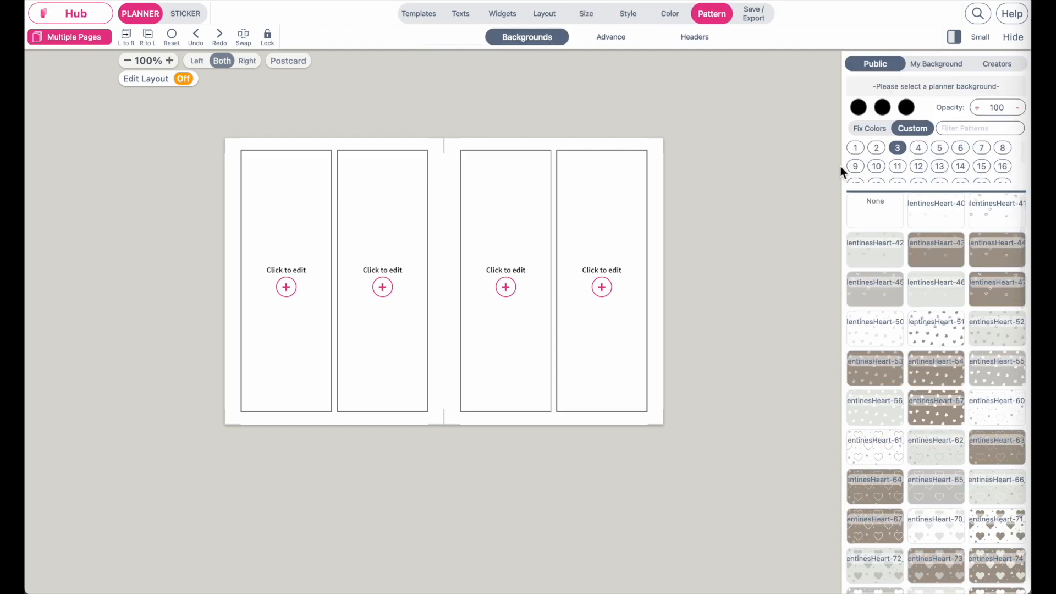
click(869, 127)
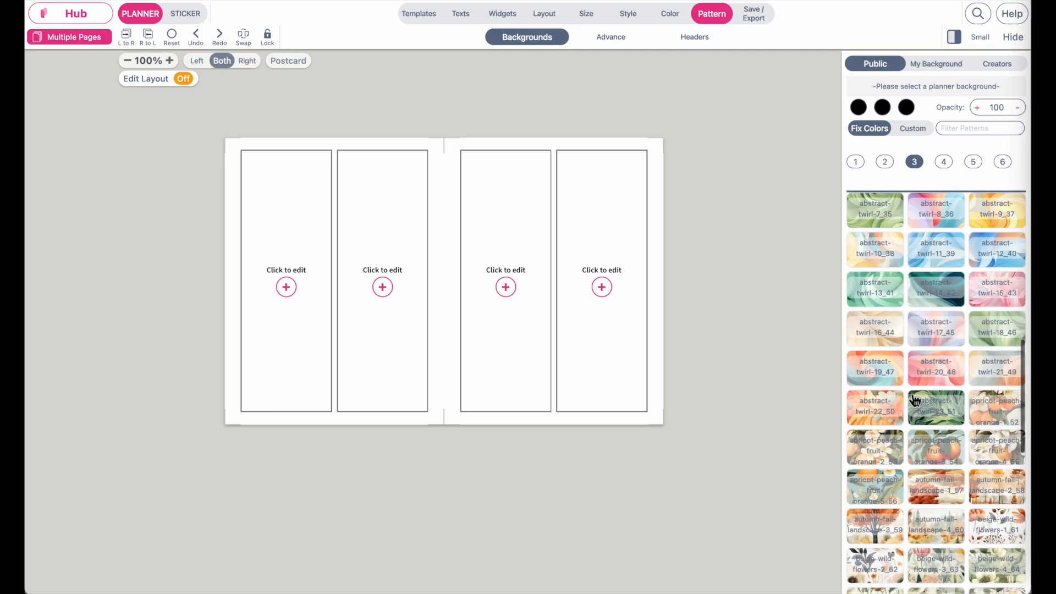
scroll(down, 3)
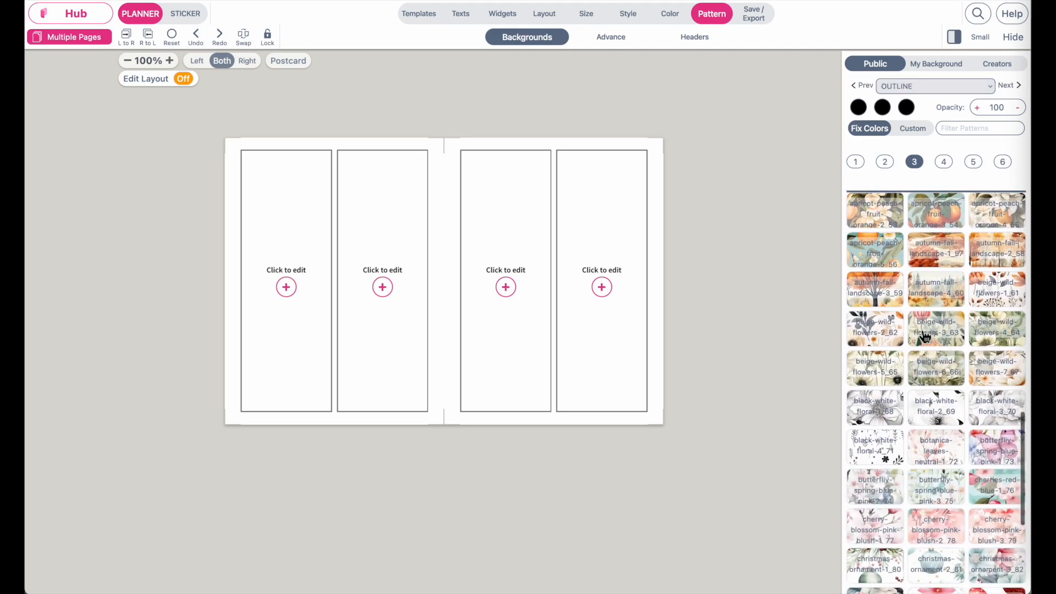
mouse_move(942, 431)
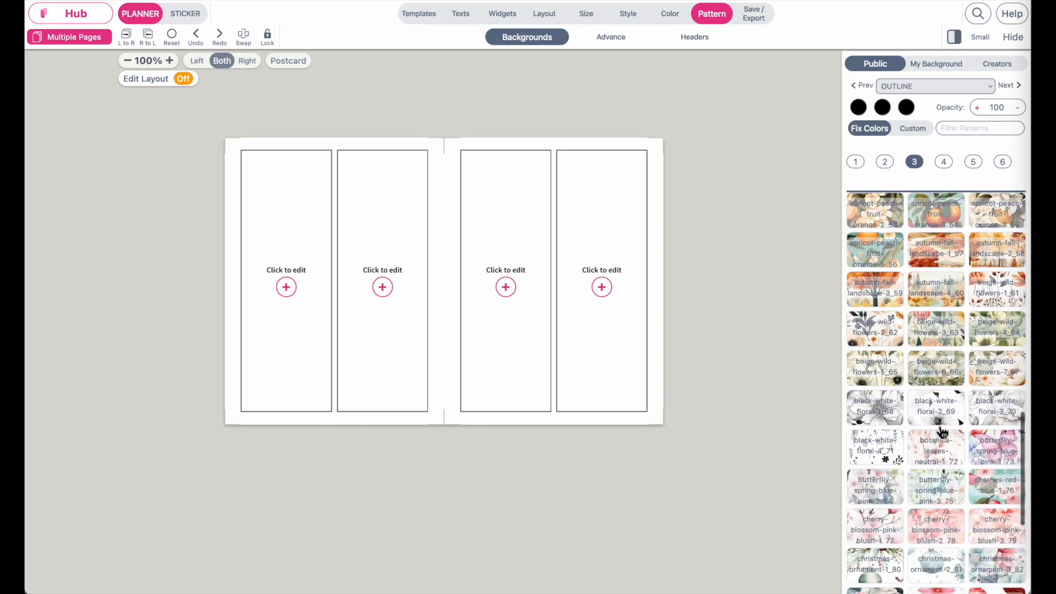
click(934, 86)
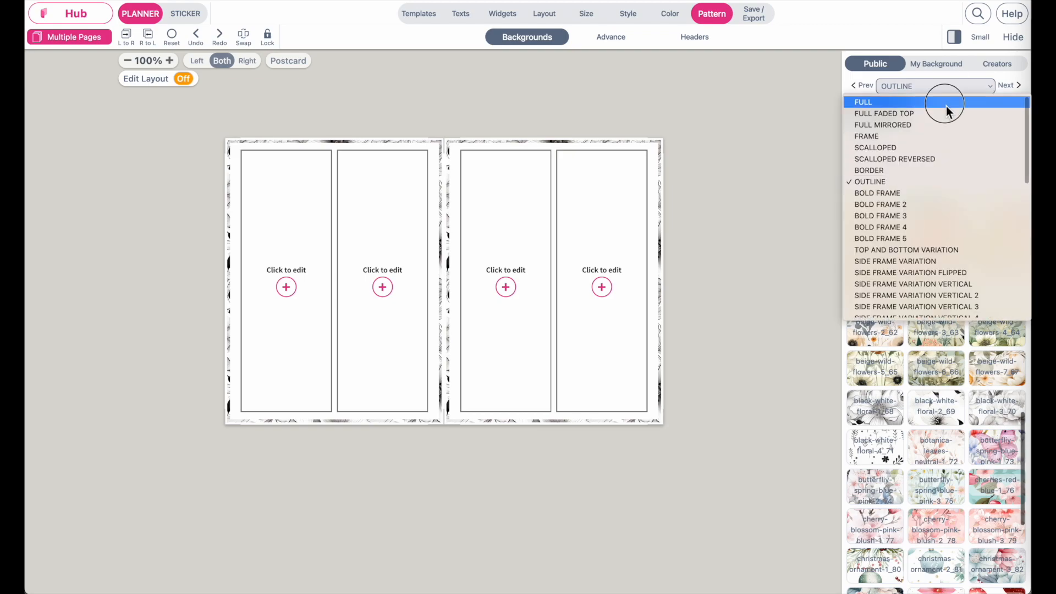
click(862, 101)
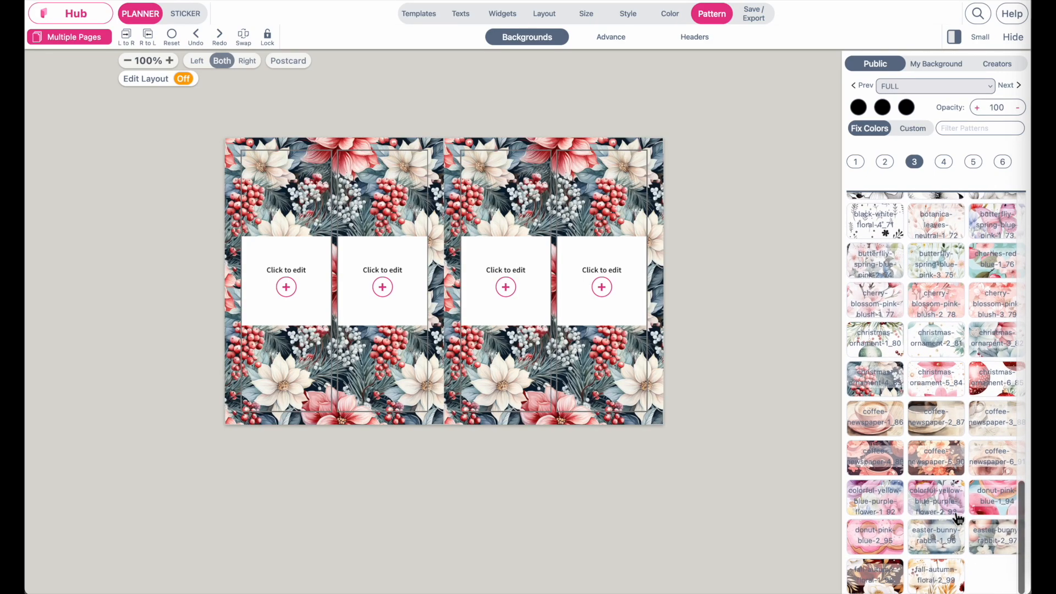
- Apply the cream and orange floral-white-beige-wedding background to both pages
click(943, 161)
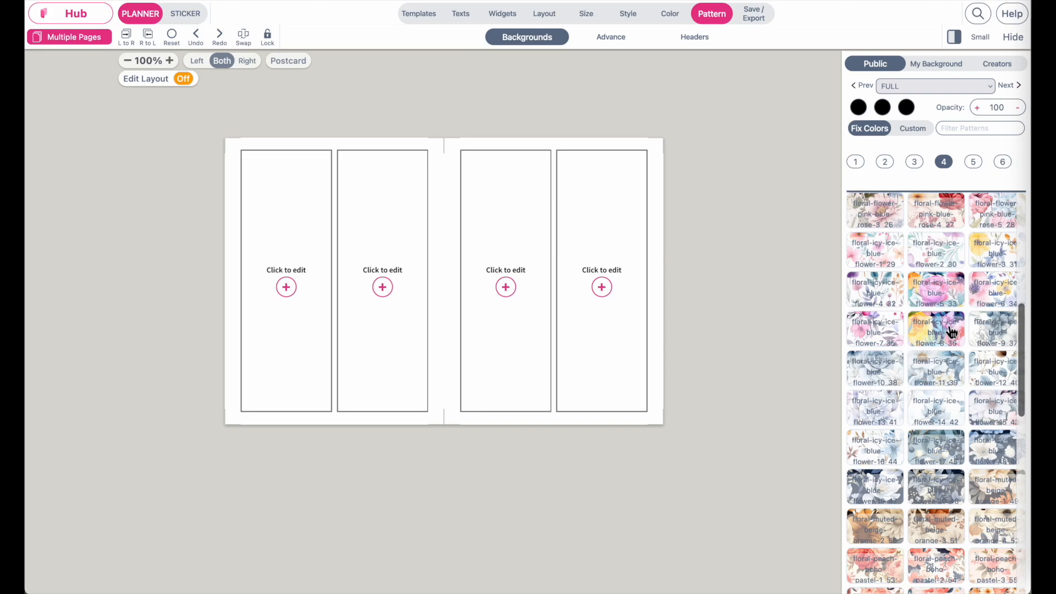
click(936, 296)
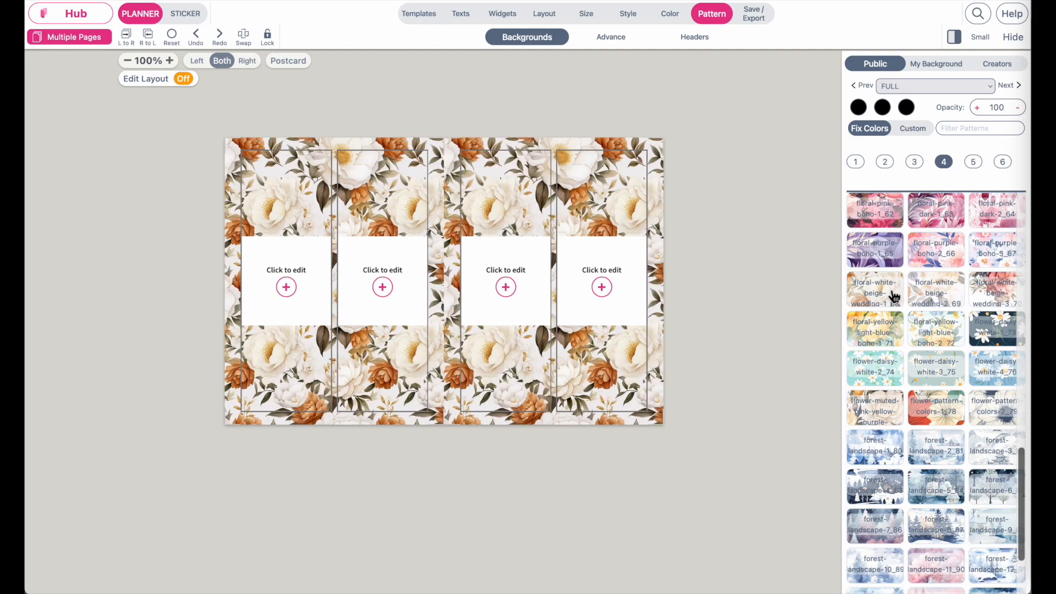
mouse_move(773, 437)
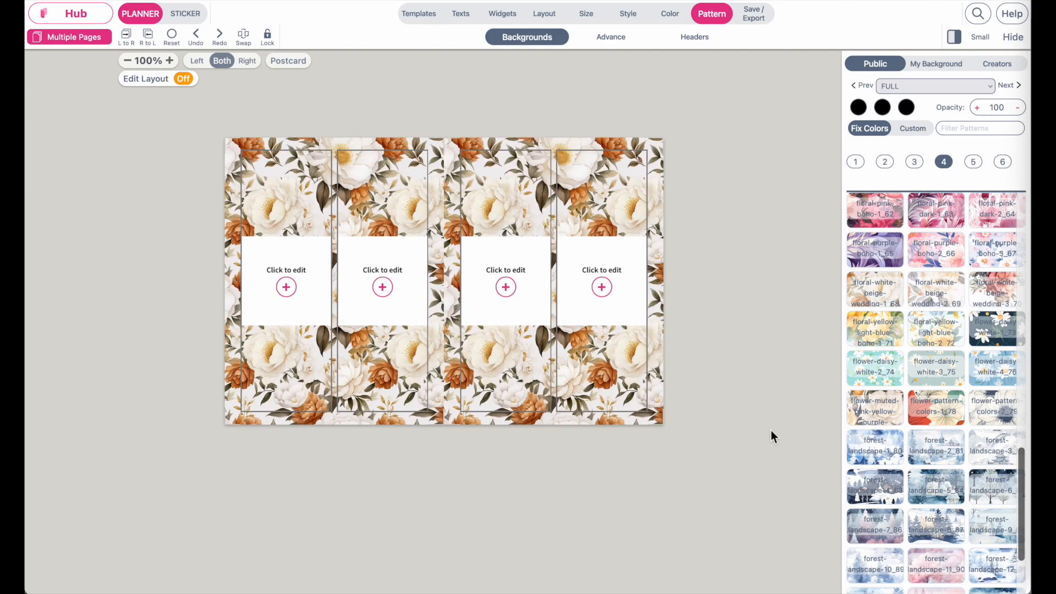
click(934, 86)
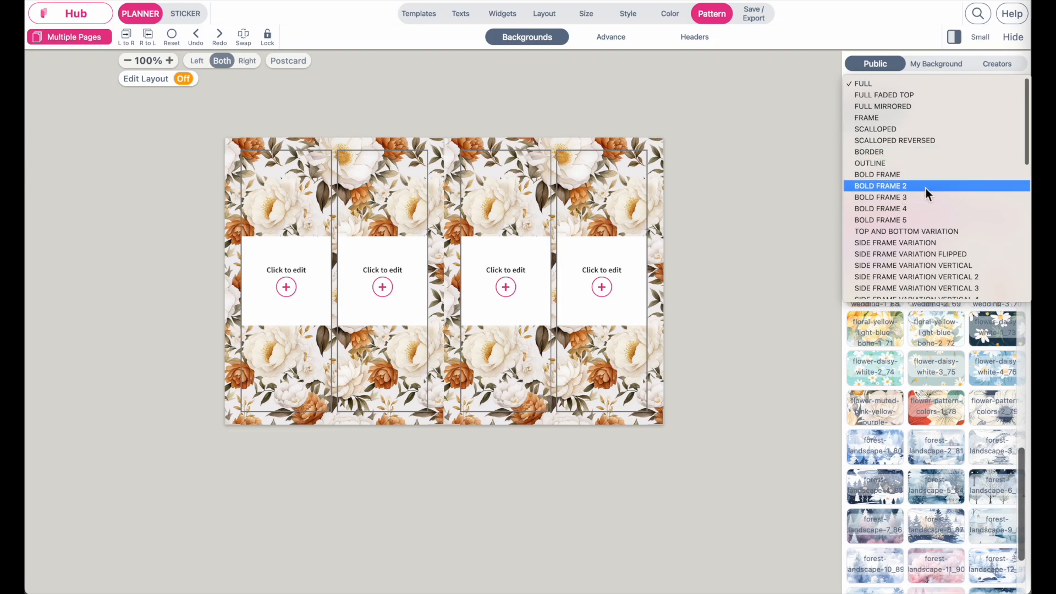
- Switch the floral background to BOLD FRAME 2 so it borders the card boxes
click(880, 186)
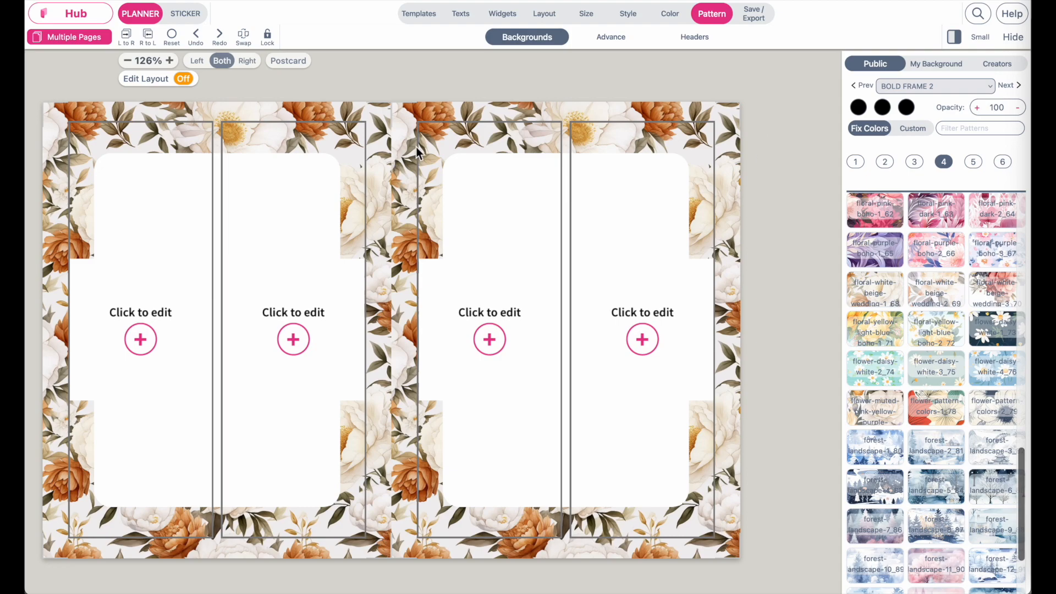
mouse_move(520, 227)
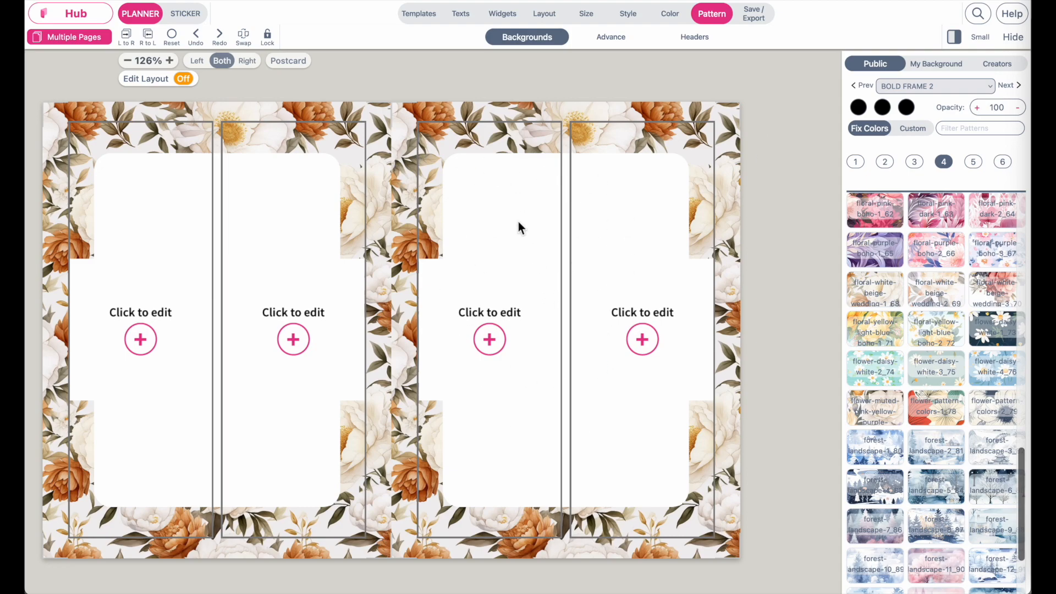
click(128, 61)
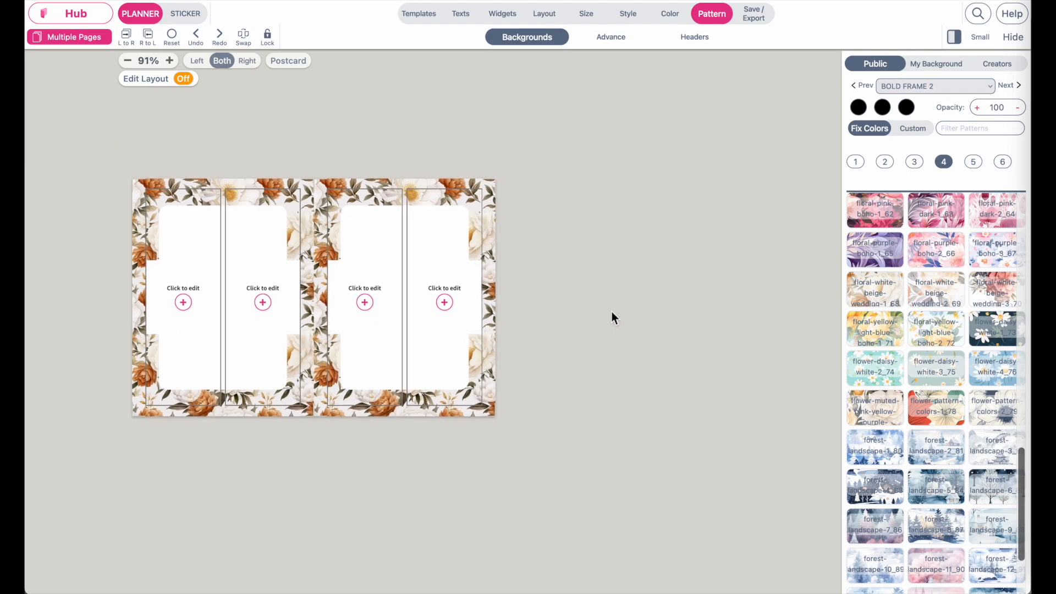
click(169, 60)
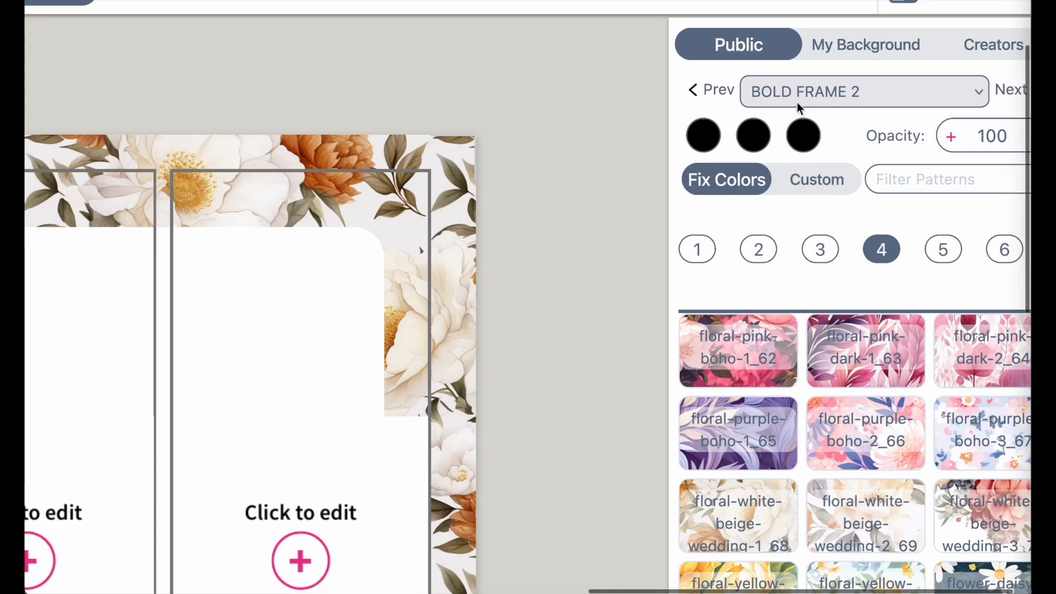
click(544, 13)
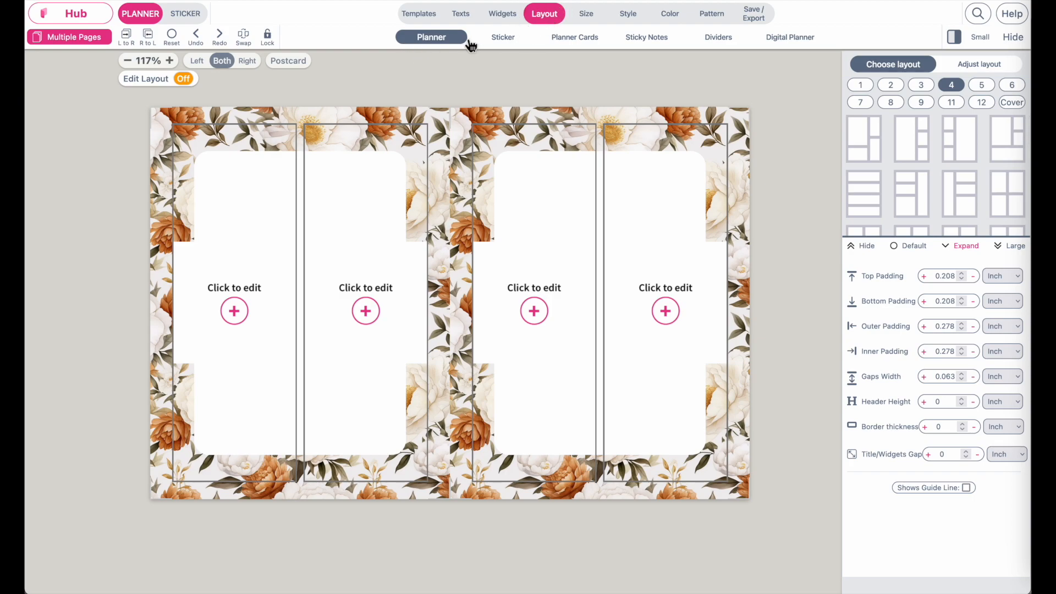
- Give both pages the single-box cover layout and turn on layout editing
click(1010, 102)
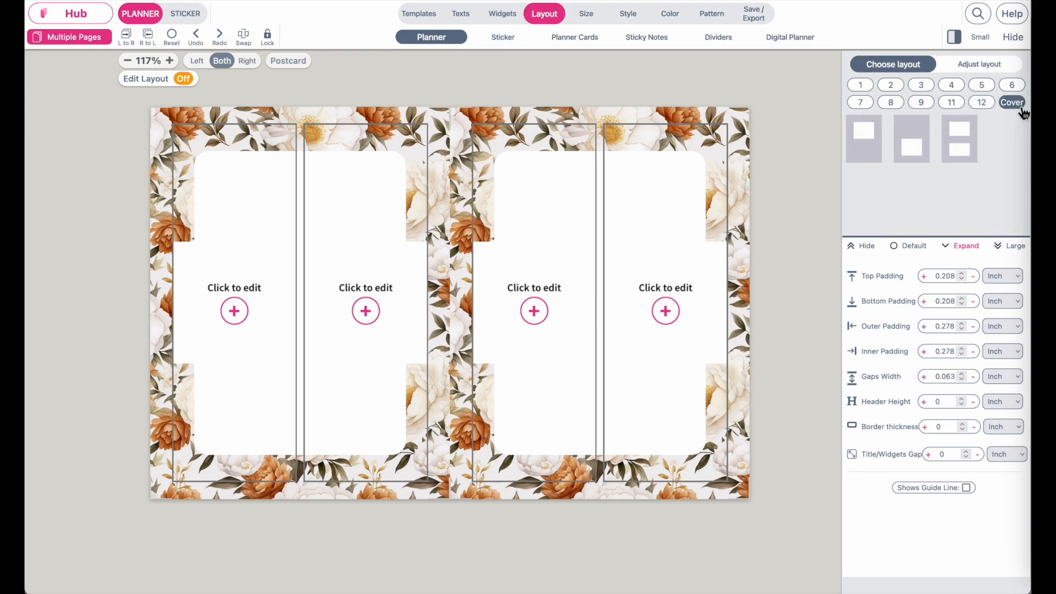
click(863, 140)
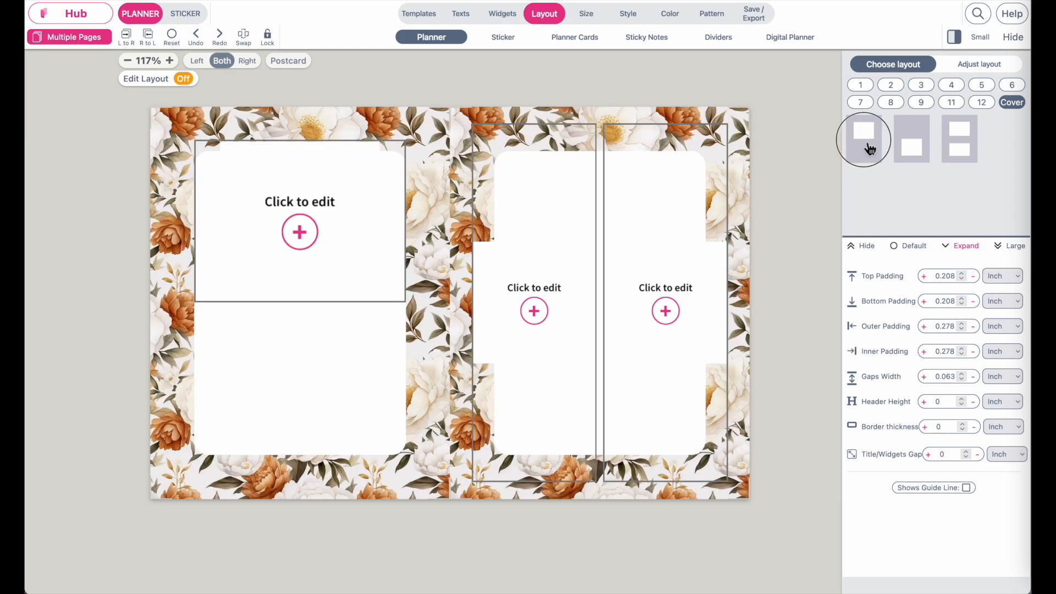
click(863, 138)
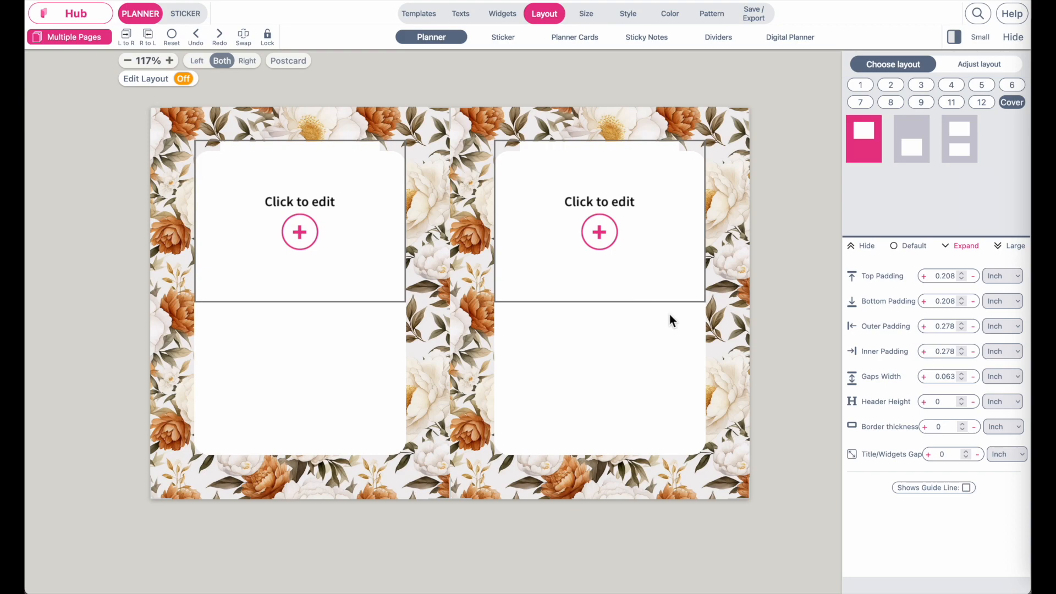
mouse_move(645, 185)
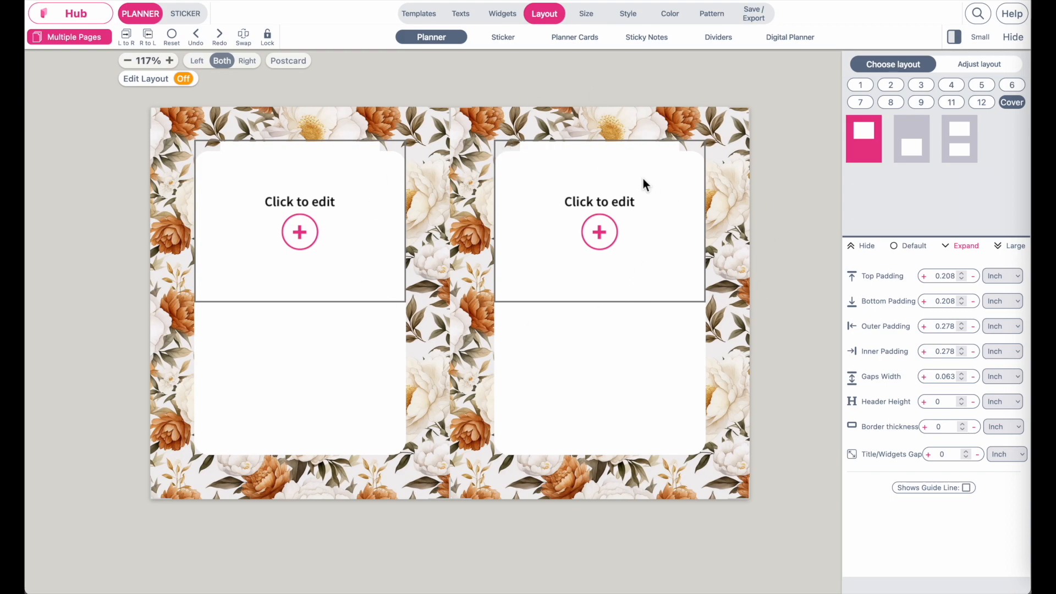
mouse_move(563, 542)
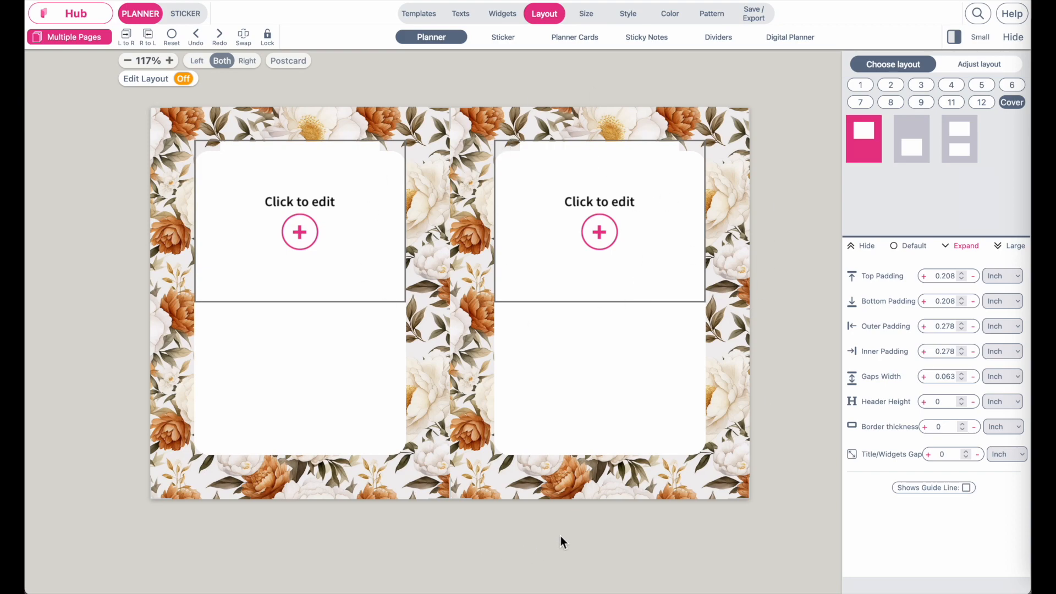
click(182, 79)
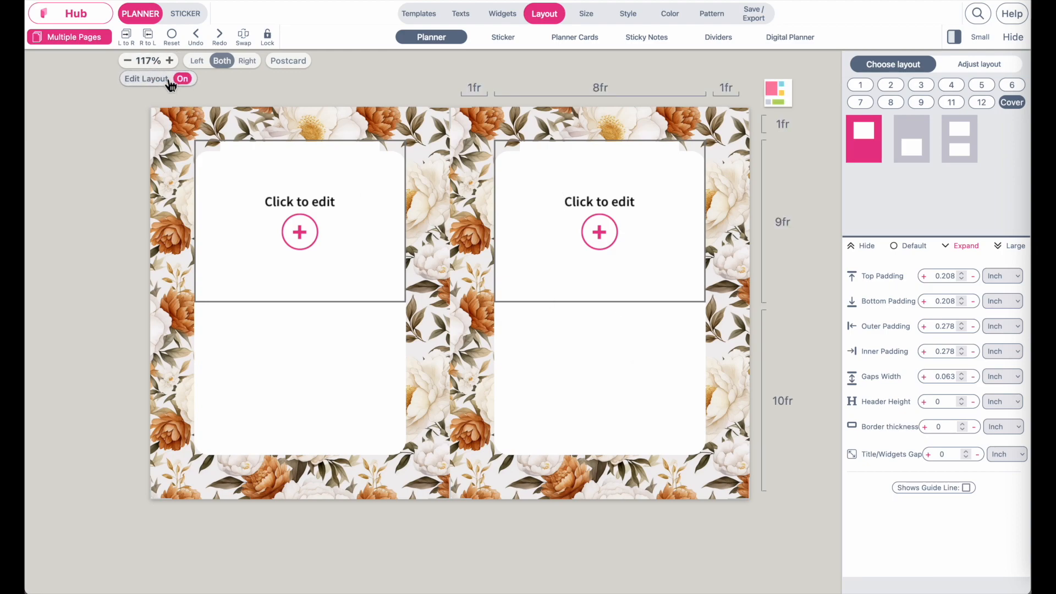
mouse_move(191, 83)
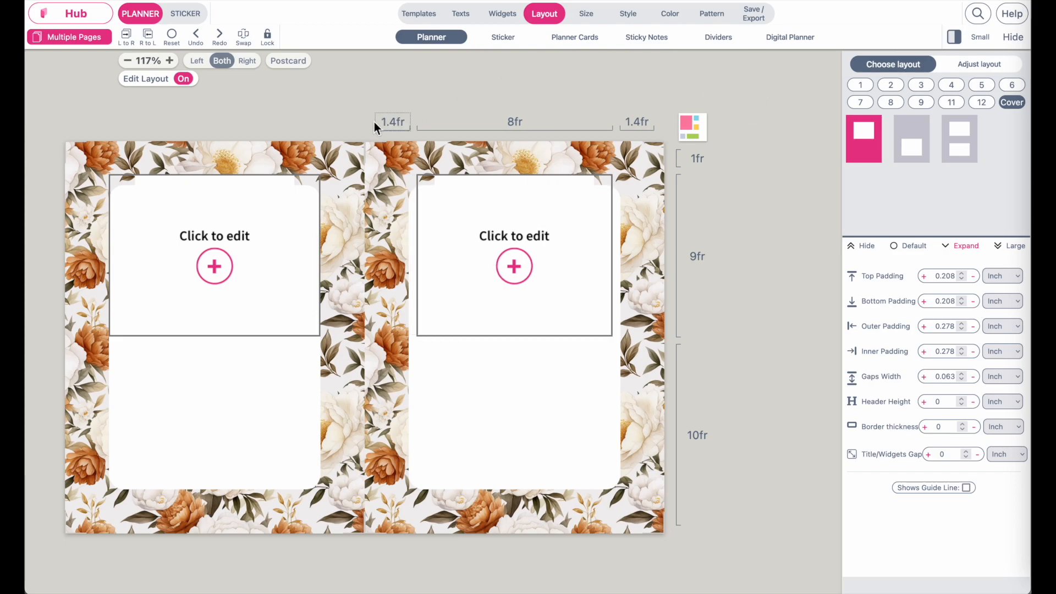
- Add a slim title box above the right card's content box in the Widgets view
click(502, 13)
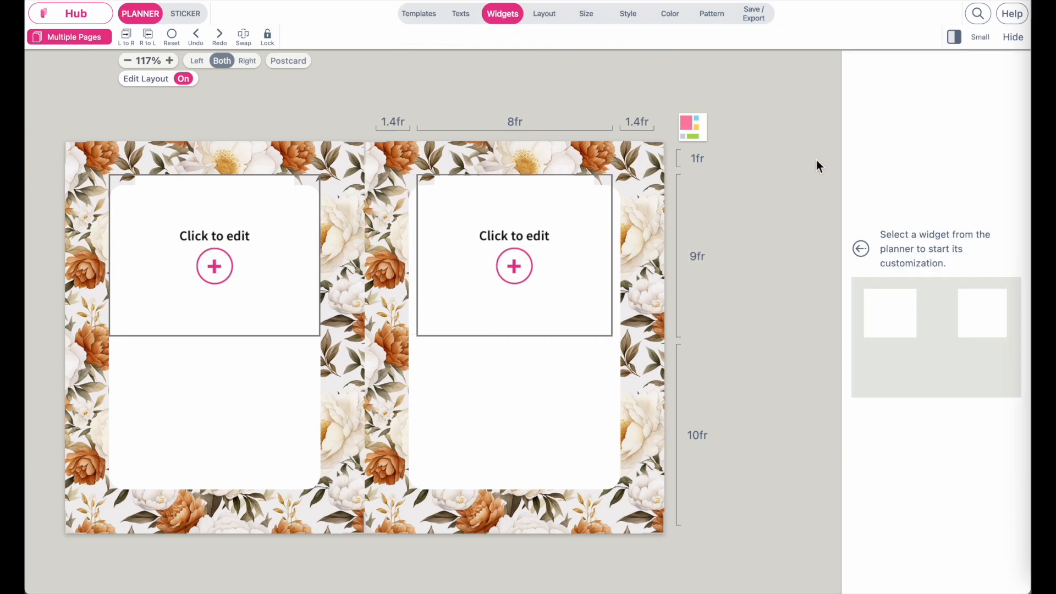
click(169, 61)
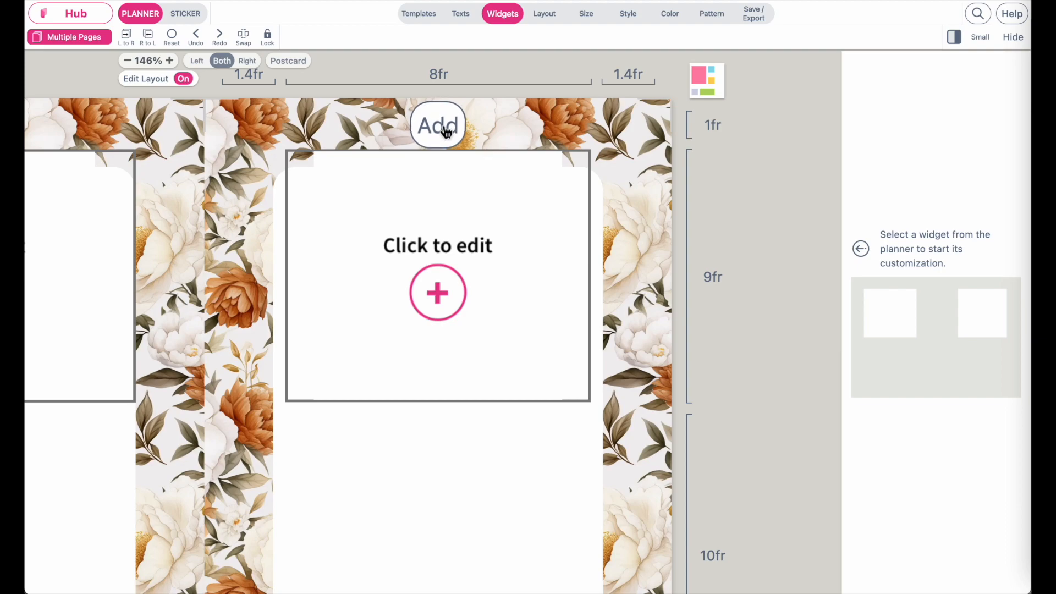
click(438, 126)
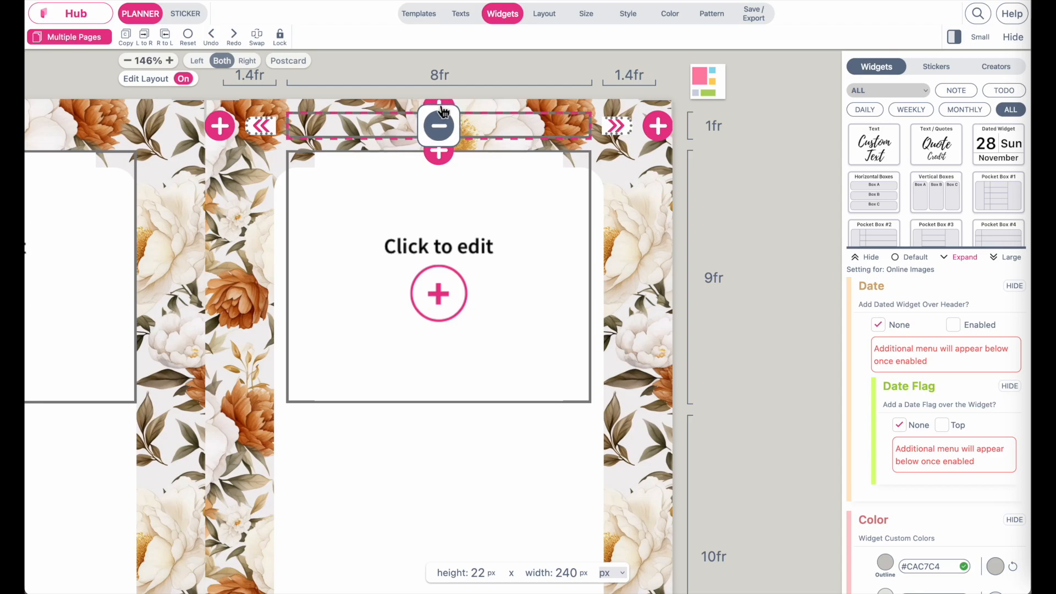
click(439, 125)
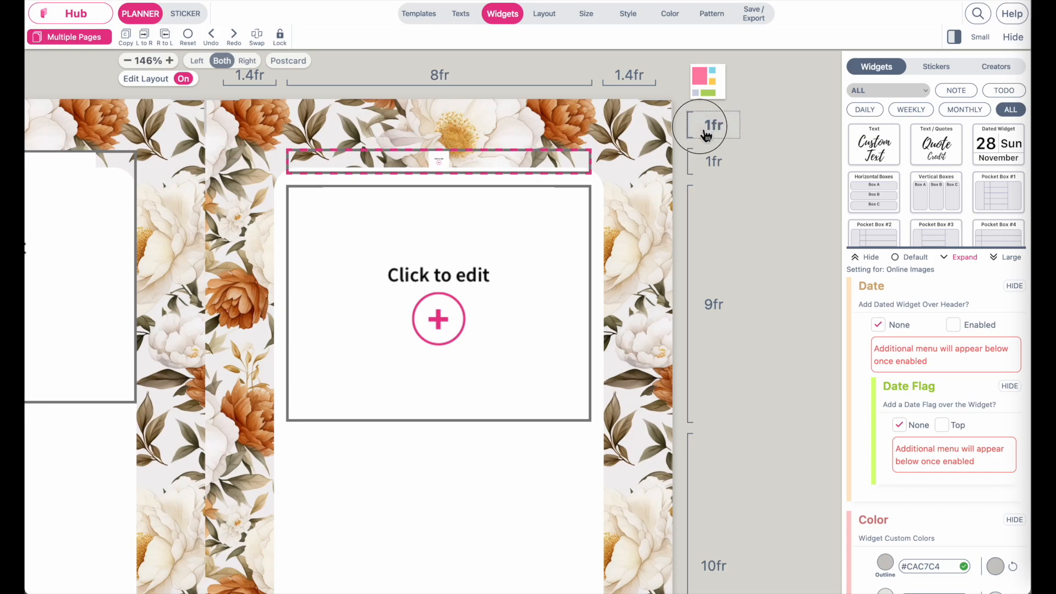
click(707, 124)
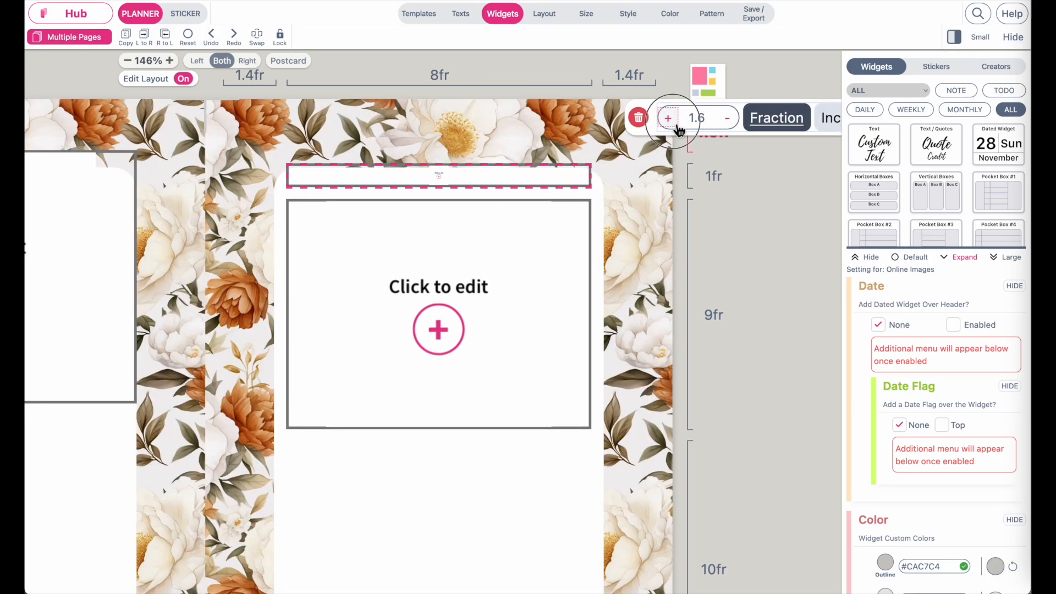
- Enlarge the top margin row to 2.8fr and set the title row to 2.2fr
click(667, 118)
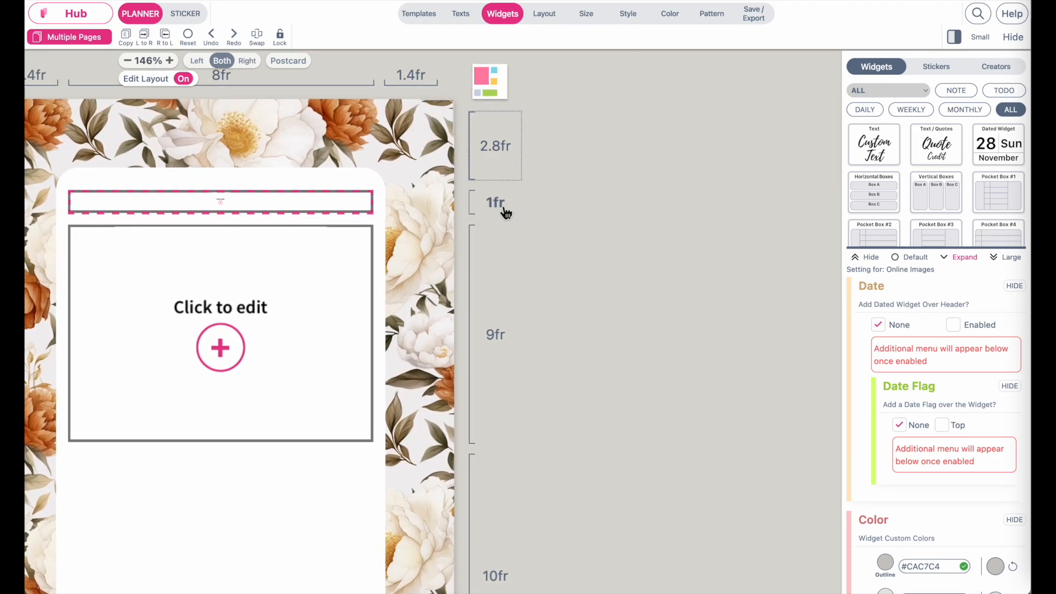
click(495, 203)
text(2.1)
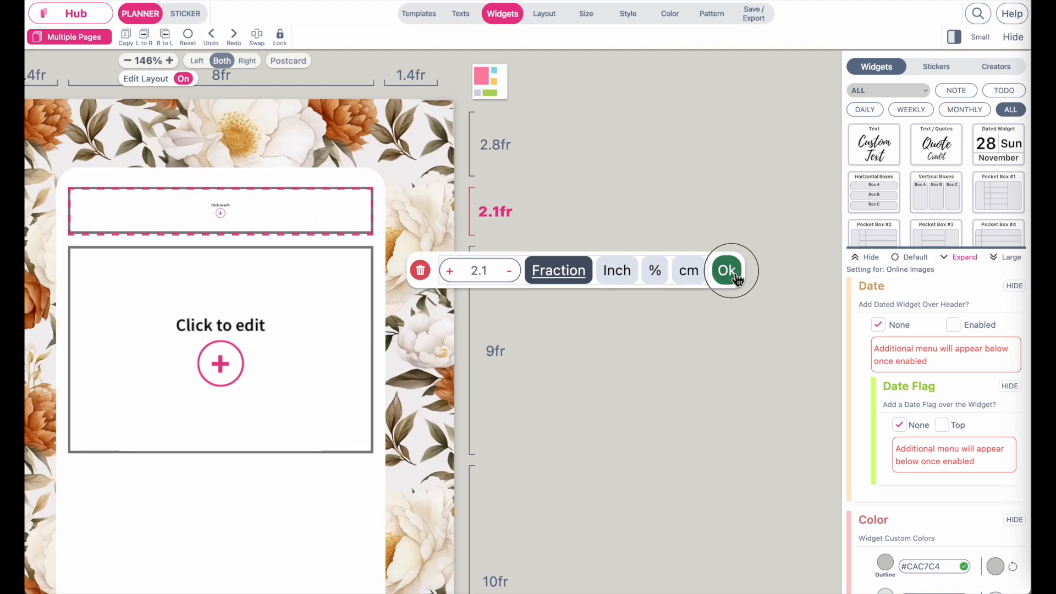
click(726, 271)
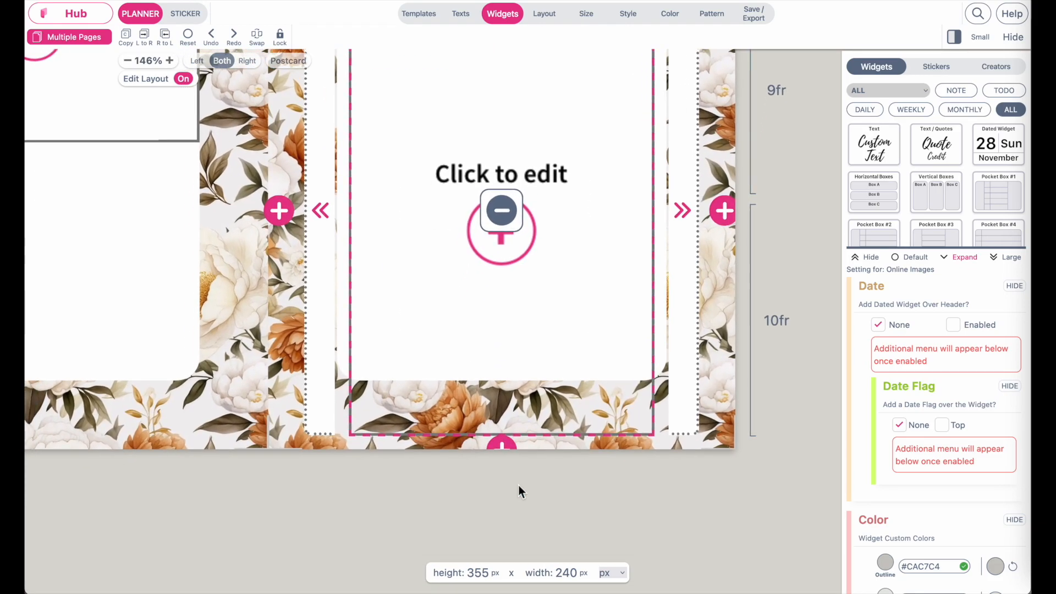
click(169, 61)
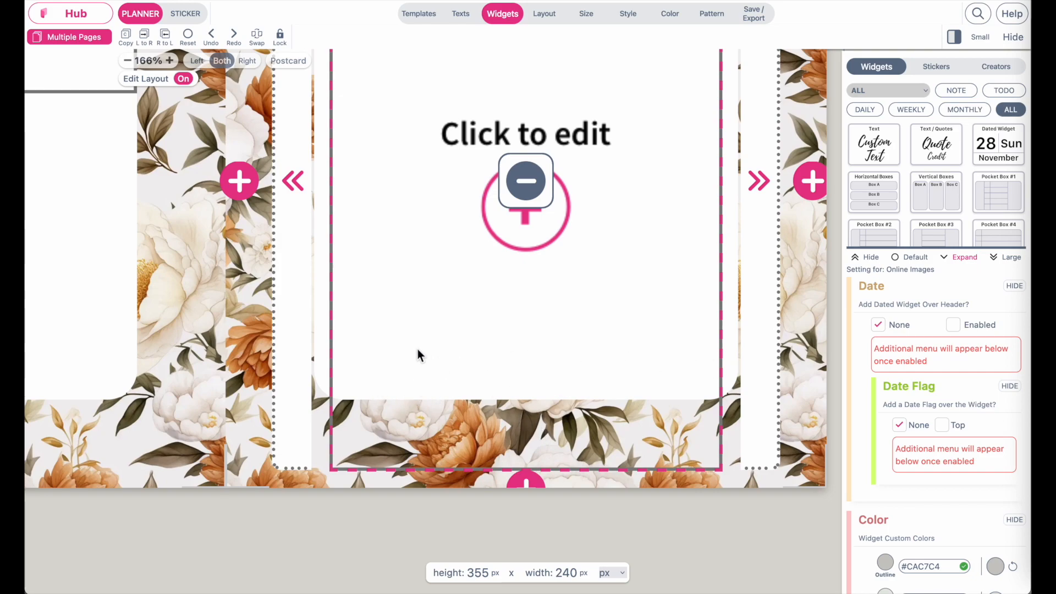
mouse_move(522, 524)
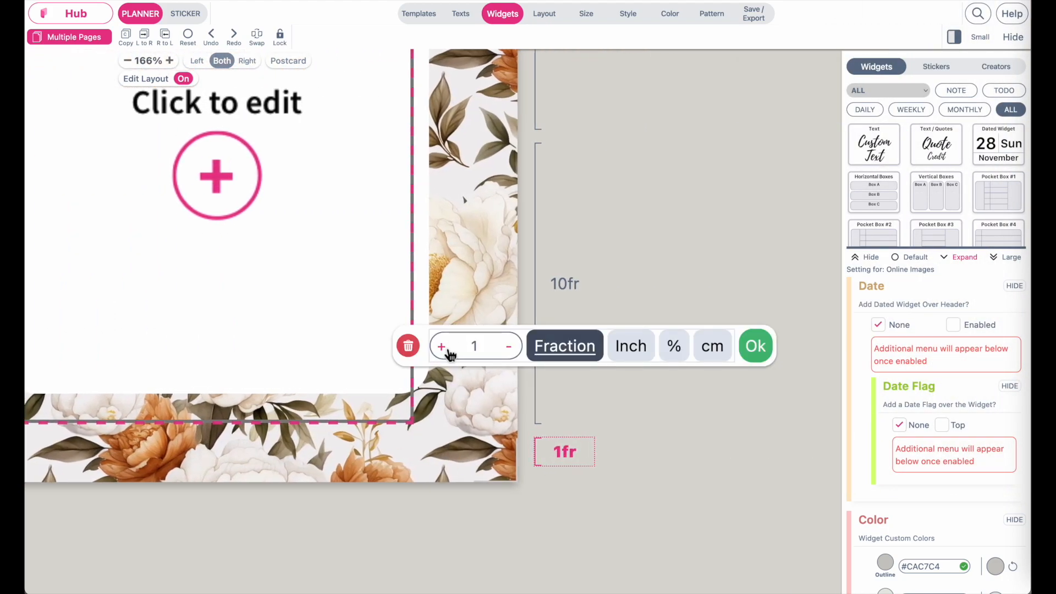
- Add a bottom row and raise it to 2.8fr
click(441, 345)
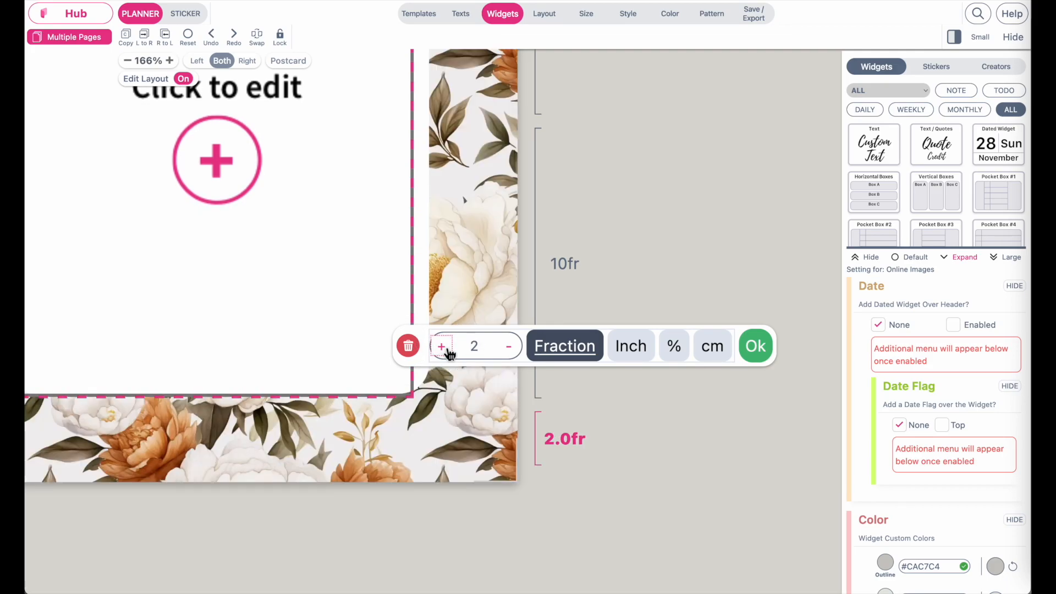
click(441, 346)
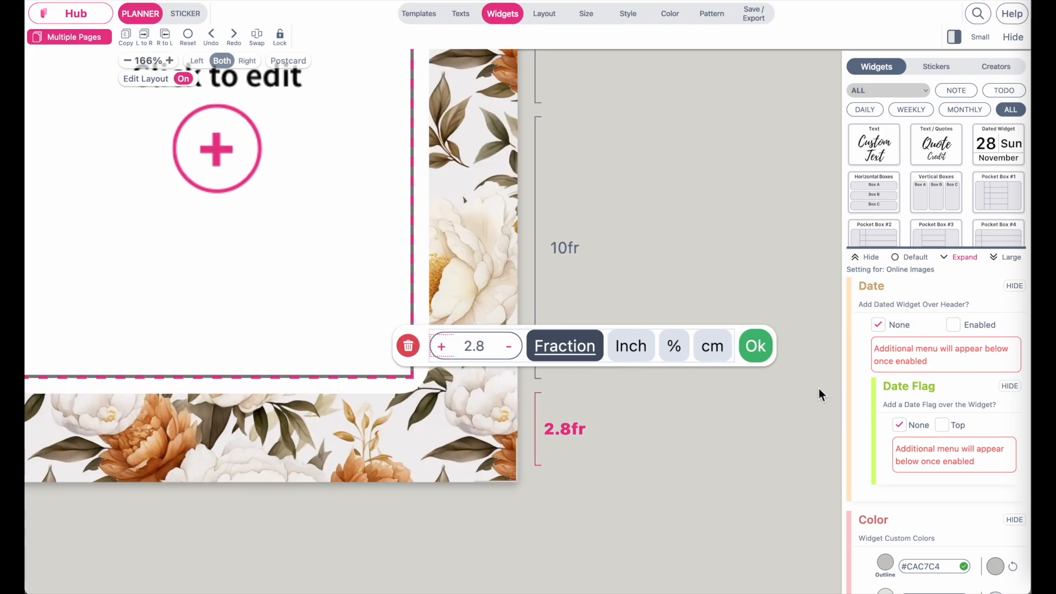
click(754, 345)
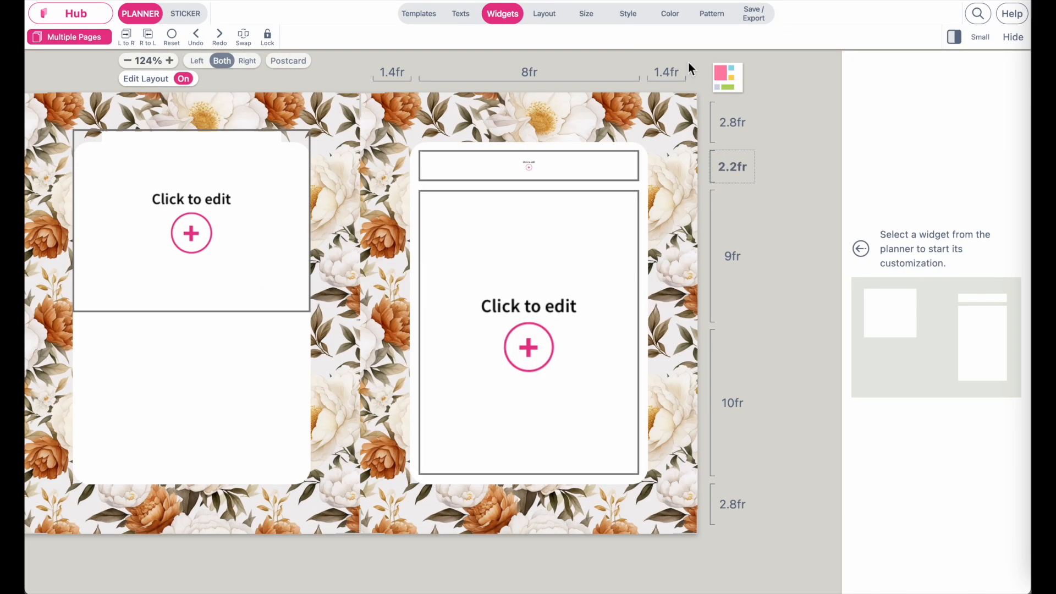
mouse_move(620, 497)
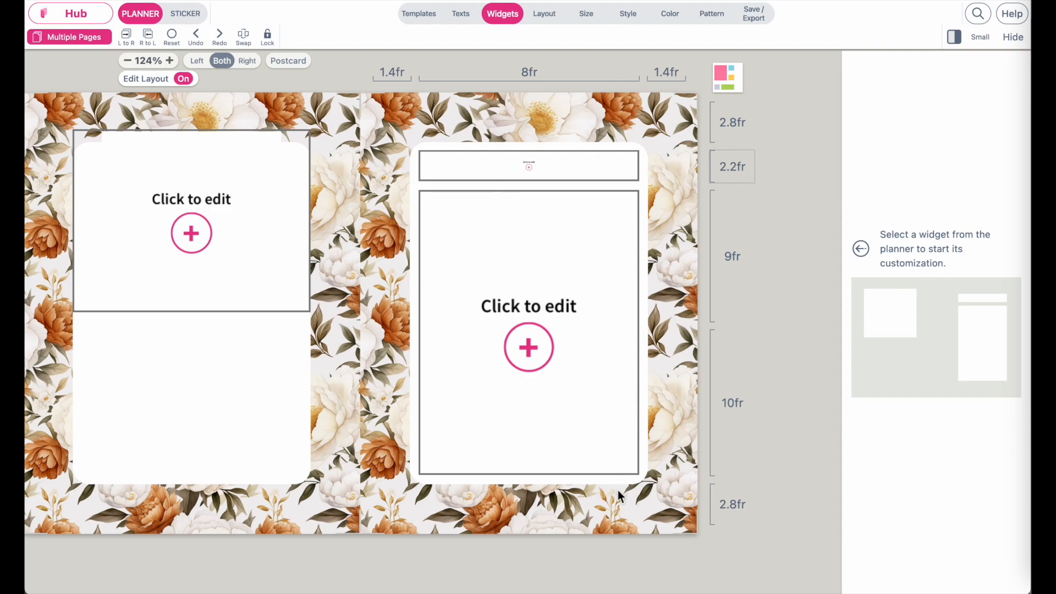
mouse_move(405, 223)
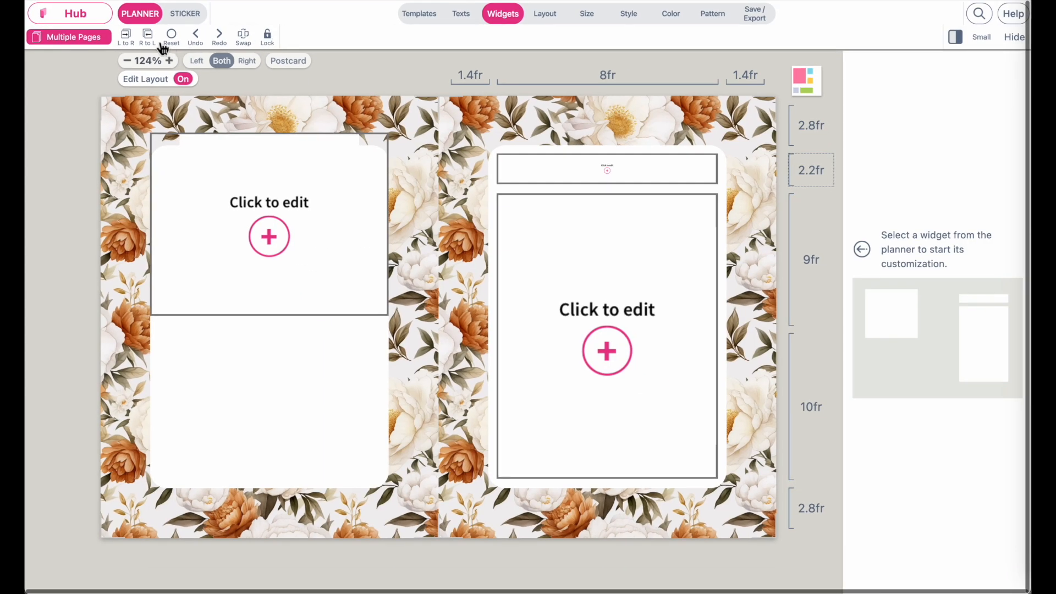
- Copy the right card's layout to the left card and select the right content box
click(146, 37)
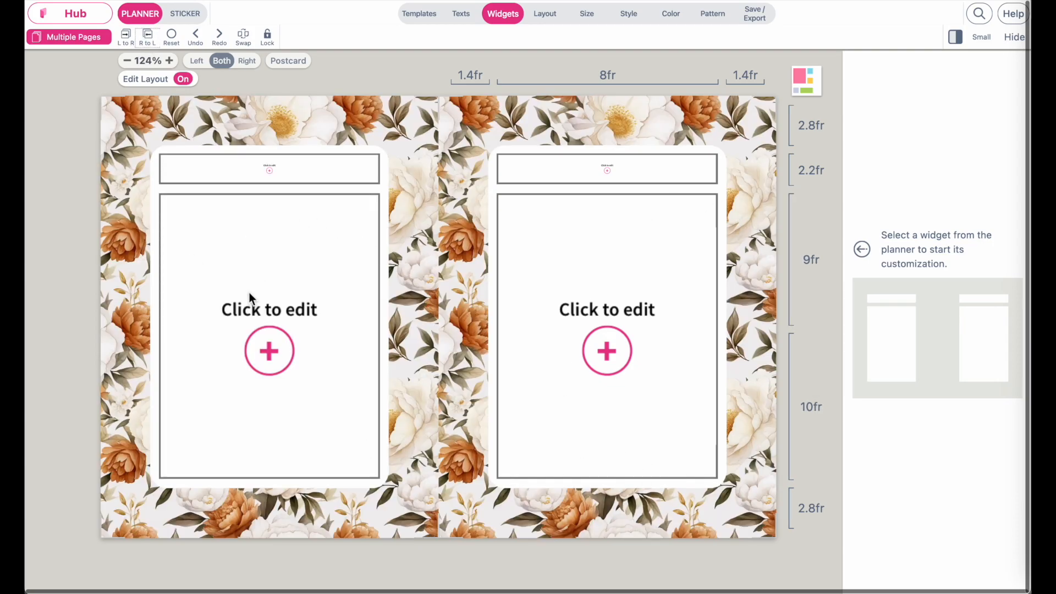
click(606, 350)
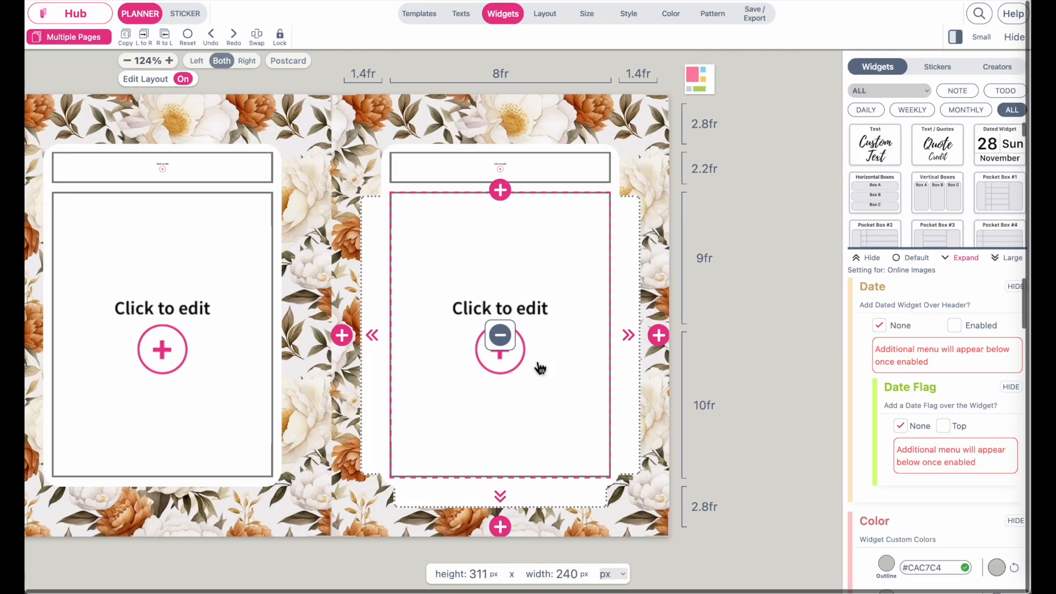
mouse_move(526, 308)
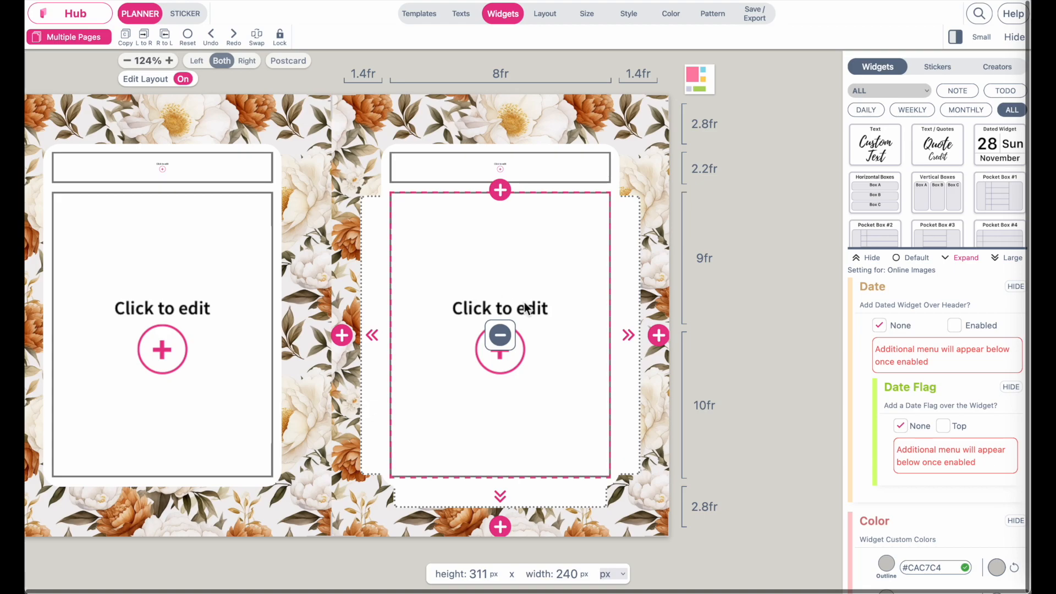
mouse_move(884, 149)
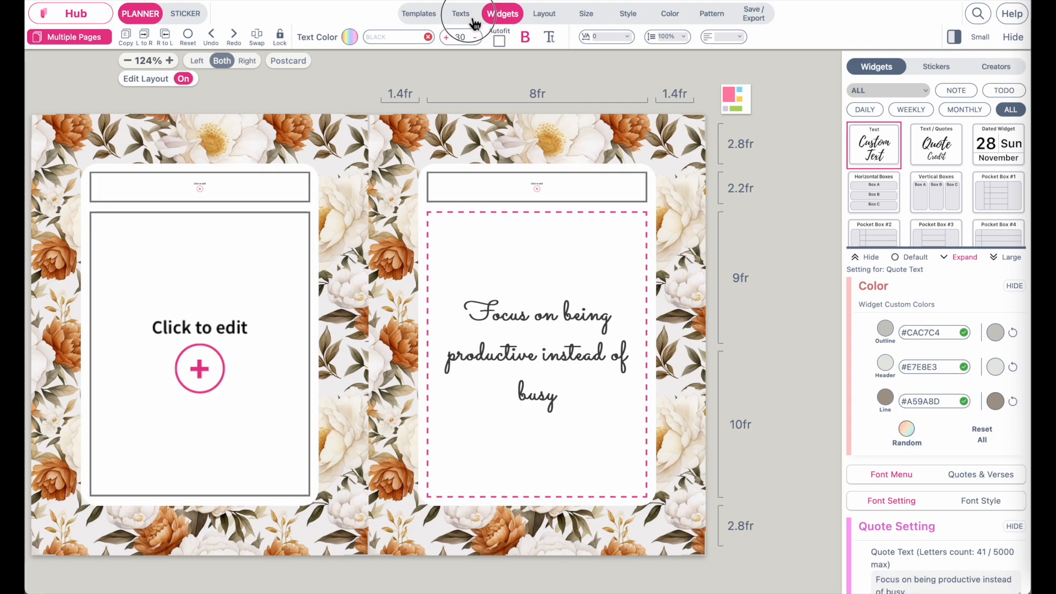
- Set the quote in the h3 style using the regular font NexaDemo-Light
click(461, 13)
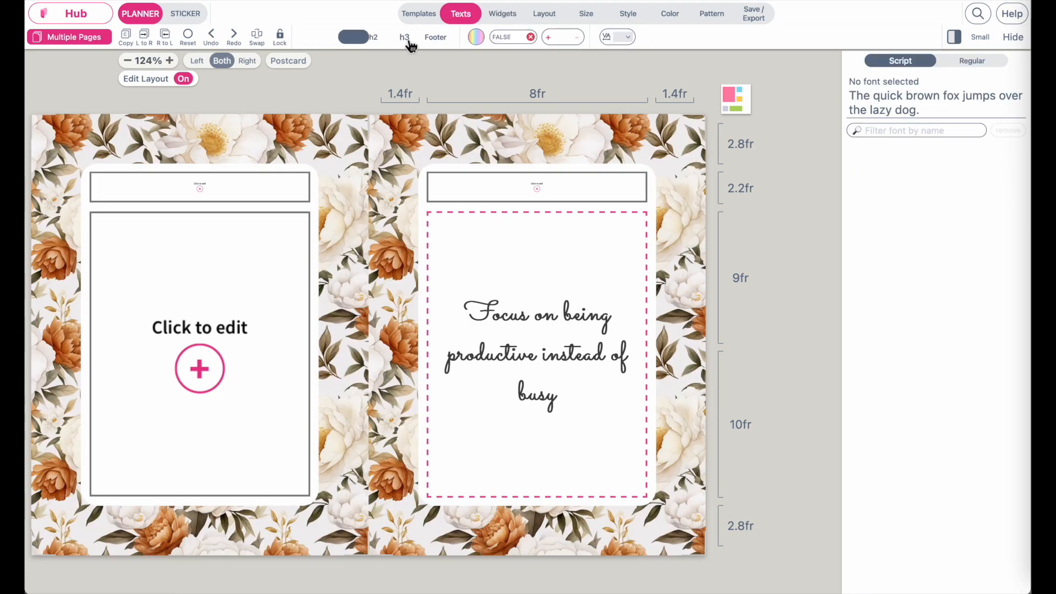
click(403, 37)
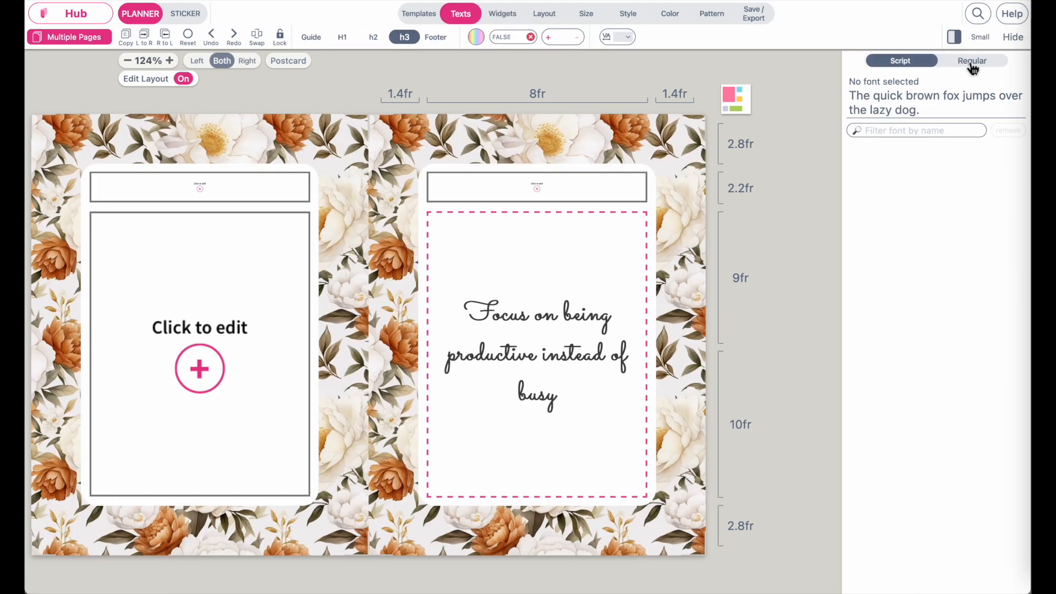
click(971, 60)
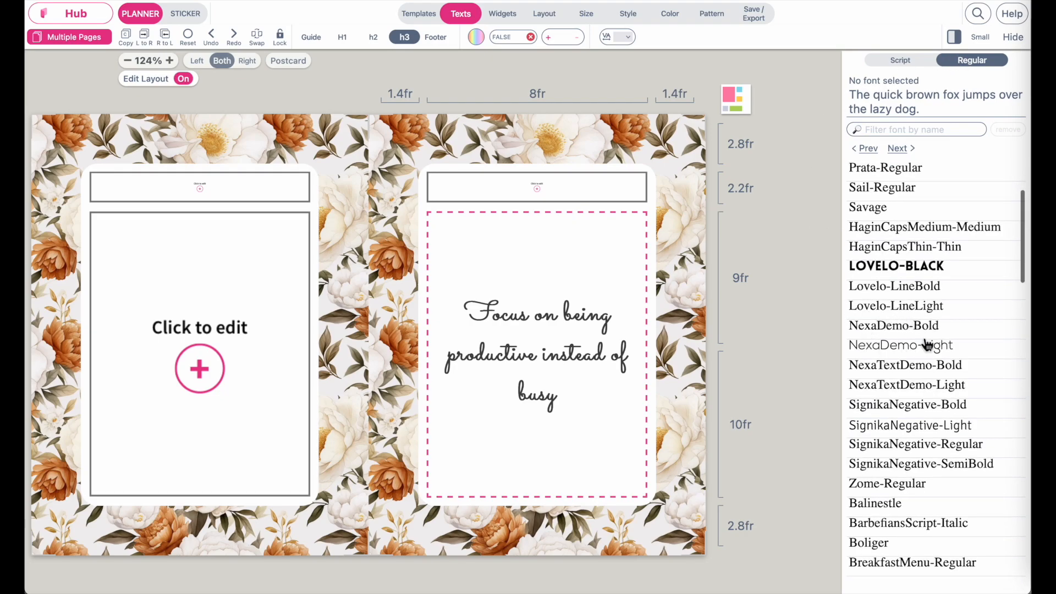
click(899, 344)
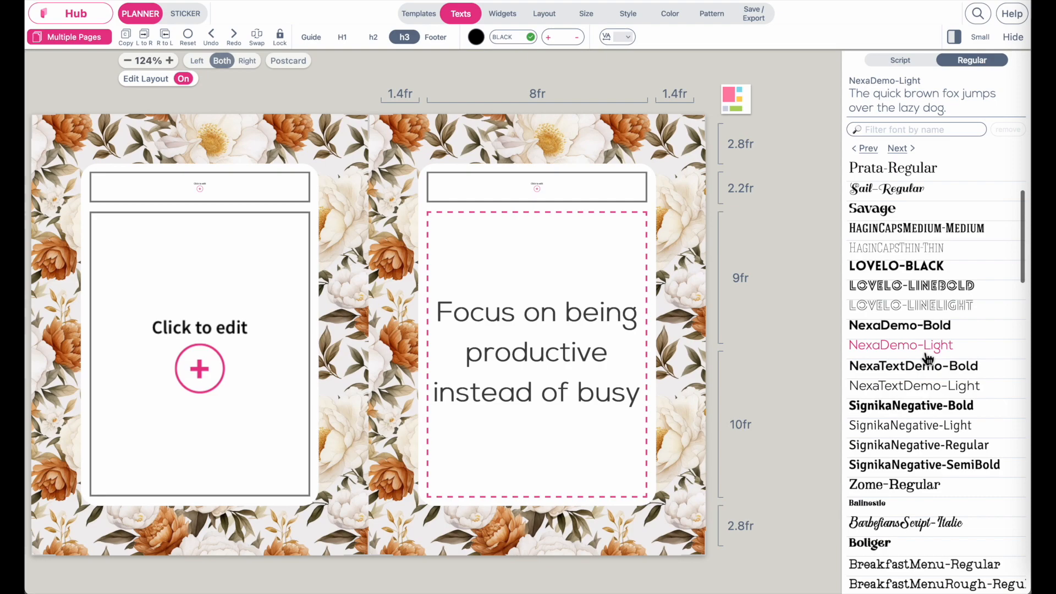
mouse_move(520, 318)
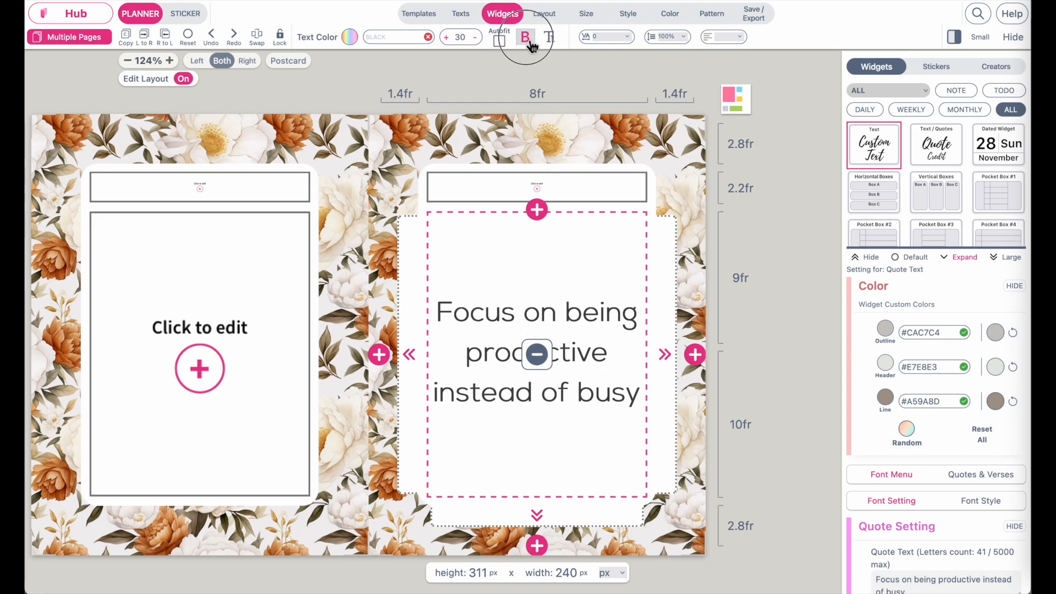
- Make the quote auto-fit its box and zoom out to see both cards
click(524, 38)
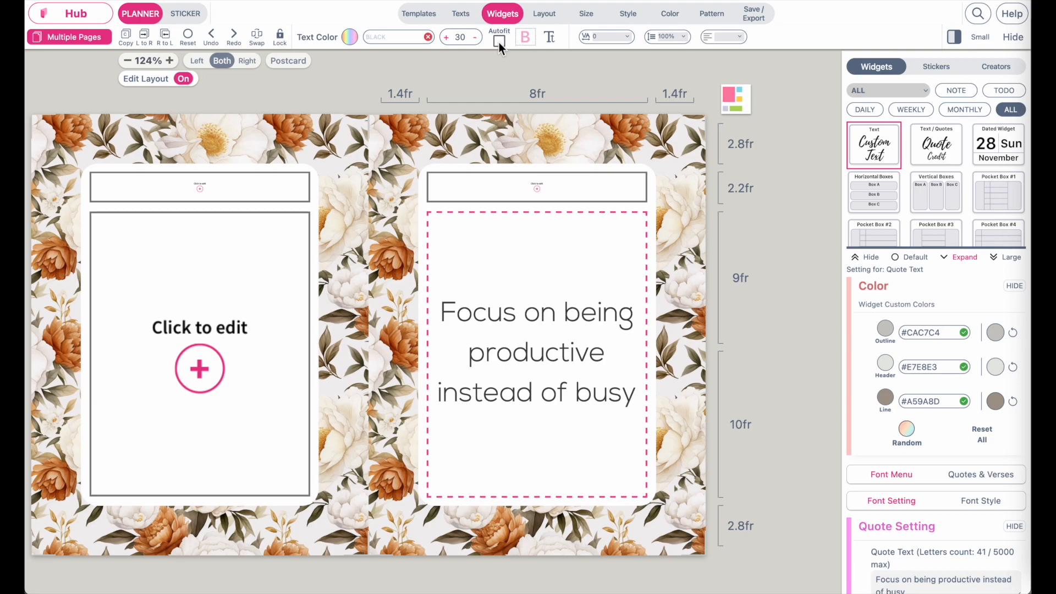
click(499, 37)
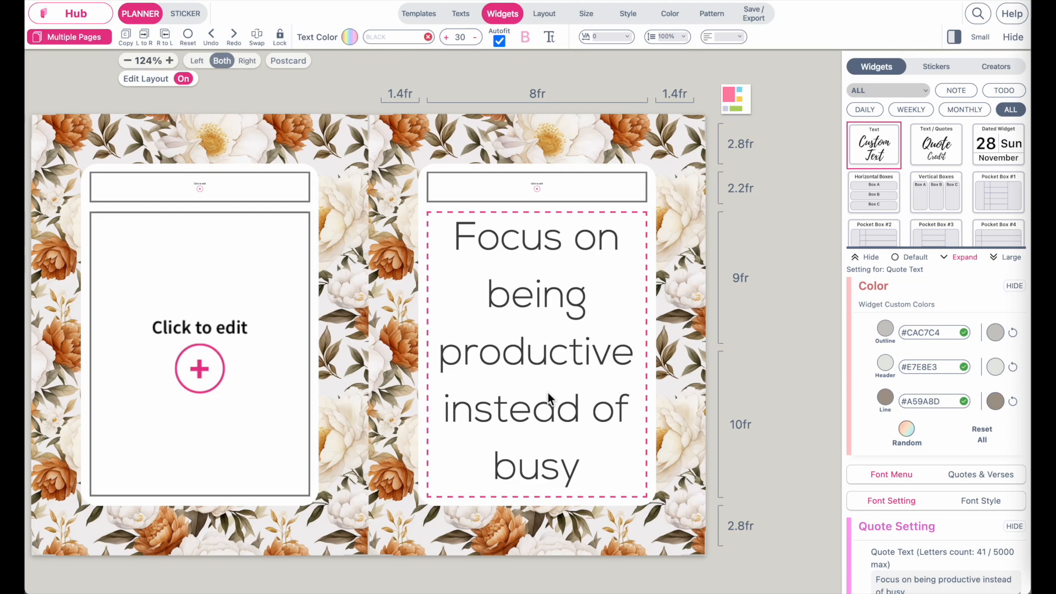
mouse_move(517, 475)
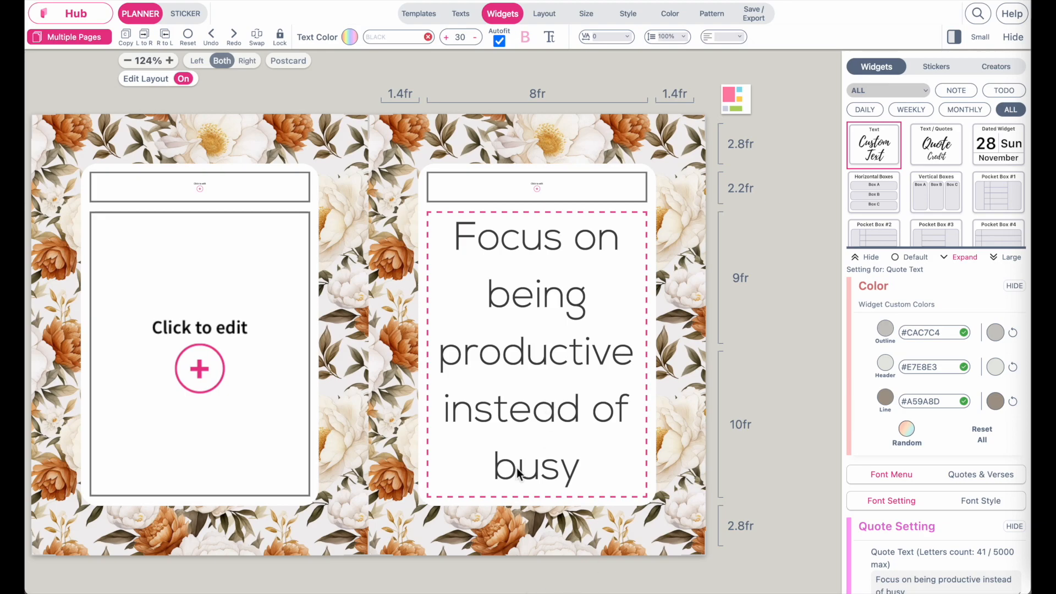
click(128, 61)
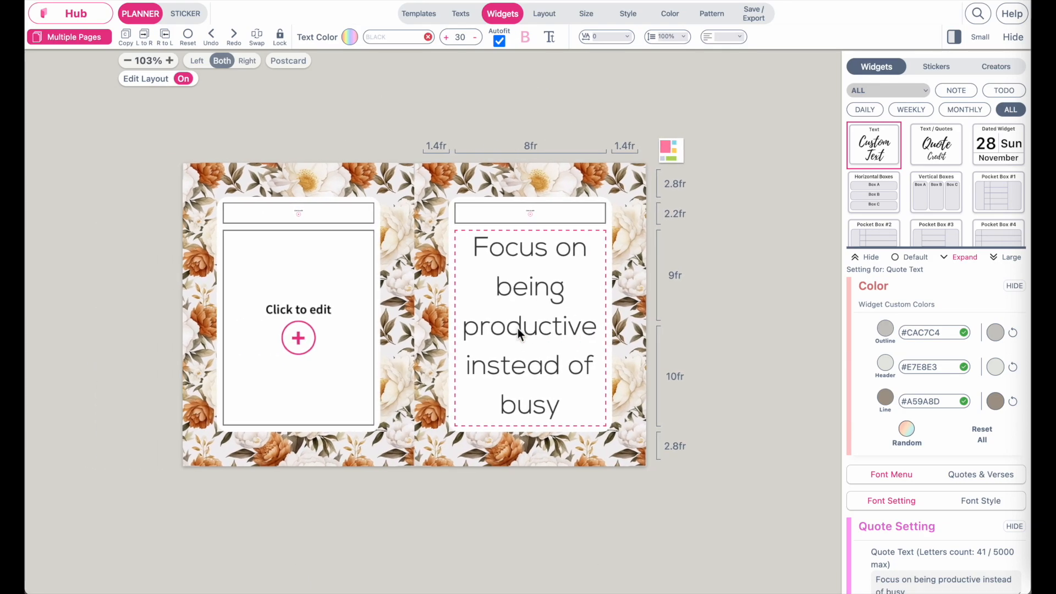
mouse_move(504, 299)
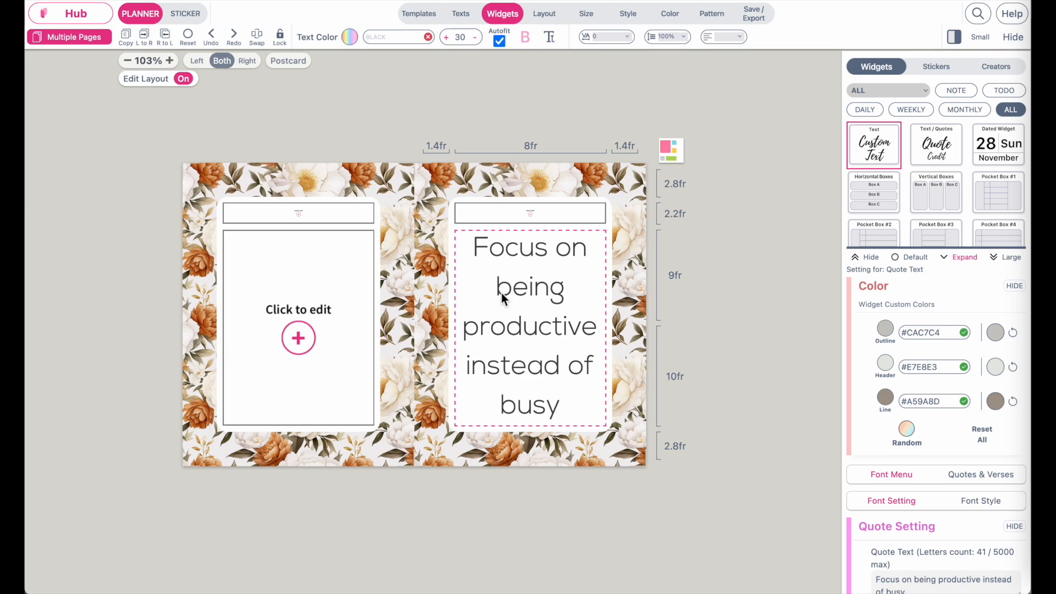
mouse_move(640, 139)
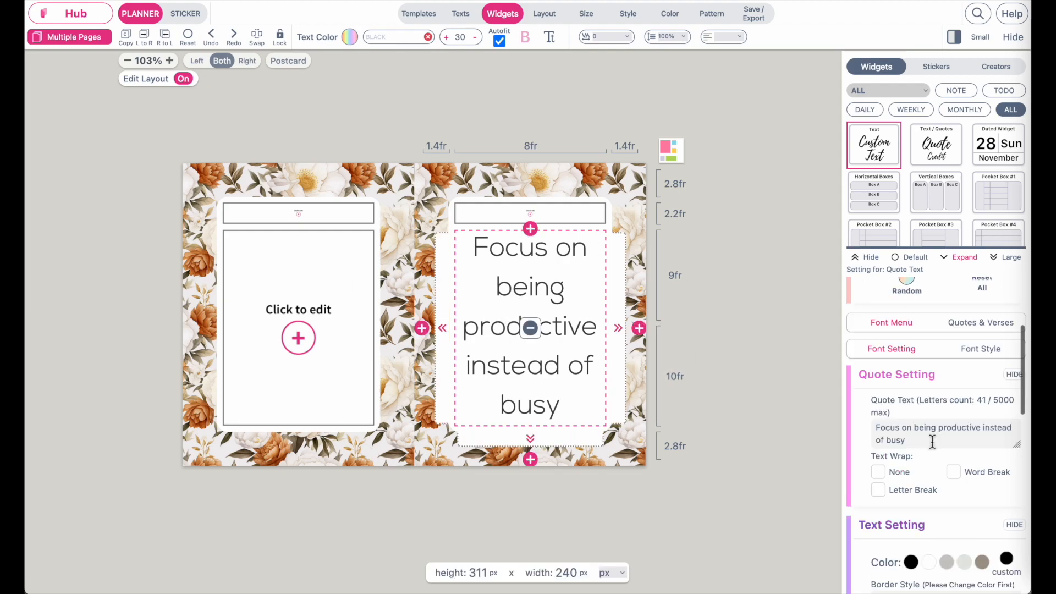
- Replace the right card's Quote Text with 'Fdnclskdnlskdnclksn' under Quote Setting
scroll(down, 3)
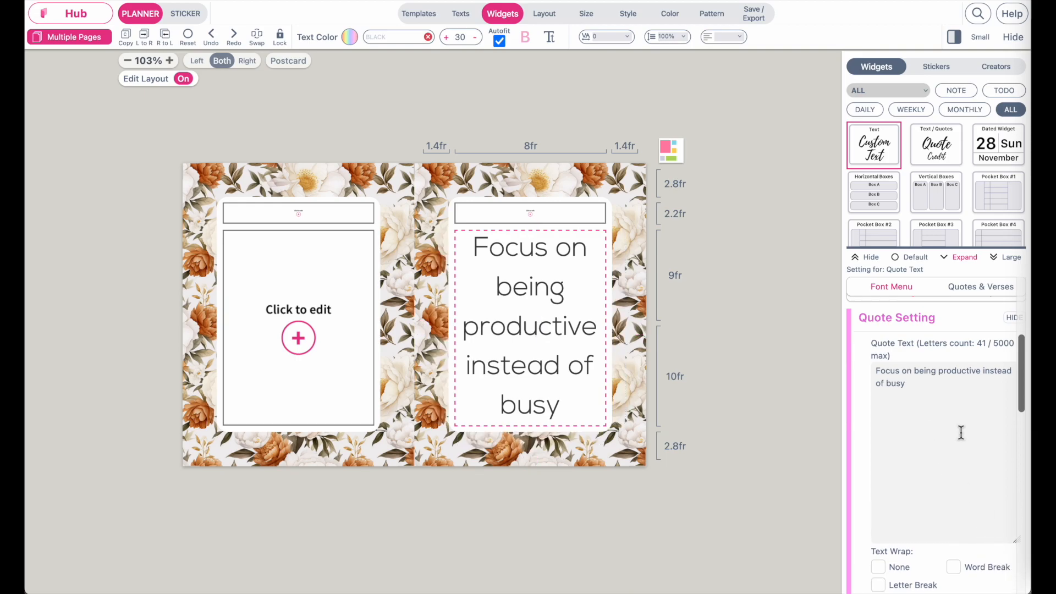
text(Fdnclskdnlskdnclksndlksndlksdnlksndlksndlksnldk)
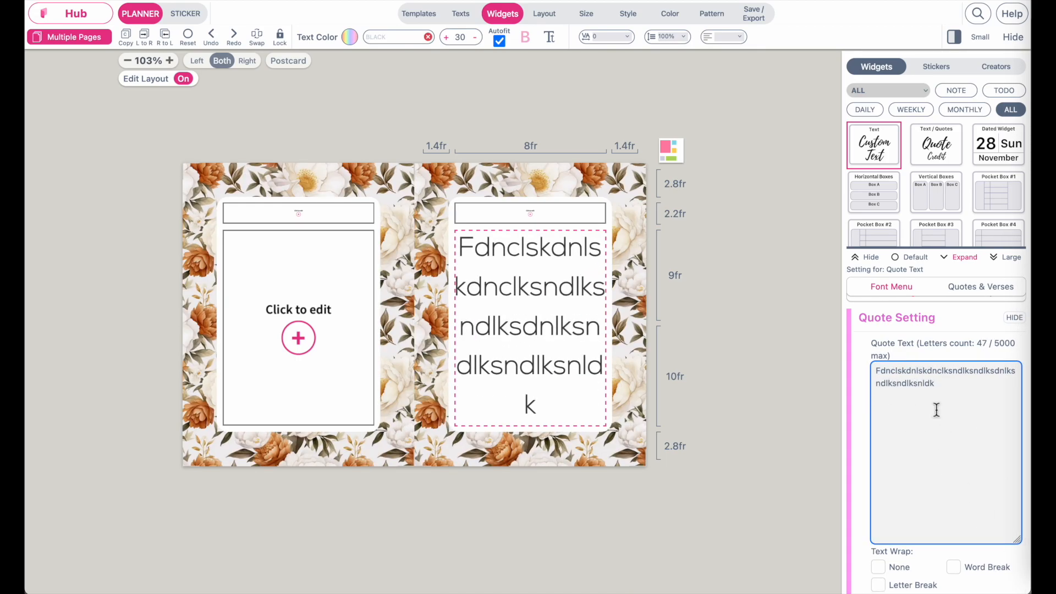
double_click(916, 383)
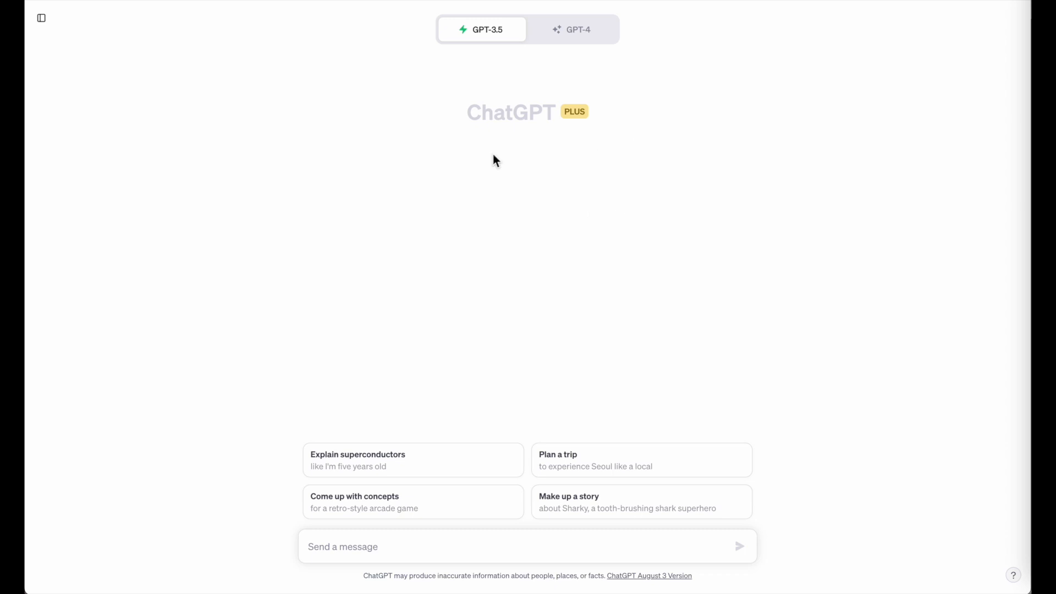
mouse_move(501, 400)
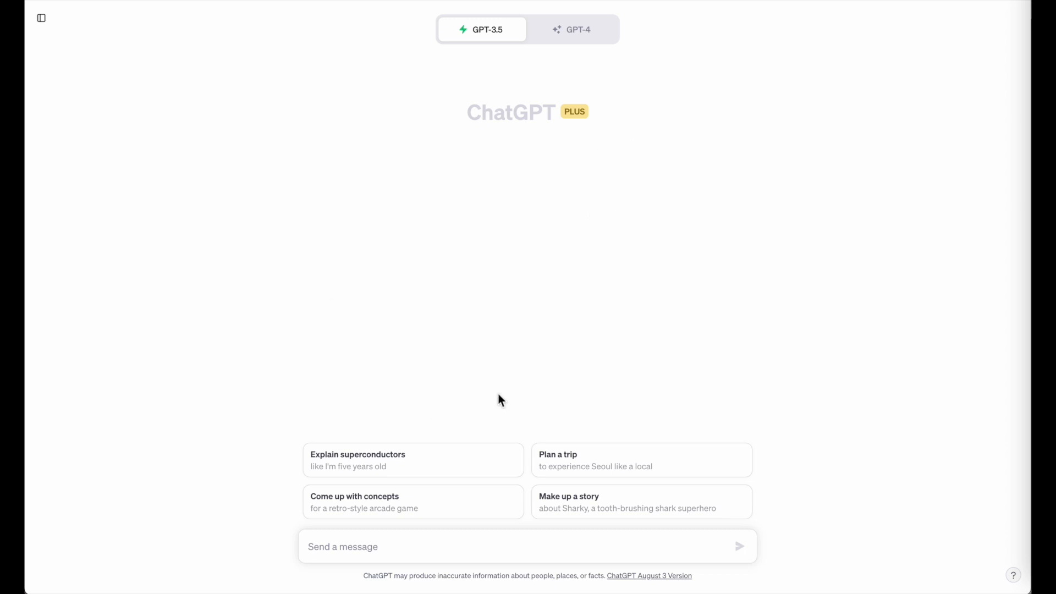
mouse_move(415, 244)
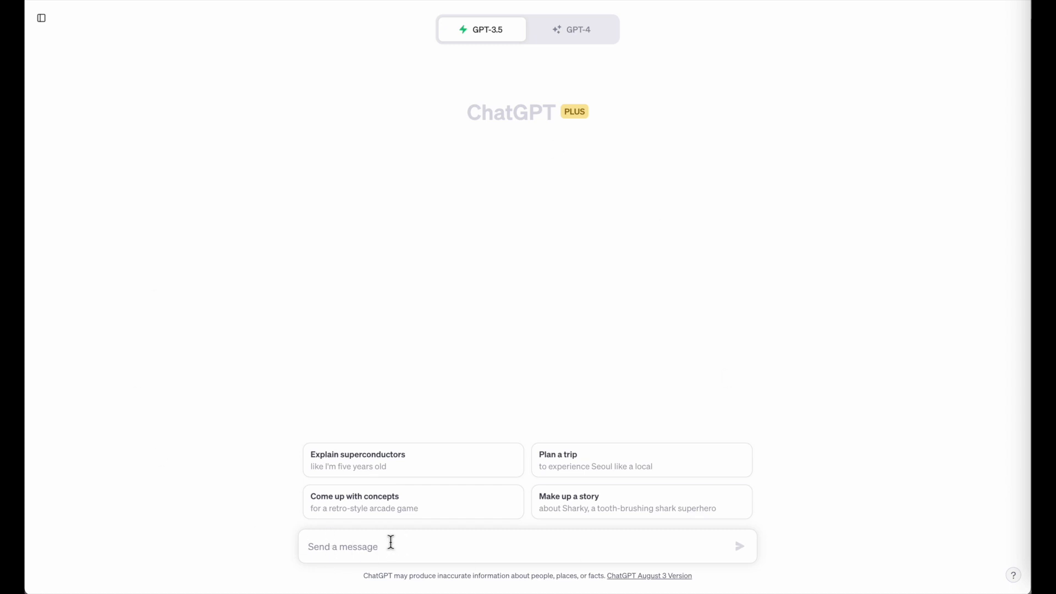
- Send ChatGPT a request for a longer love and compassion scripture card naming its Bible section
text(i want to)
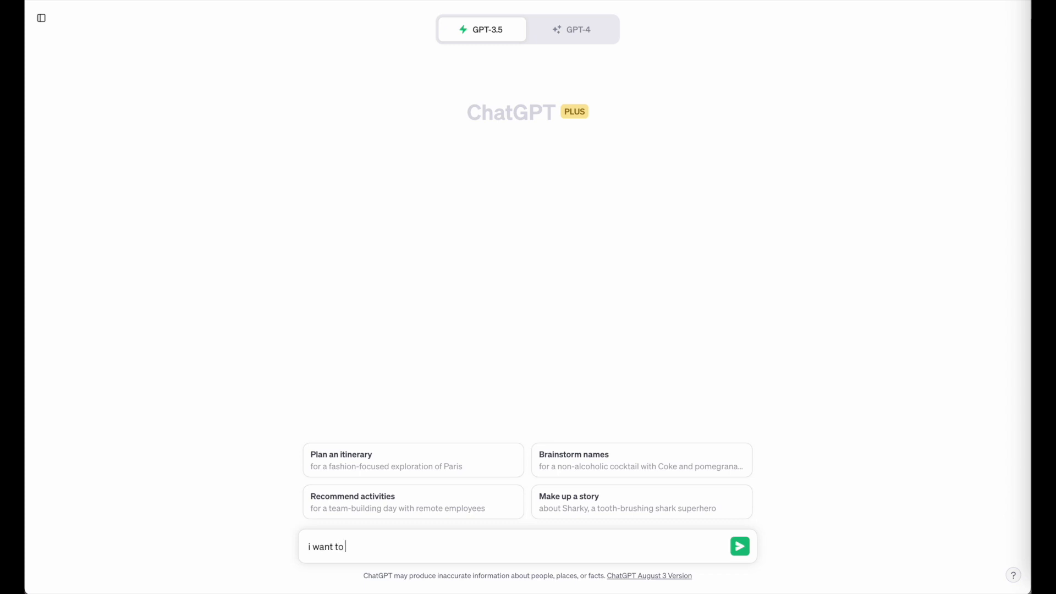
text(make a scripture card)
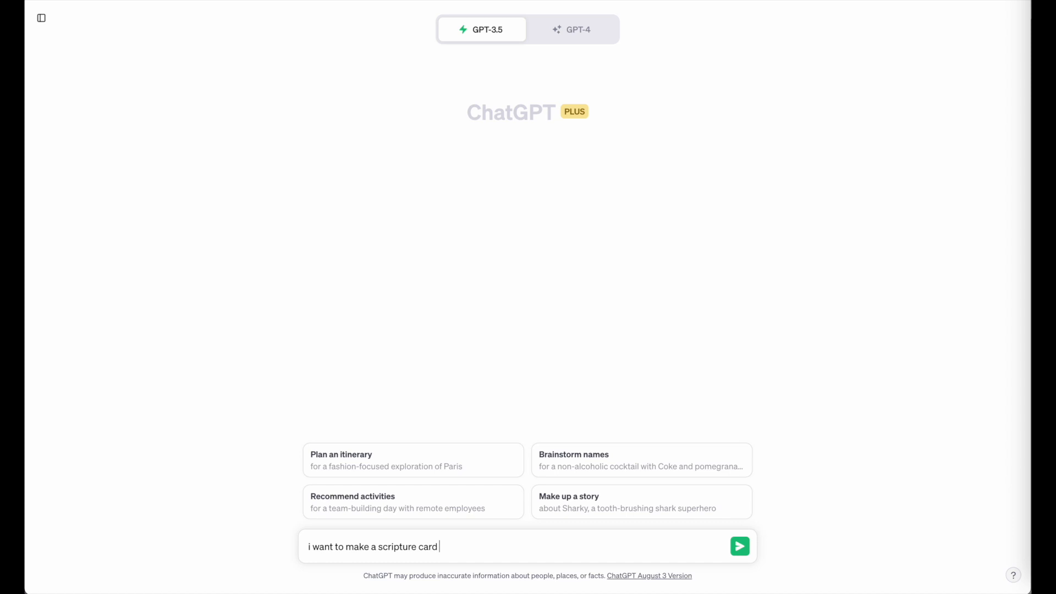
text(related to love and compa)
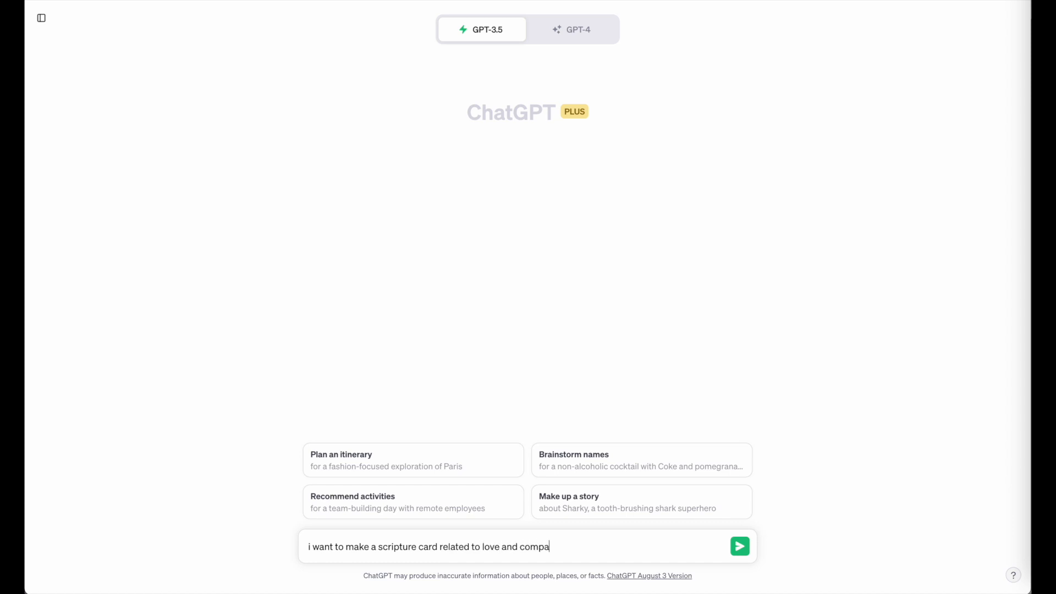
text(ssion,)
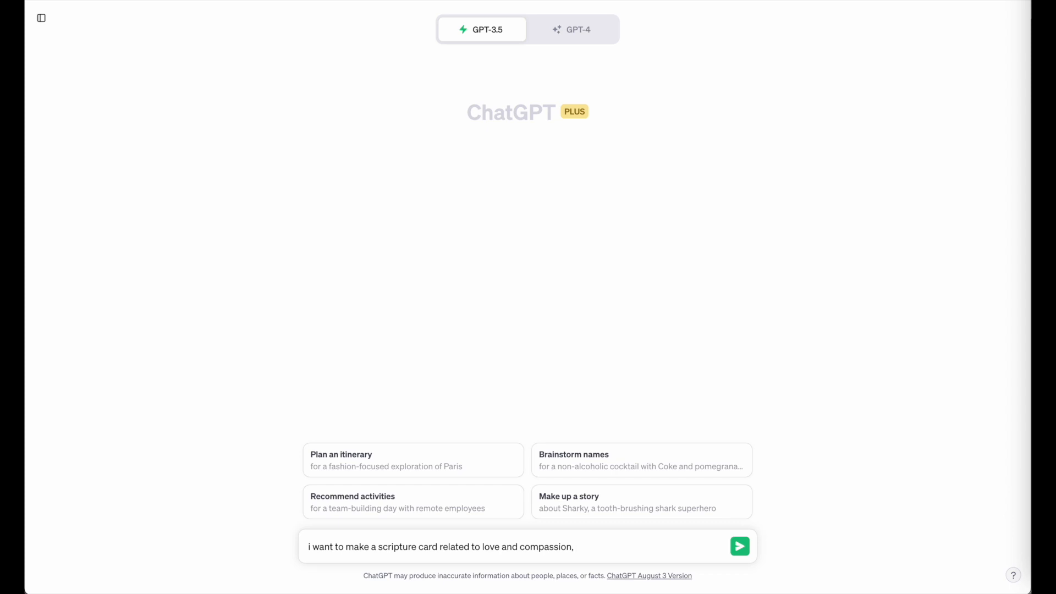
text(can you please w)
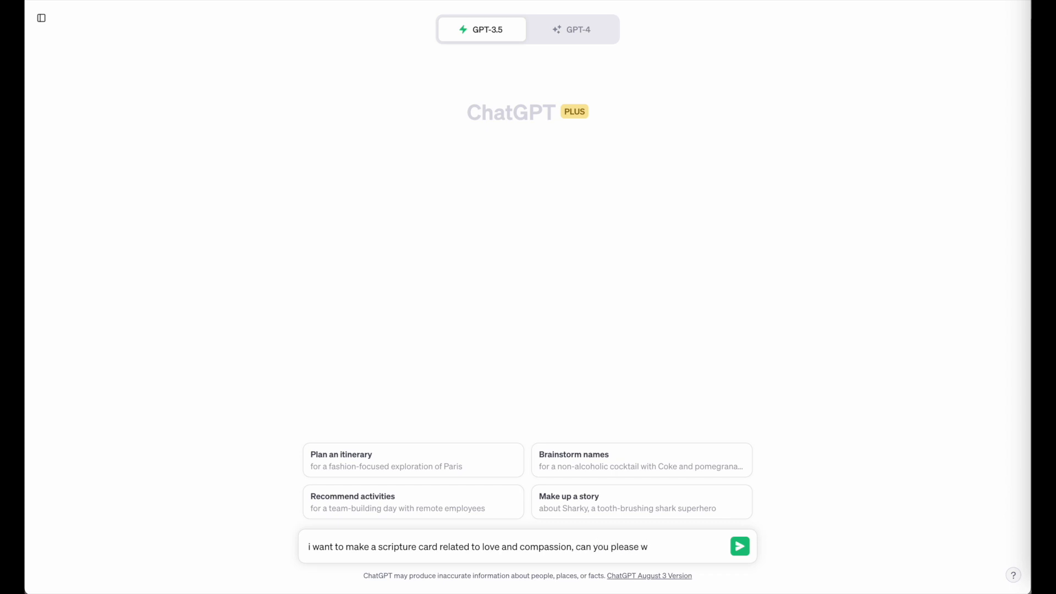
text(rite me one and)
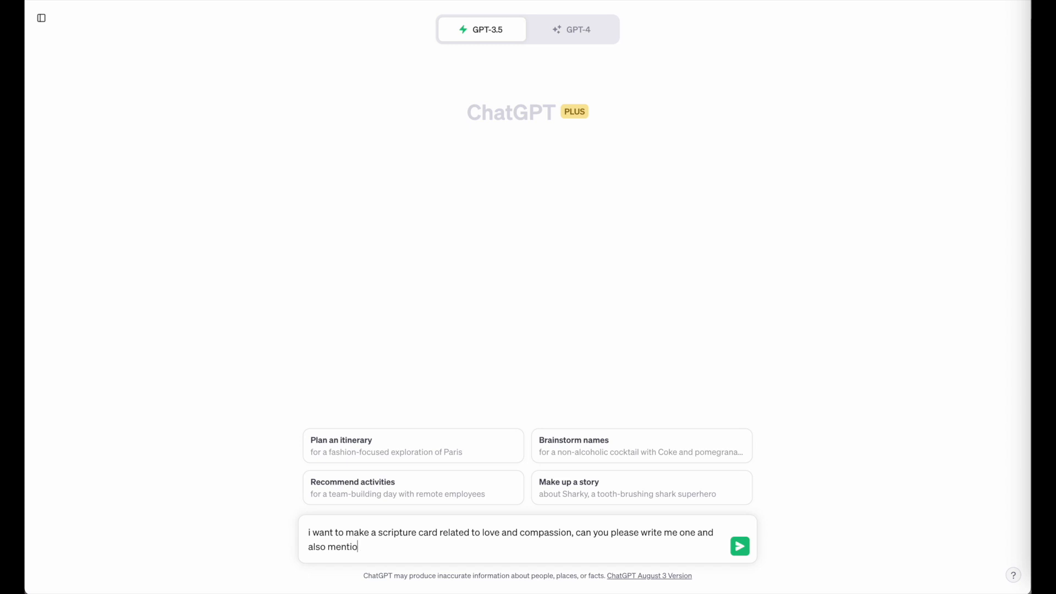
text(n the secti)
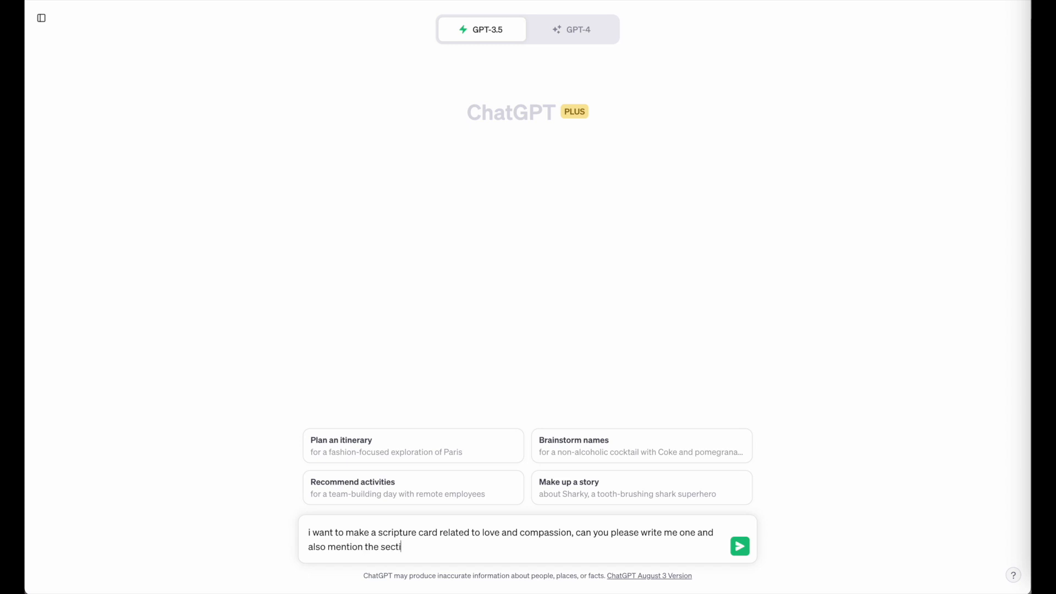
text(on)
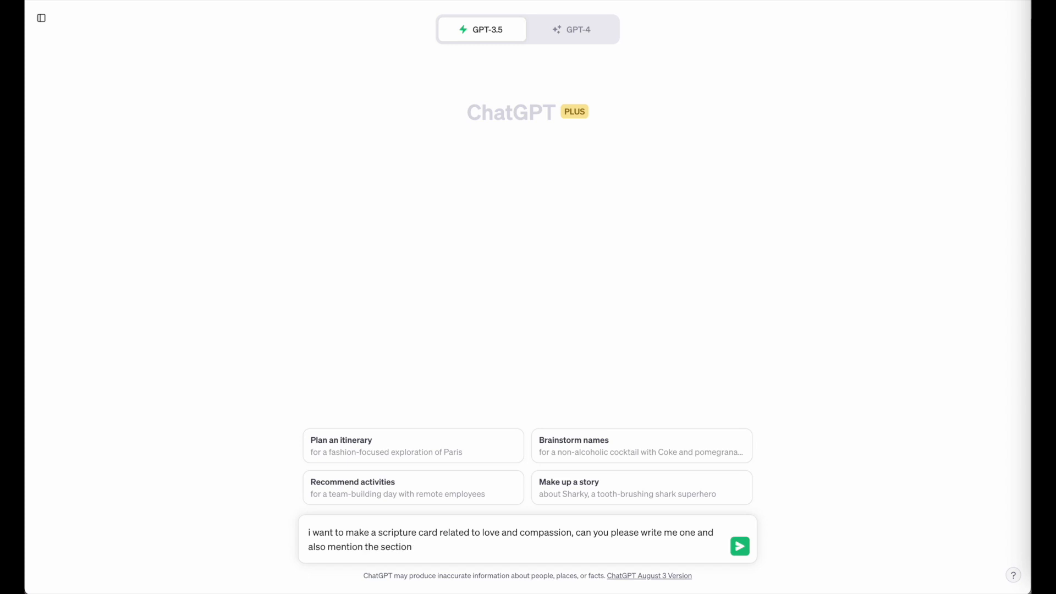
text(. make it longer as)
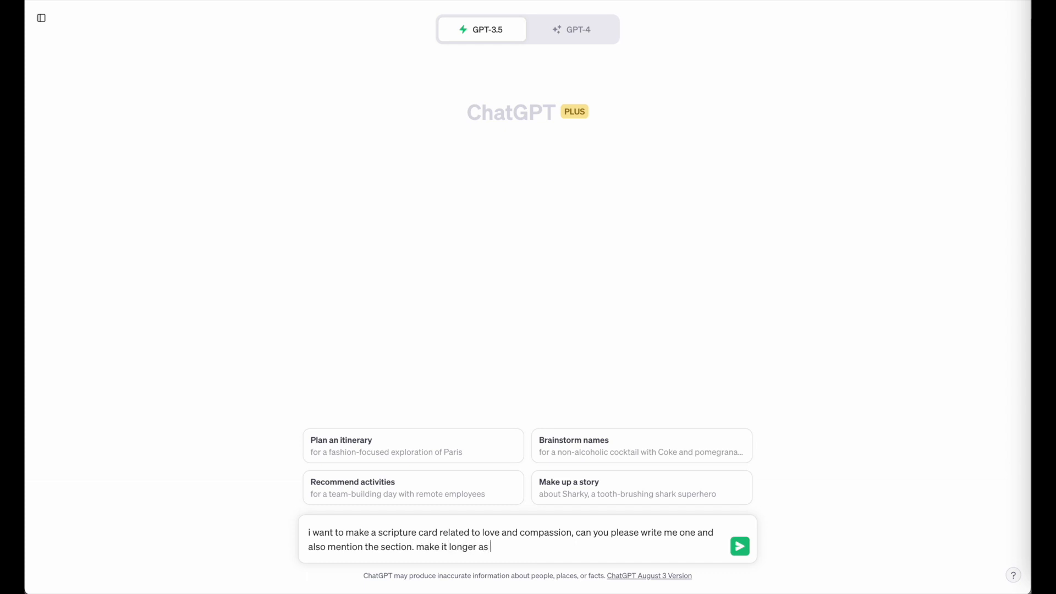
click(739, 546)
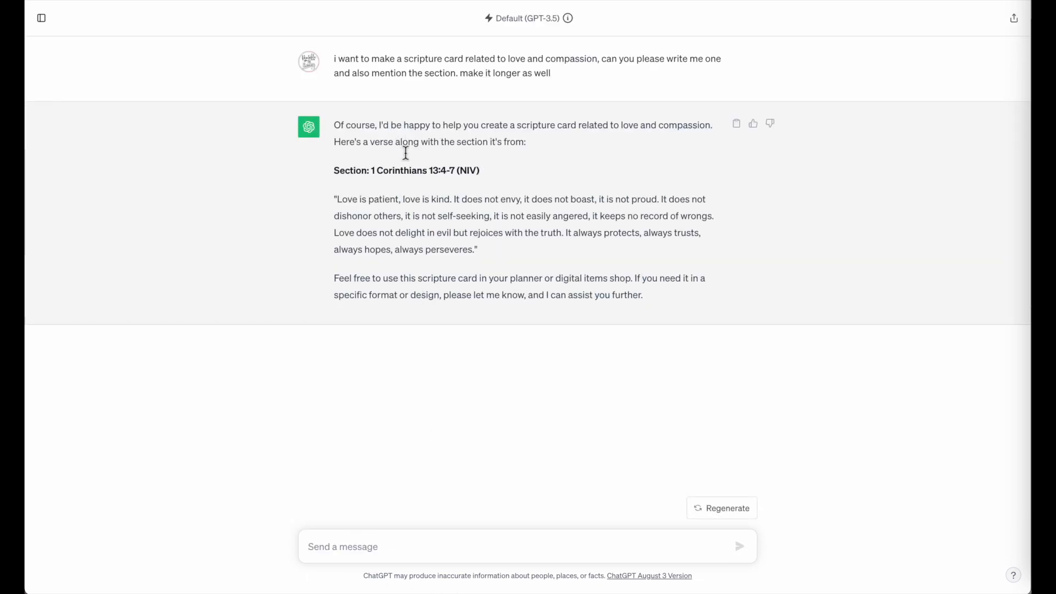
mouse_move(471, 304)
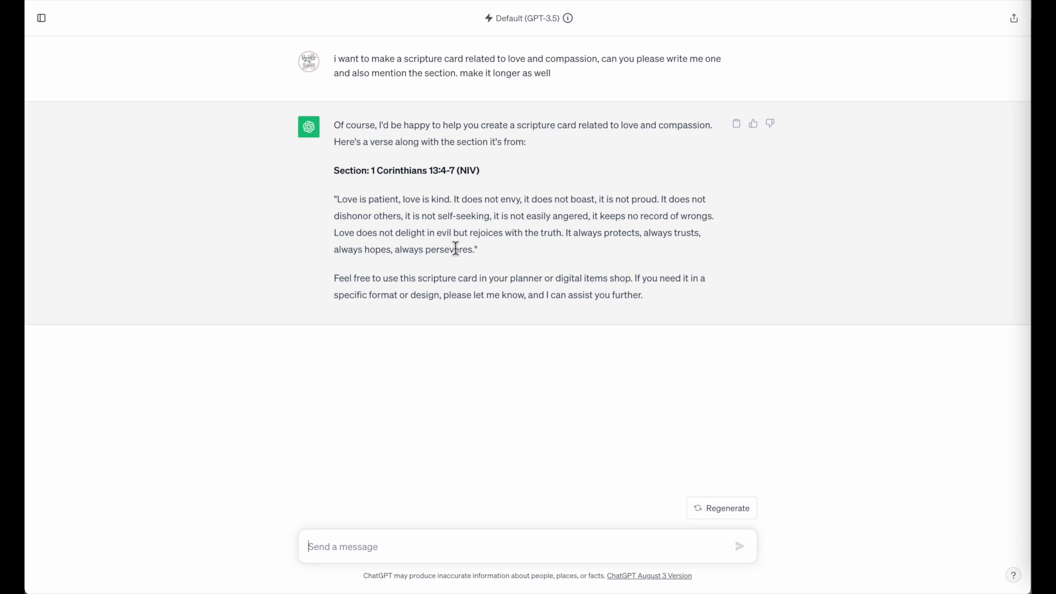
mouse_move(342, 537)
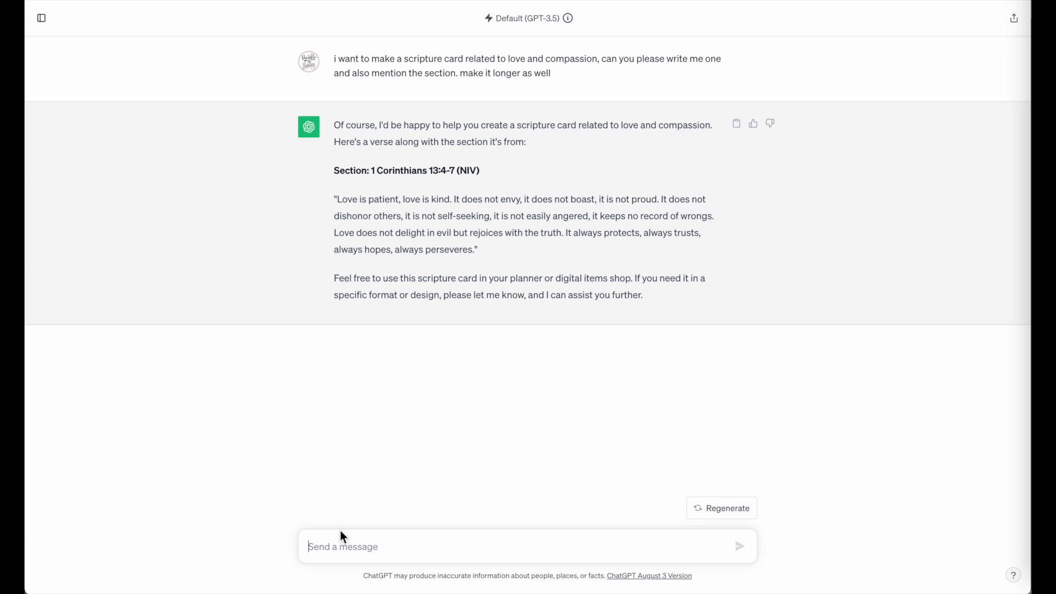
- Ask ChatGPT to lengthen the 1 Corinthians verse, getting 13:4-8 with 'Love never fails'
text(can you please make it lo)
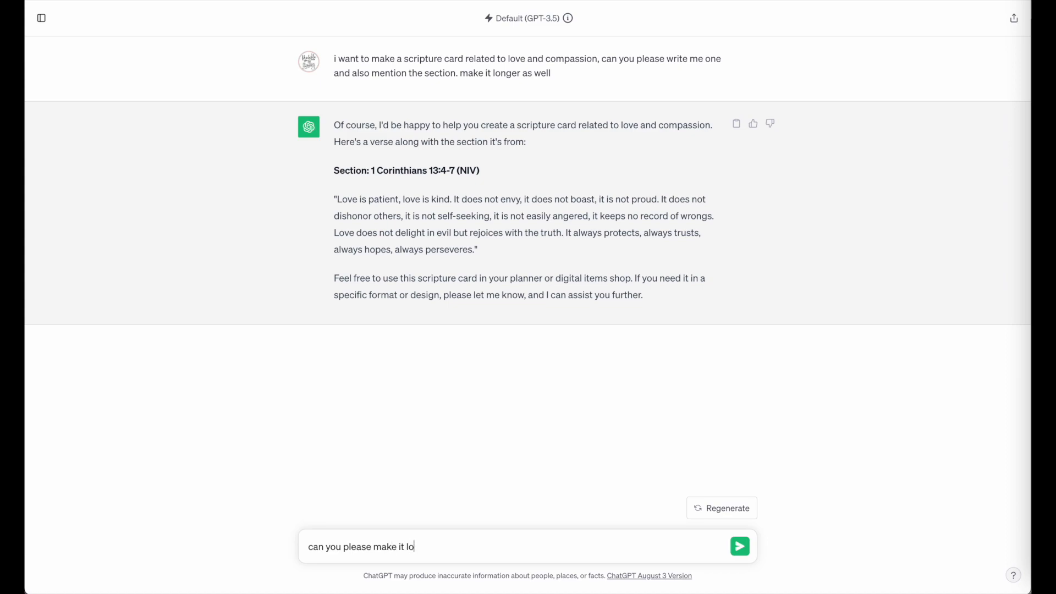
click(739, 547)
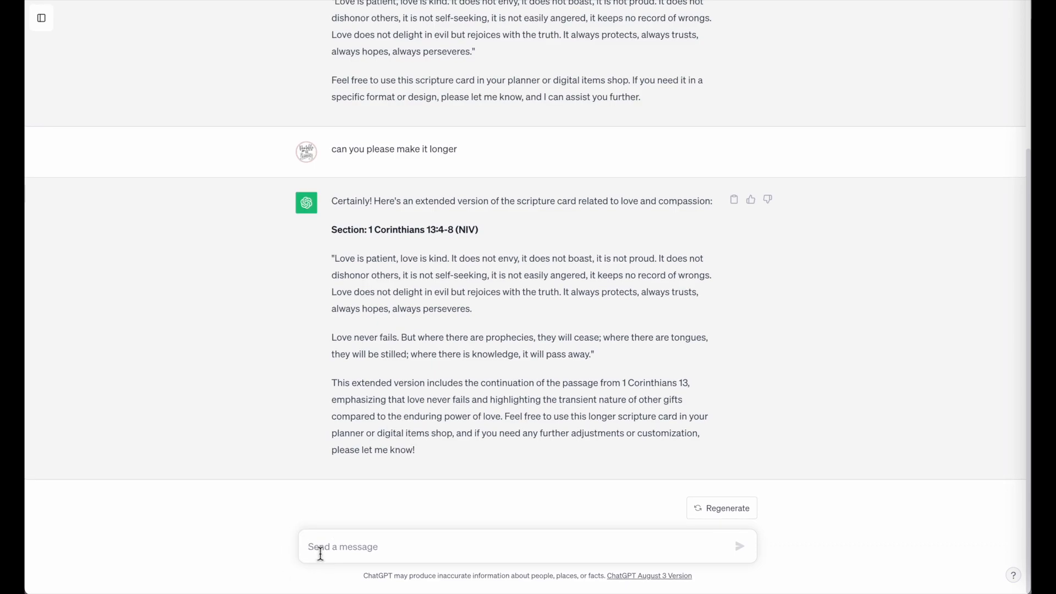
- Thank ChatGPT and request five more scriptures related to love and compassion
text(t)
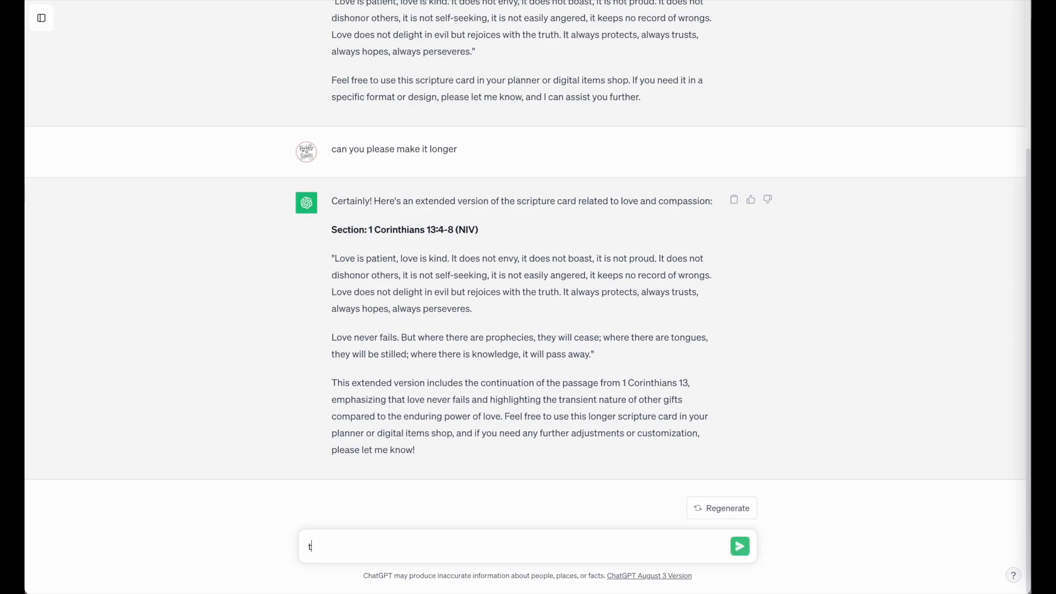
text(thank you, can you please)
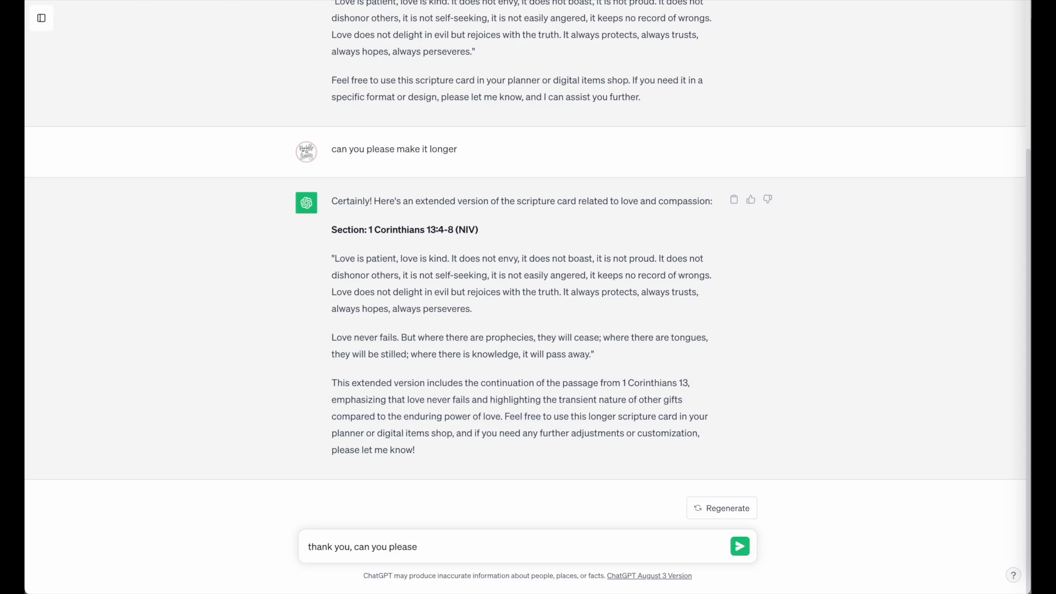
text(make me 5 additional script)
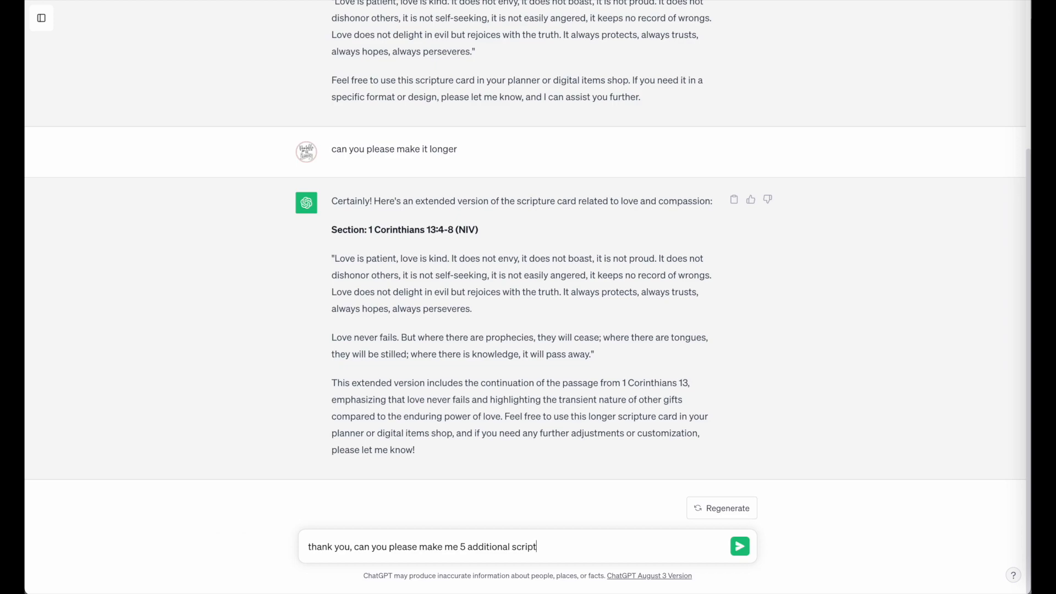
text(ures related to love and)
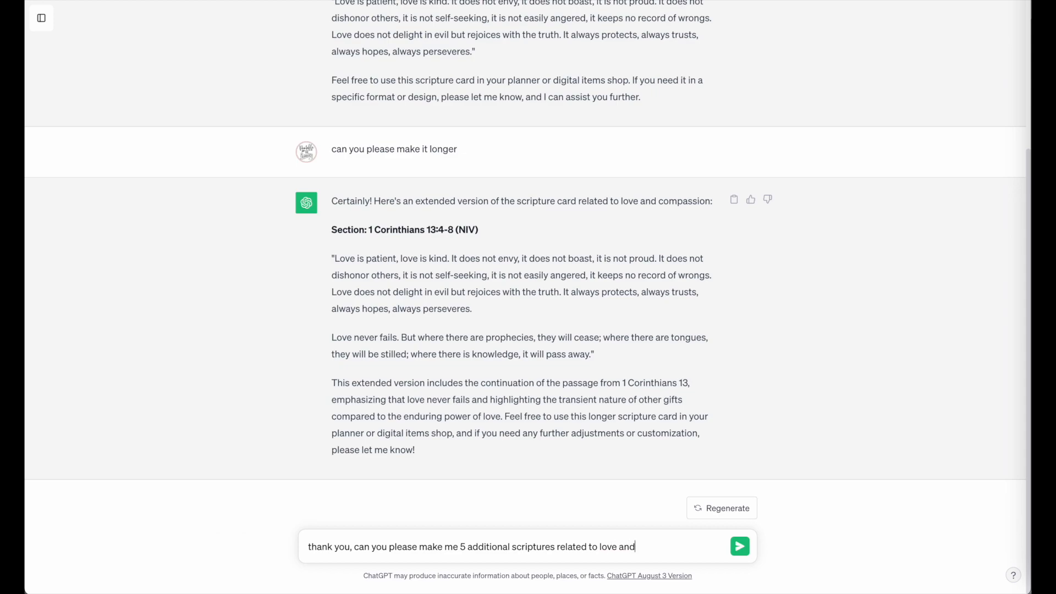
text(compassion)
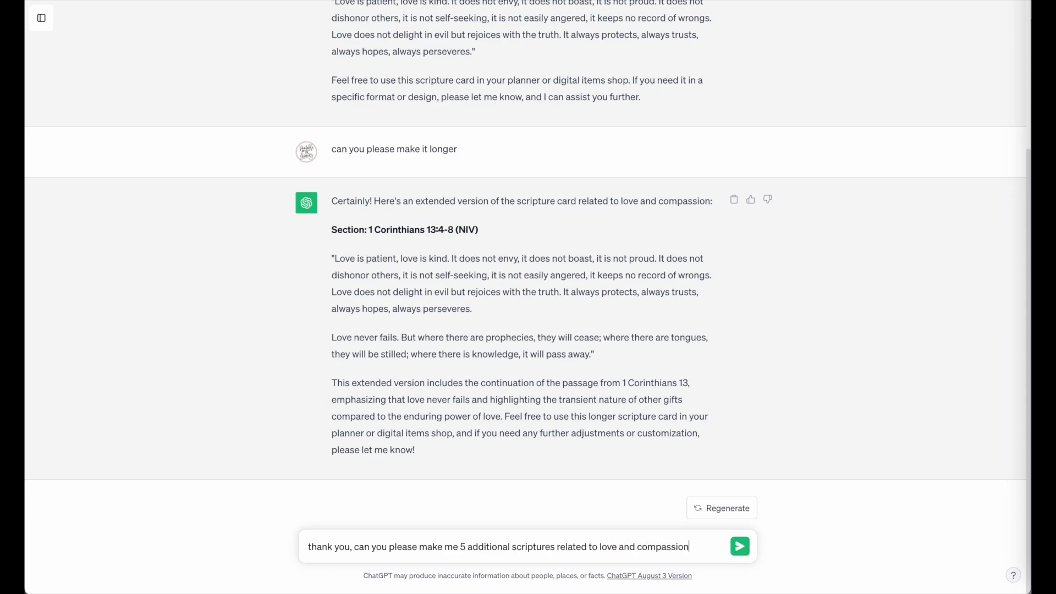
click(739, 547)
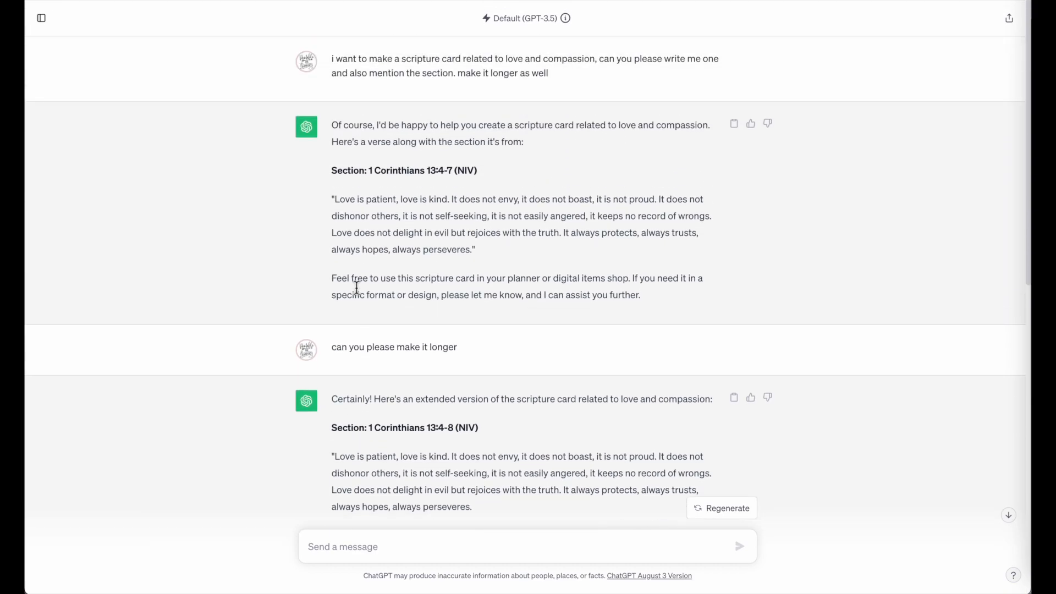
- Copy the 1 Corinthians 13:4-7 (NIV) verse with its section label into the right card's Quote Text
drag(331, 169, 475, 249)
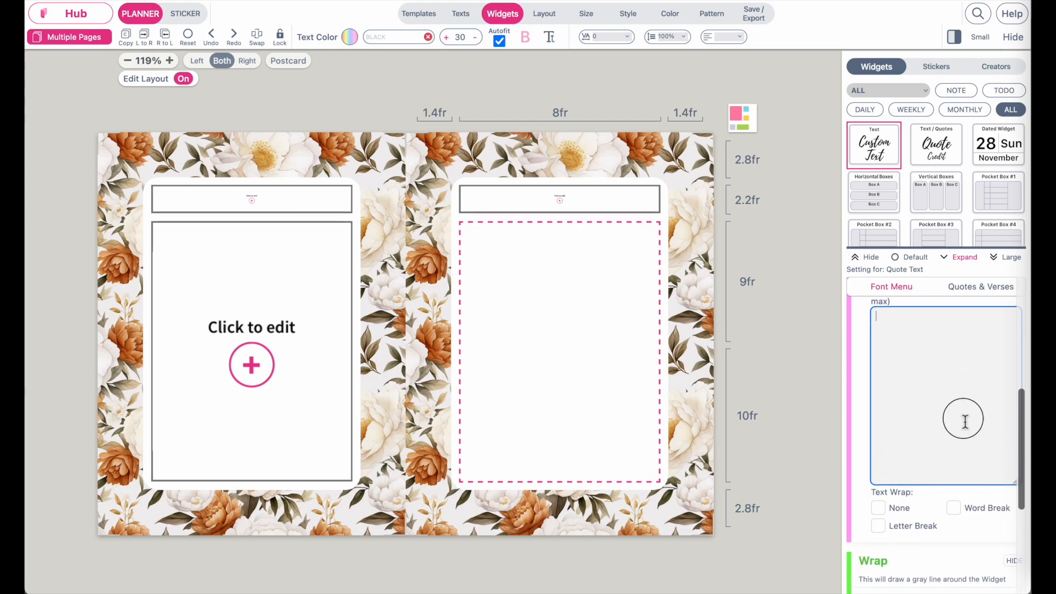
text(Section: 1 Corinthians 13:4-7 (NI)
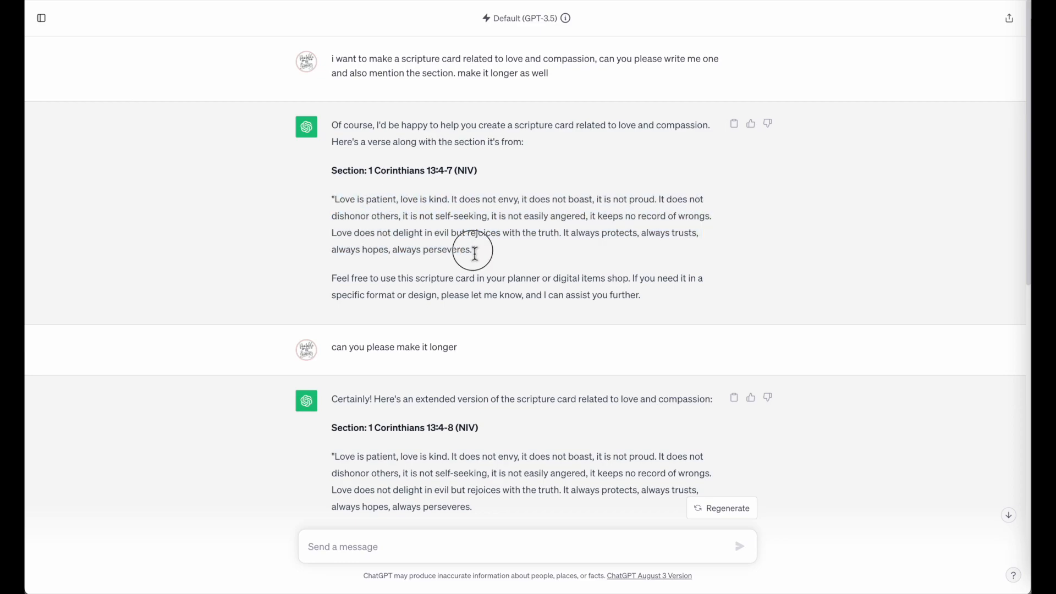
drag(332, 199, 475, 250)
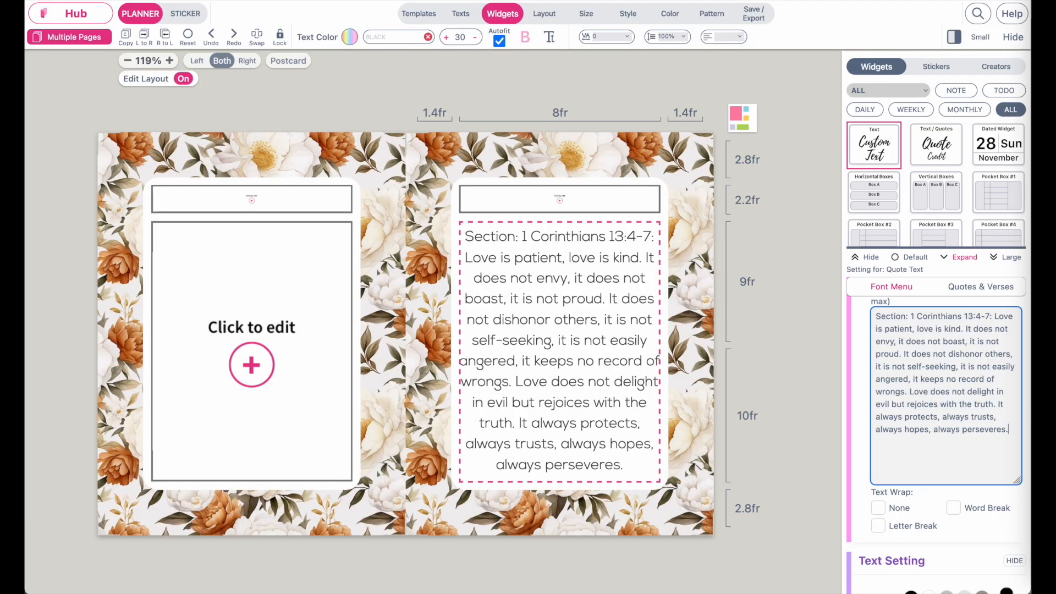
mouse_move(646, 403)
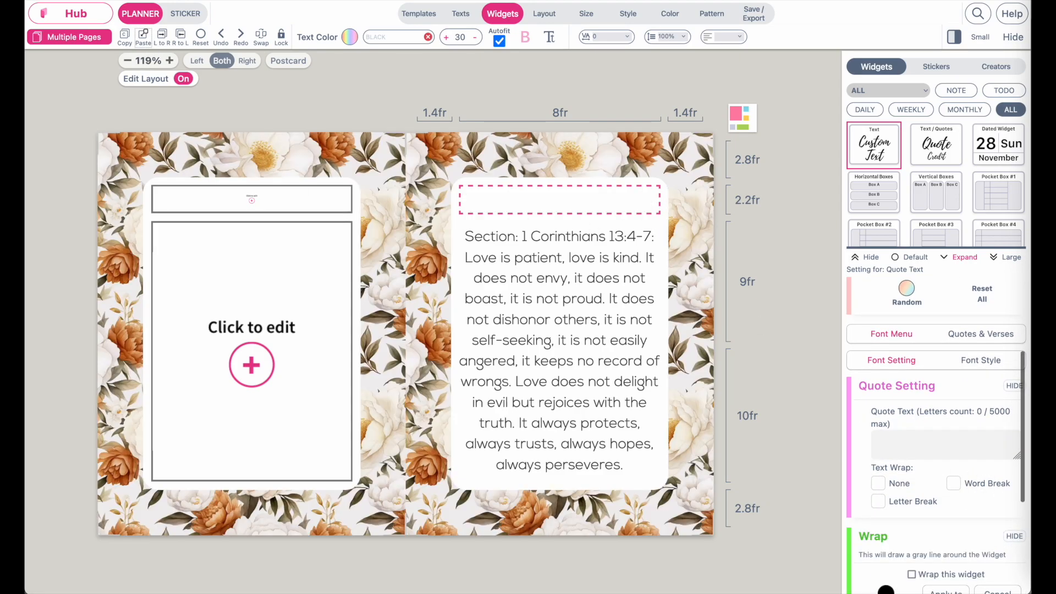
- Title the header box 'Love & Compassion' and mirror the finished card with Copy L to R
click(946, 445)
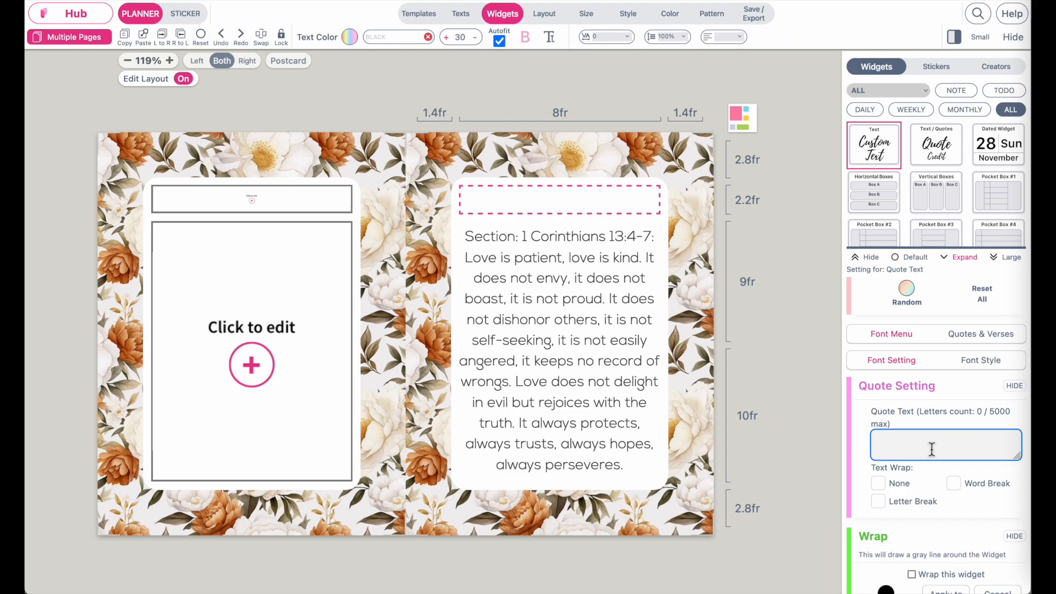
text(Love a)
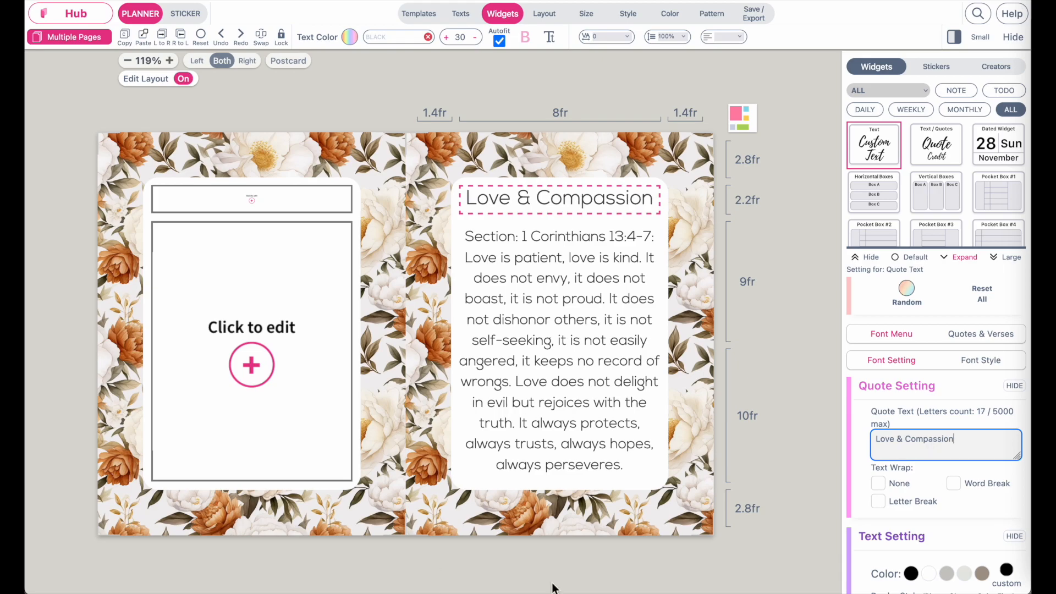
click(250, 364)
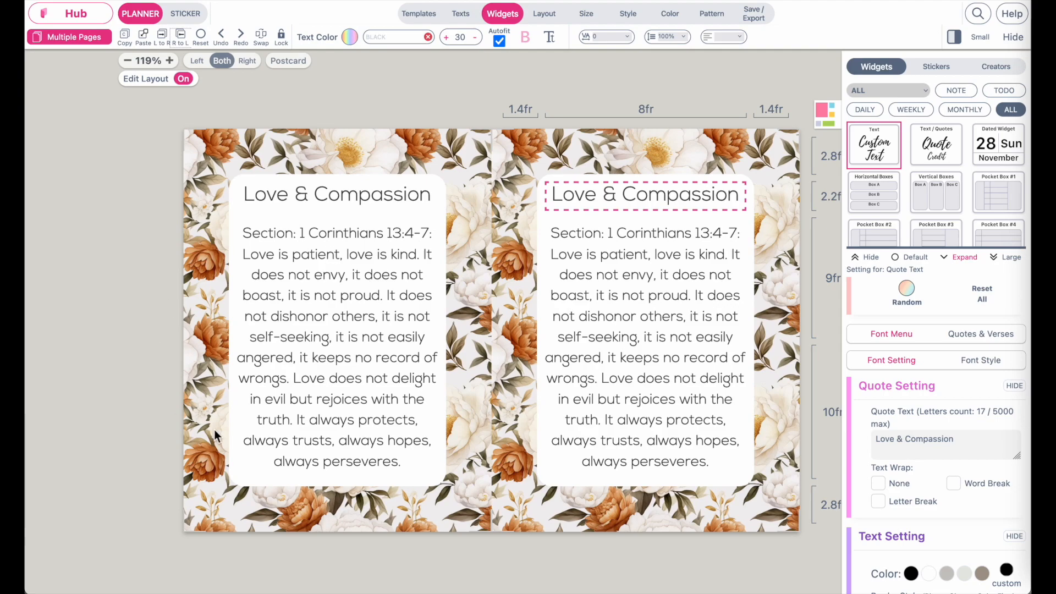
mouse_move(342, 319)
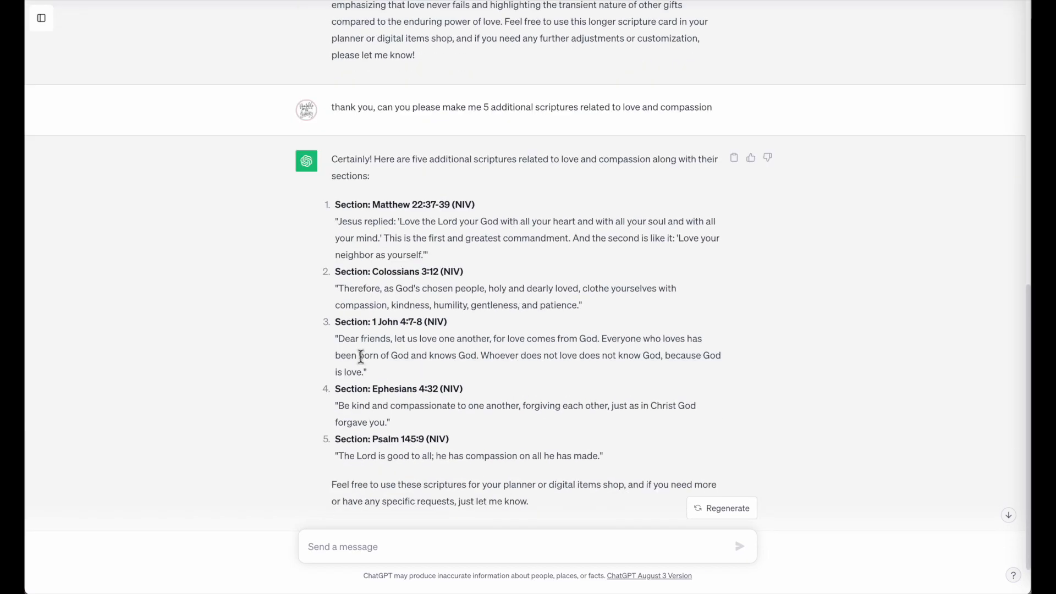
mouse_move(376, 211)
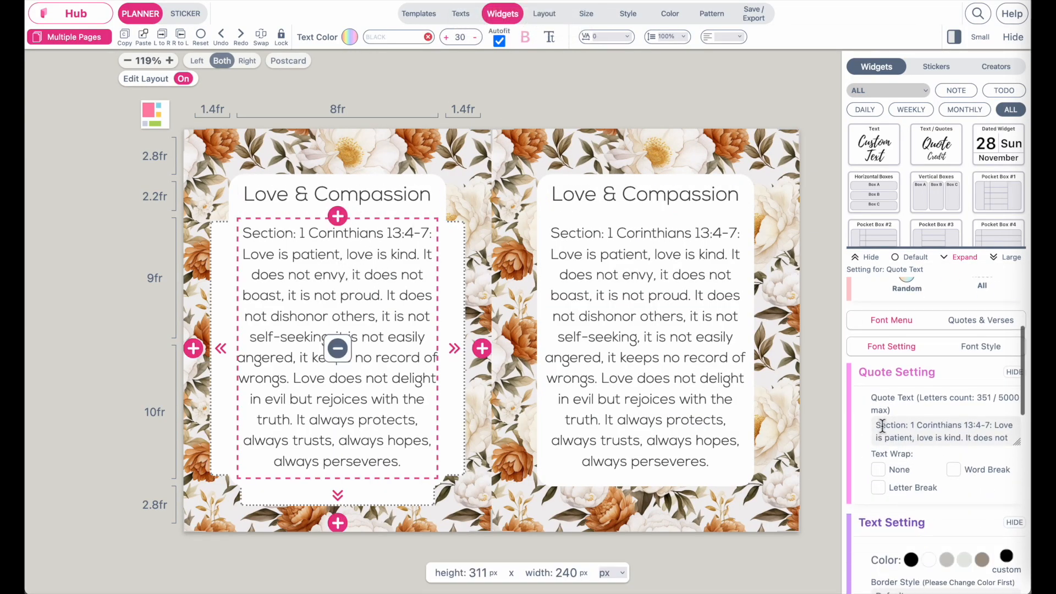
- Paste Matthew 22:37-39 (NIV) into the left card's Quote Text, replacing its verse
text(Matthew 22:37-39 (NIV))
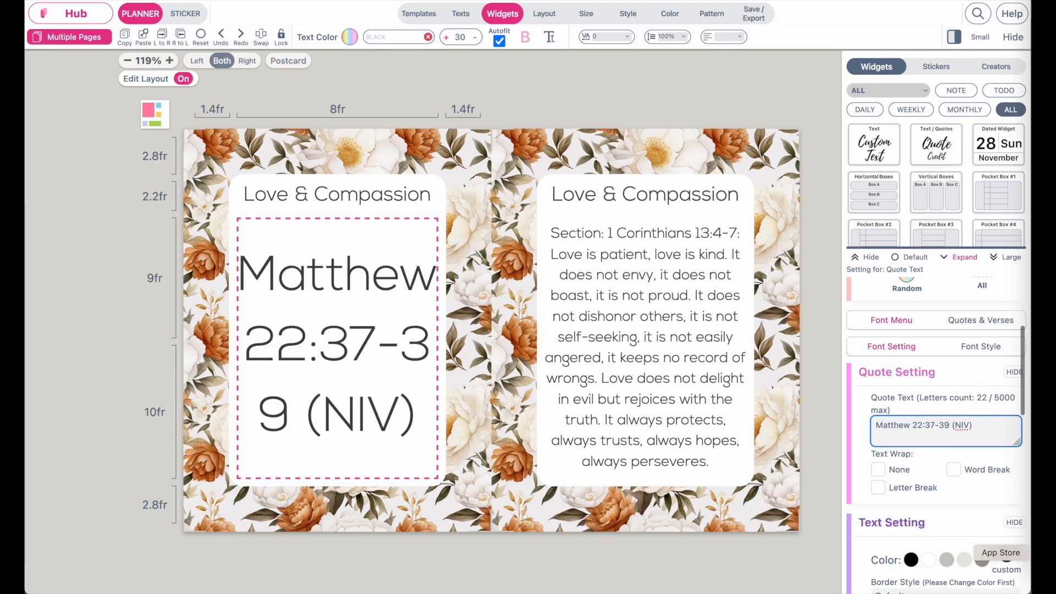
text(Matthew 22:37-39)
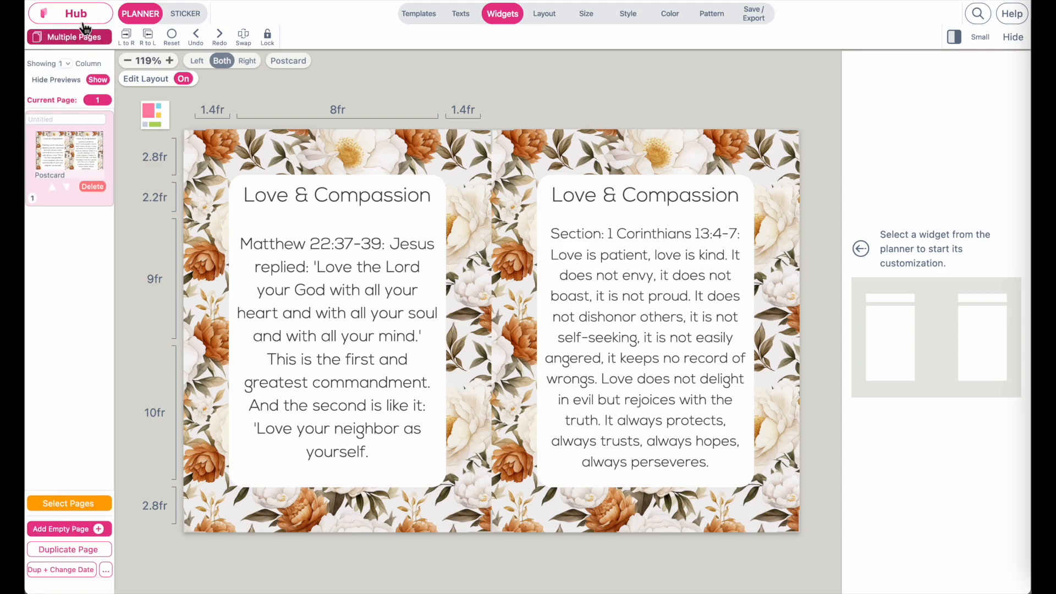
- Duplicate the card sheet and give each page a different floral background from Pattern > Backgrounds
click(68, 548)
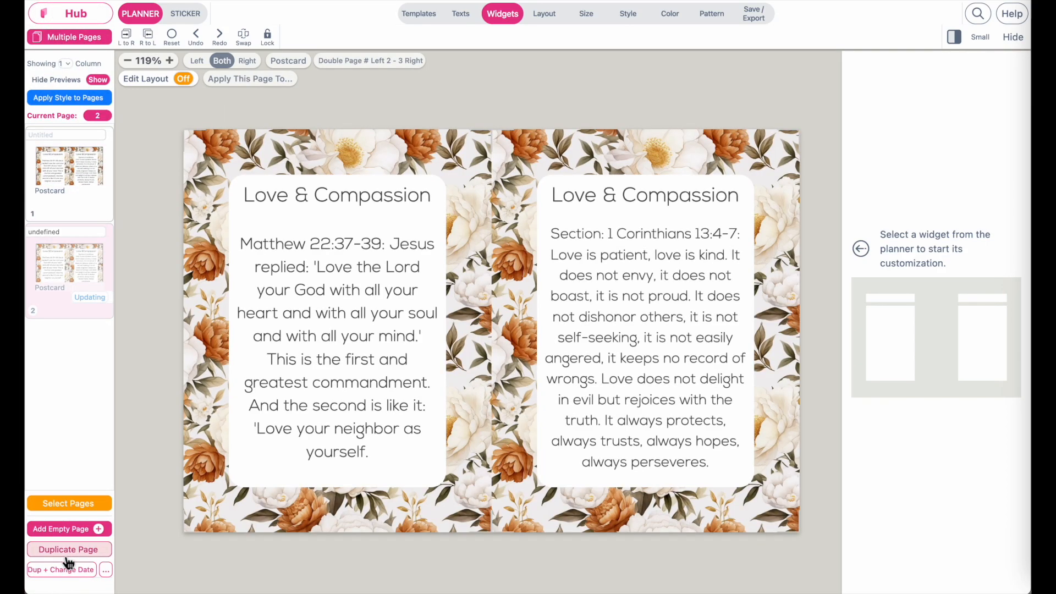
click(669, 13)
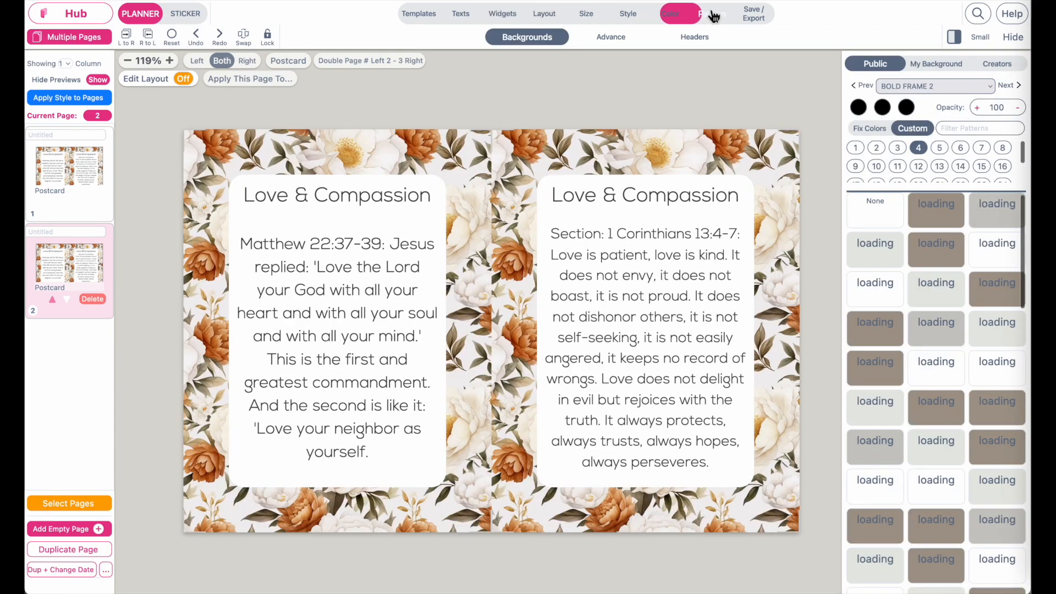
click(711, 13)
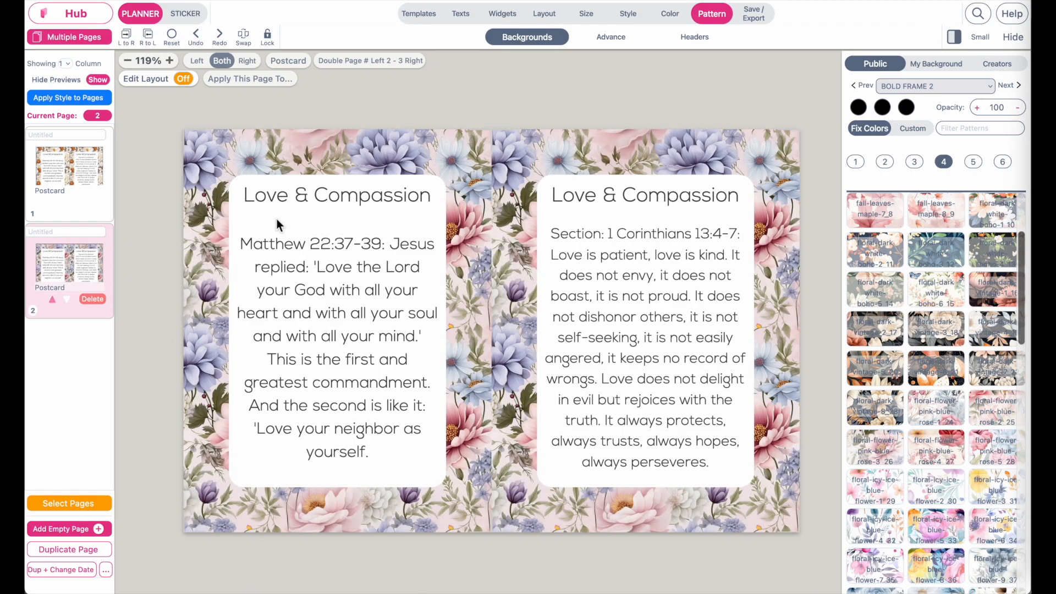
mouse_move(638, 489)
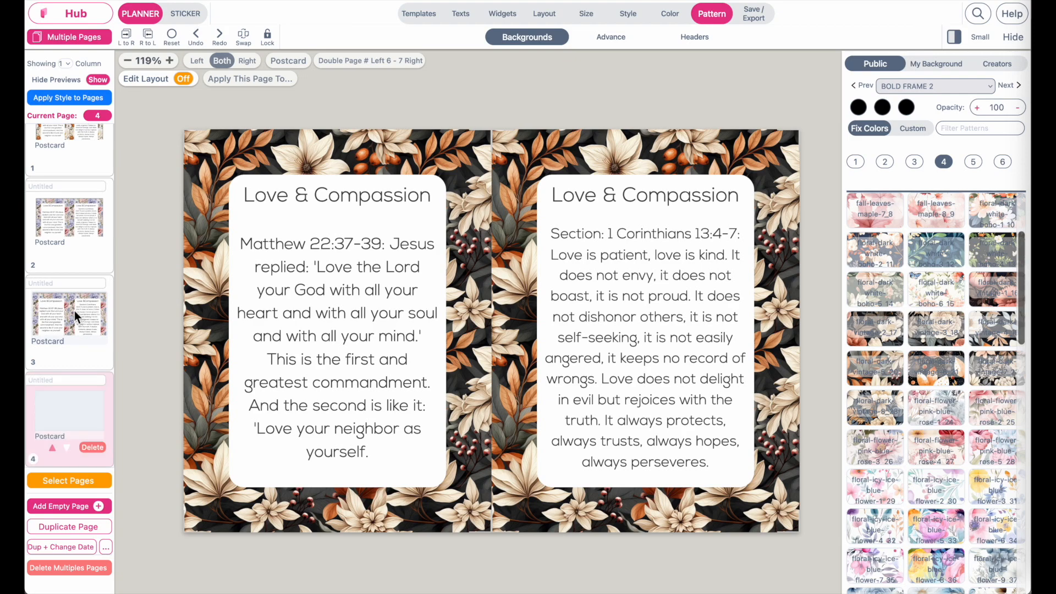
click(994, 489)
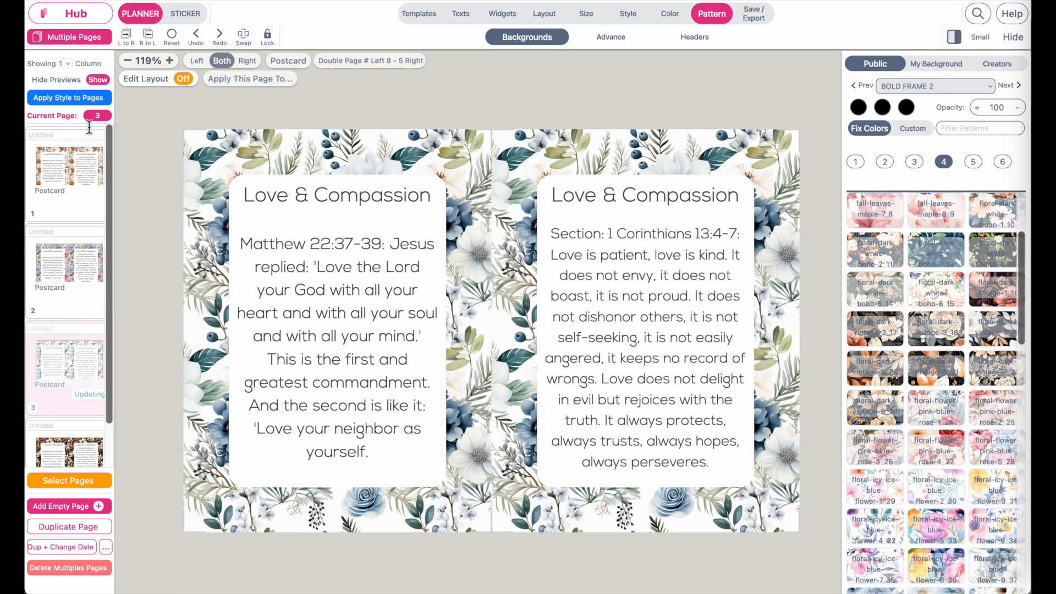
click(752, 14)
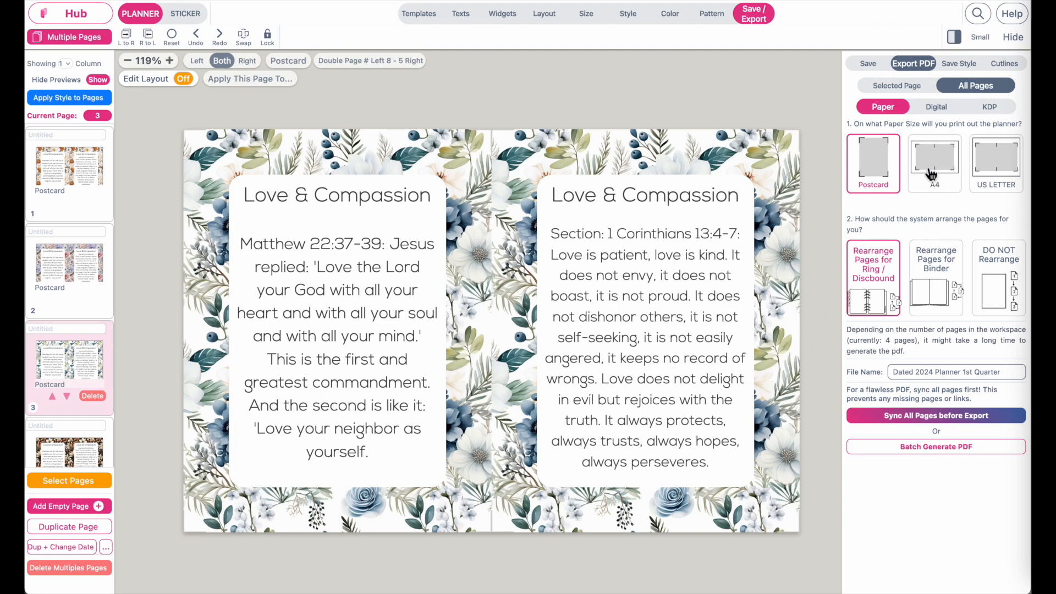
- Export a US Letter PDF with Quadruple Running Number layout via Batch Generate PDF
click(934, 162)
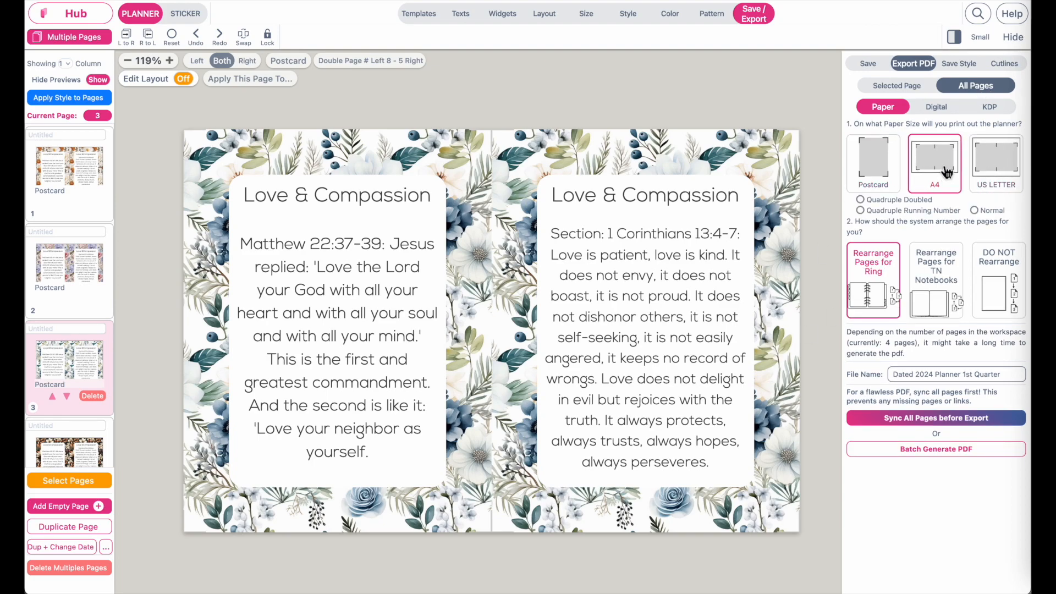
click(995, 161)
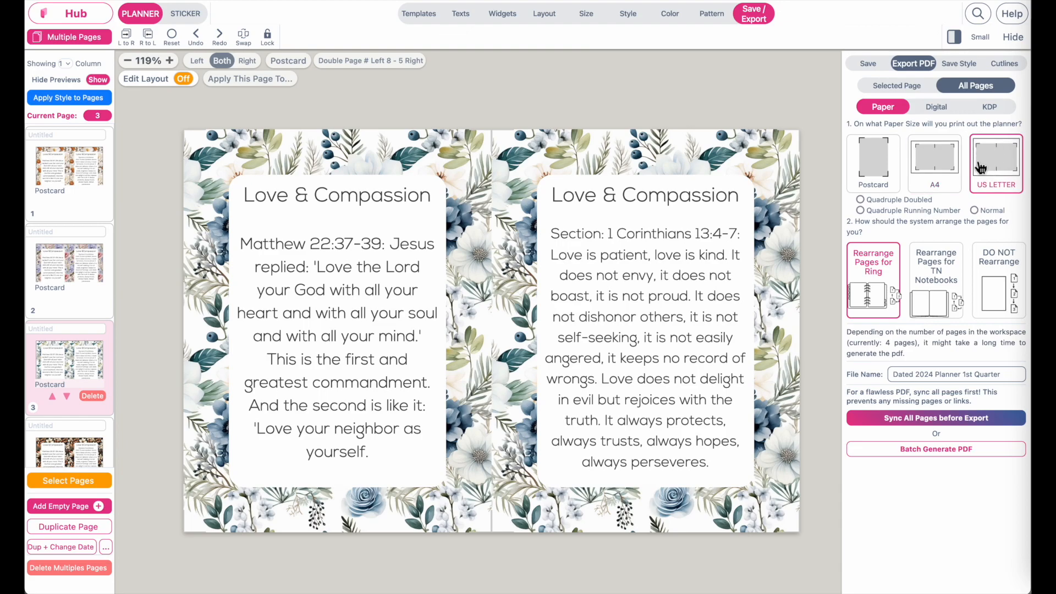
mouse_move(890, 153)
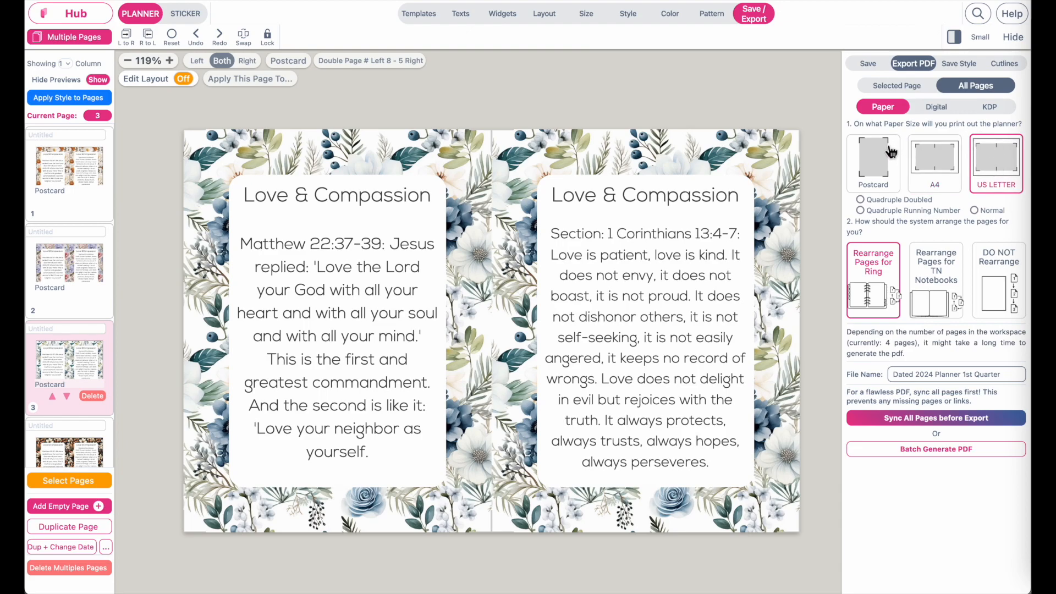
mouse_move(1018, 197)
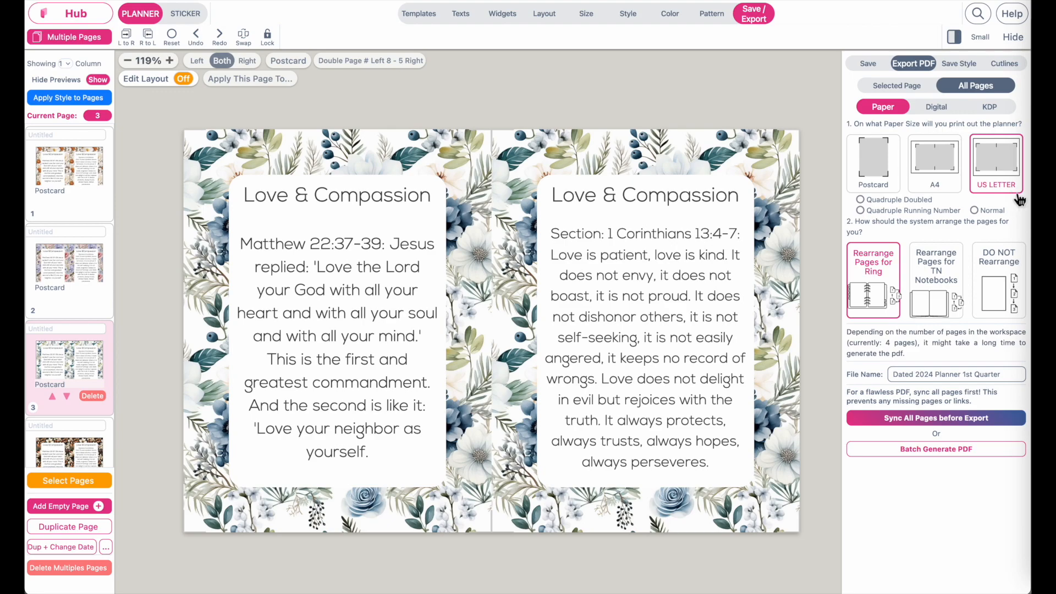
mouse_move(862, 228)
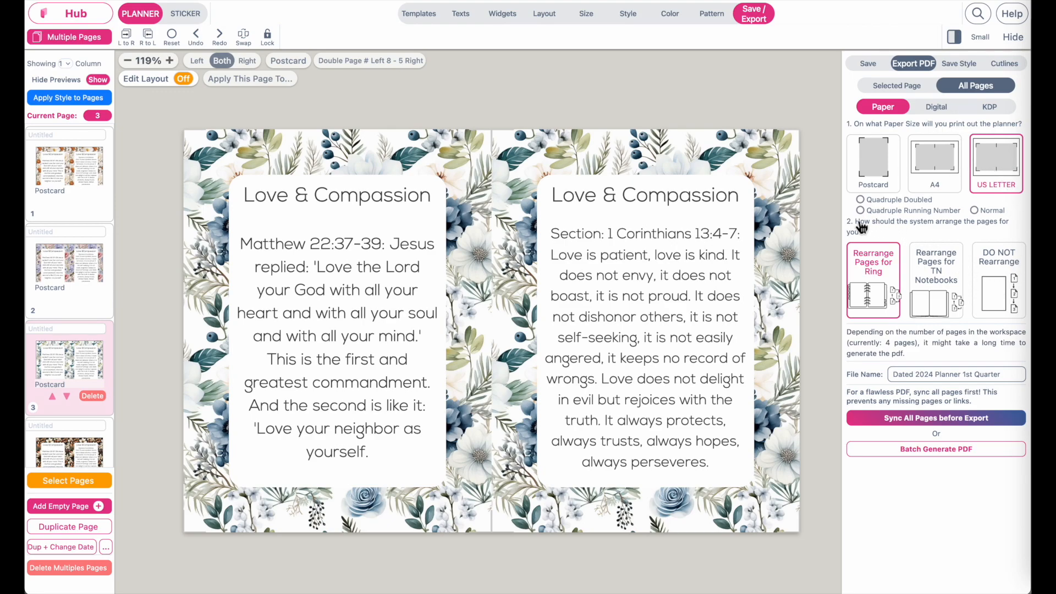
click(861, 210)
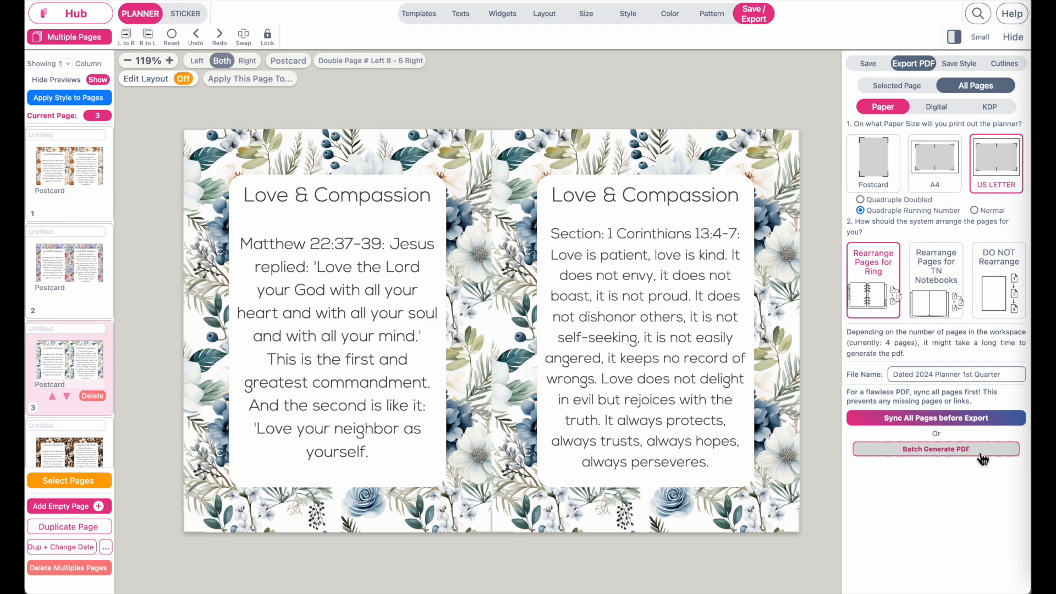
click(935, 449)
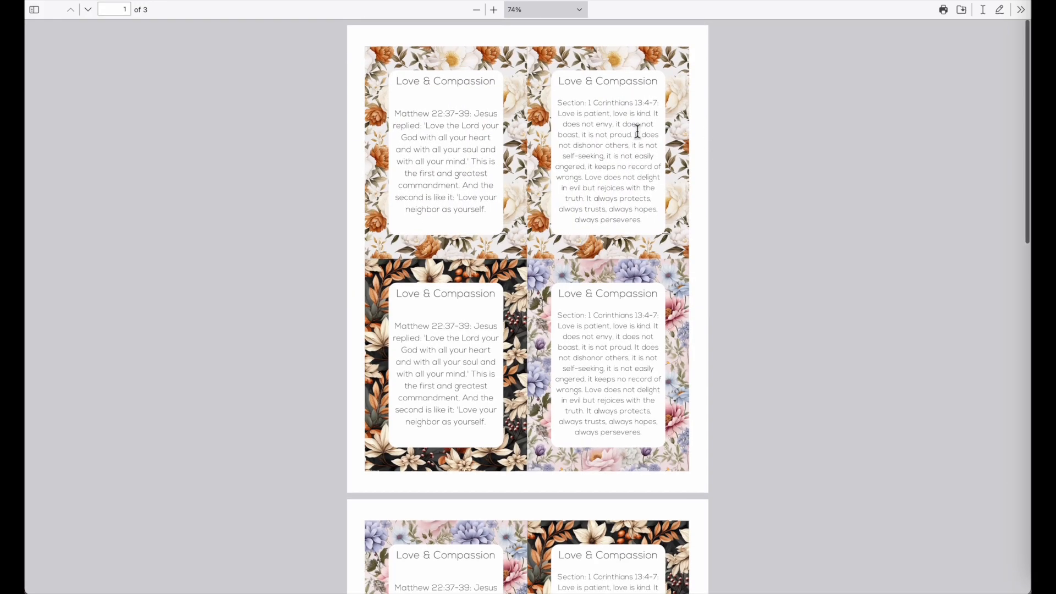
click(493, 9)
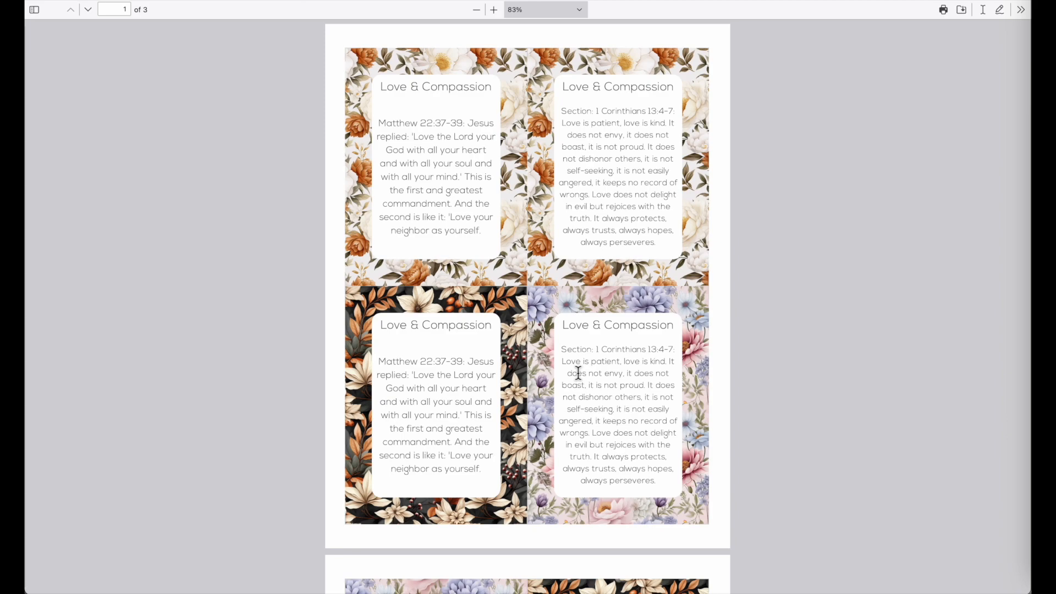
mouse_move(630, 425)
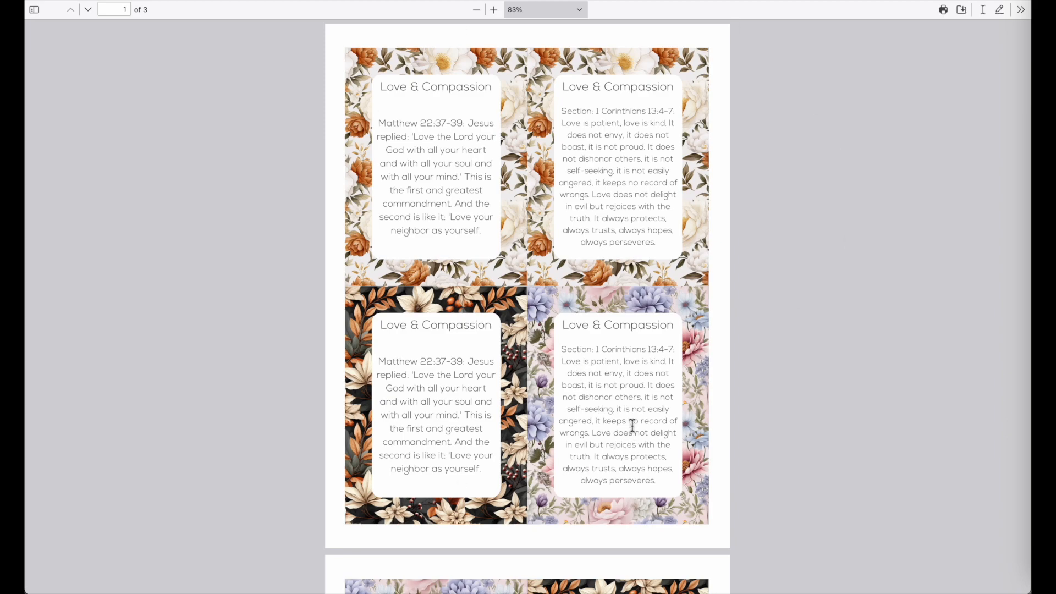
scroll(down, 3)
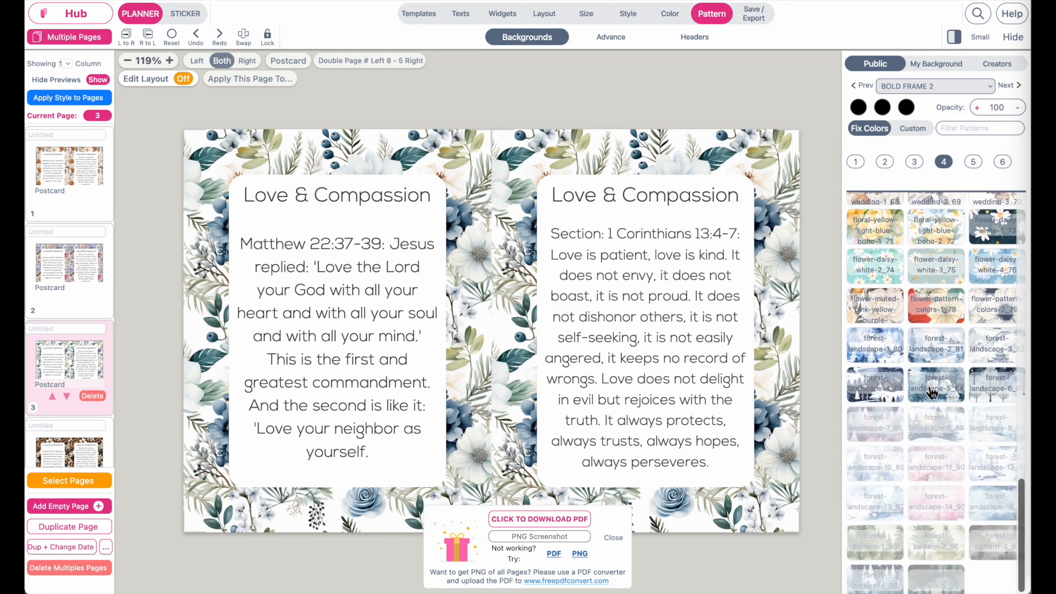
- Browse pattern page 5 of the fixed-colour Backgrounds list
click(972, 162)
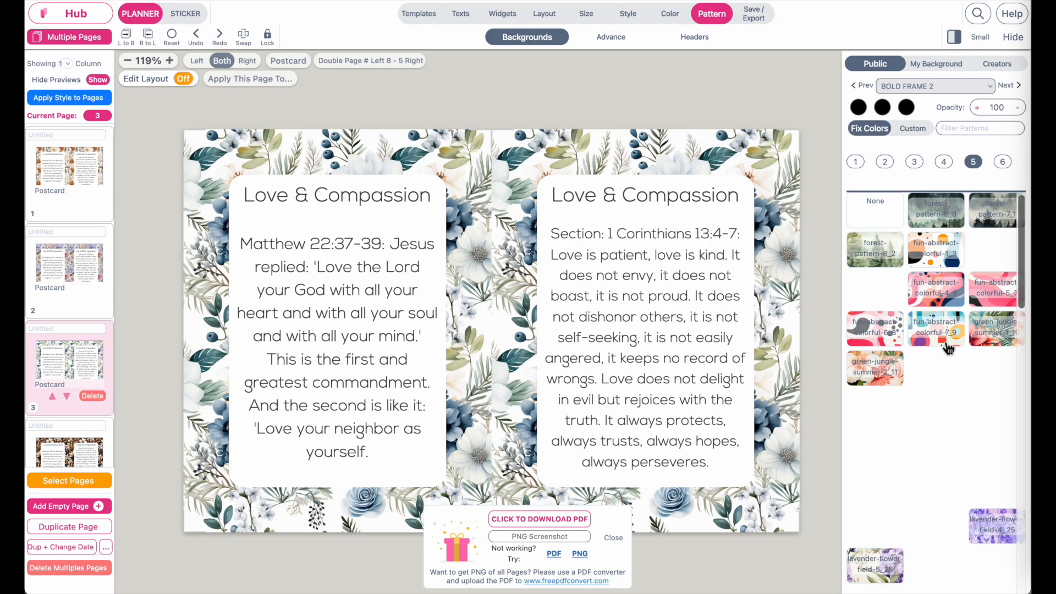
scroll(down, 3)
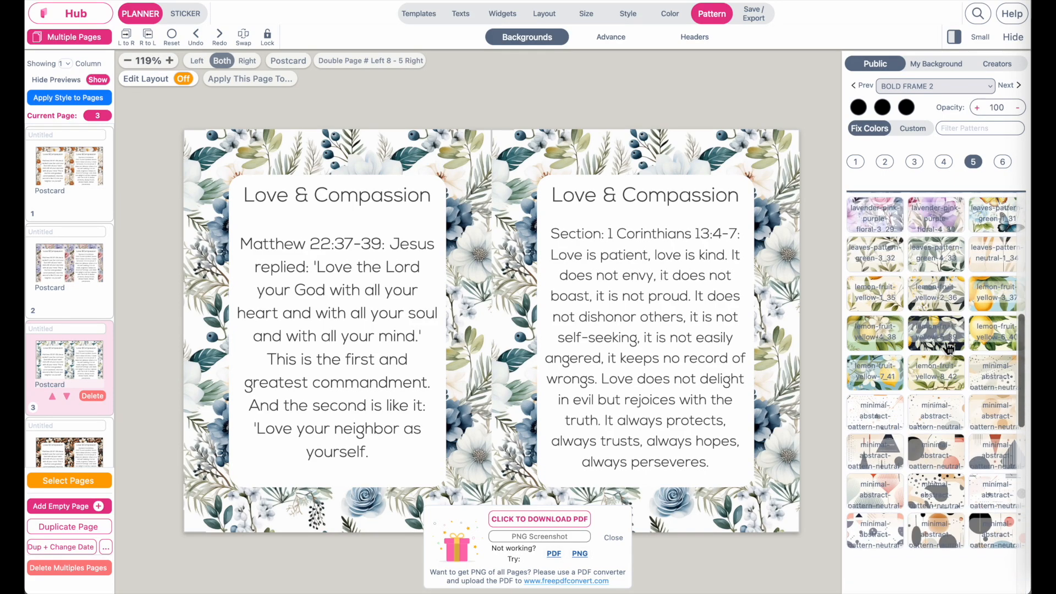
scroll(down, 3)
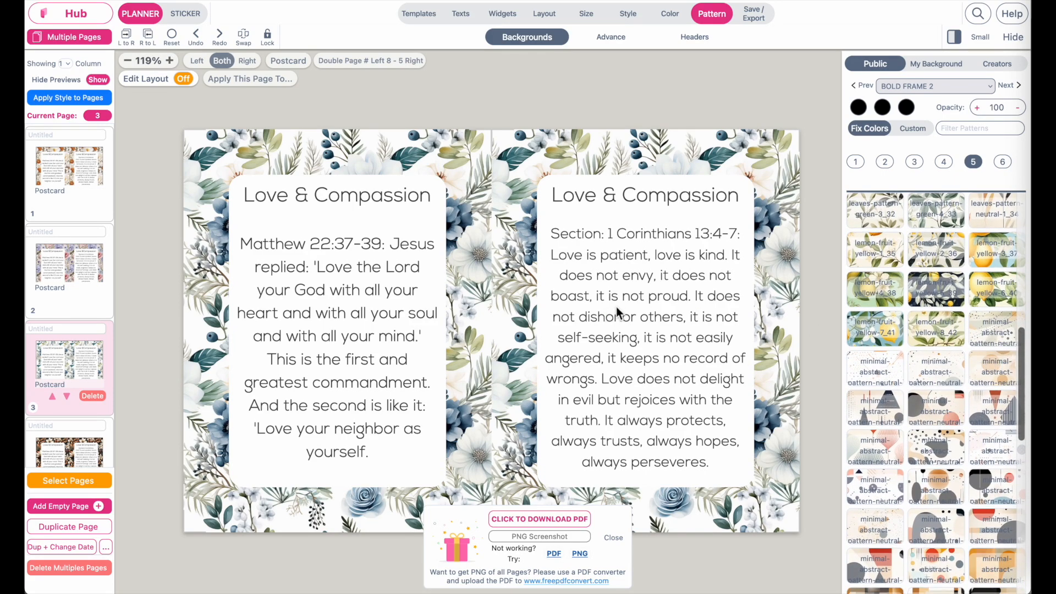